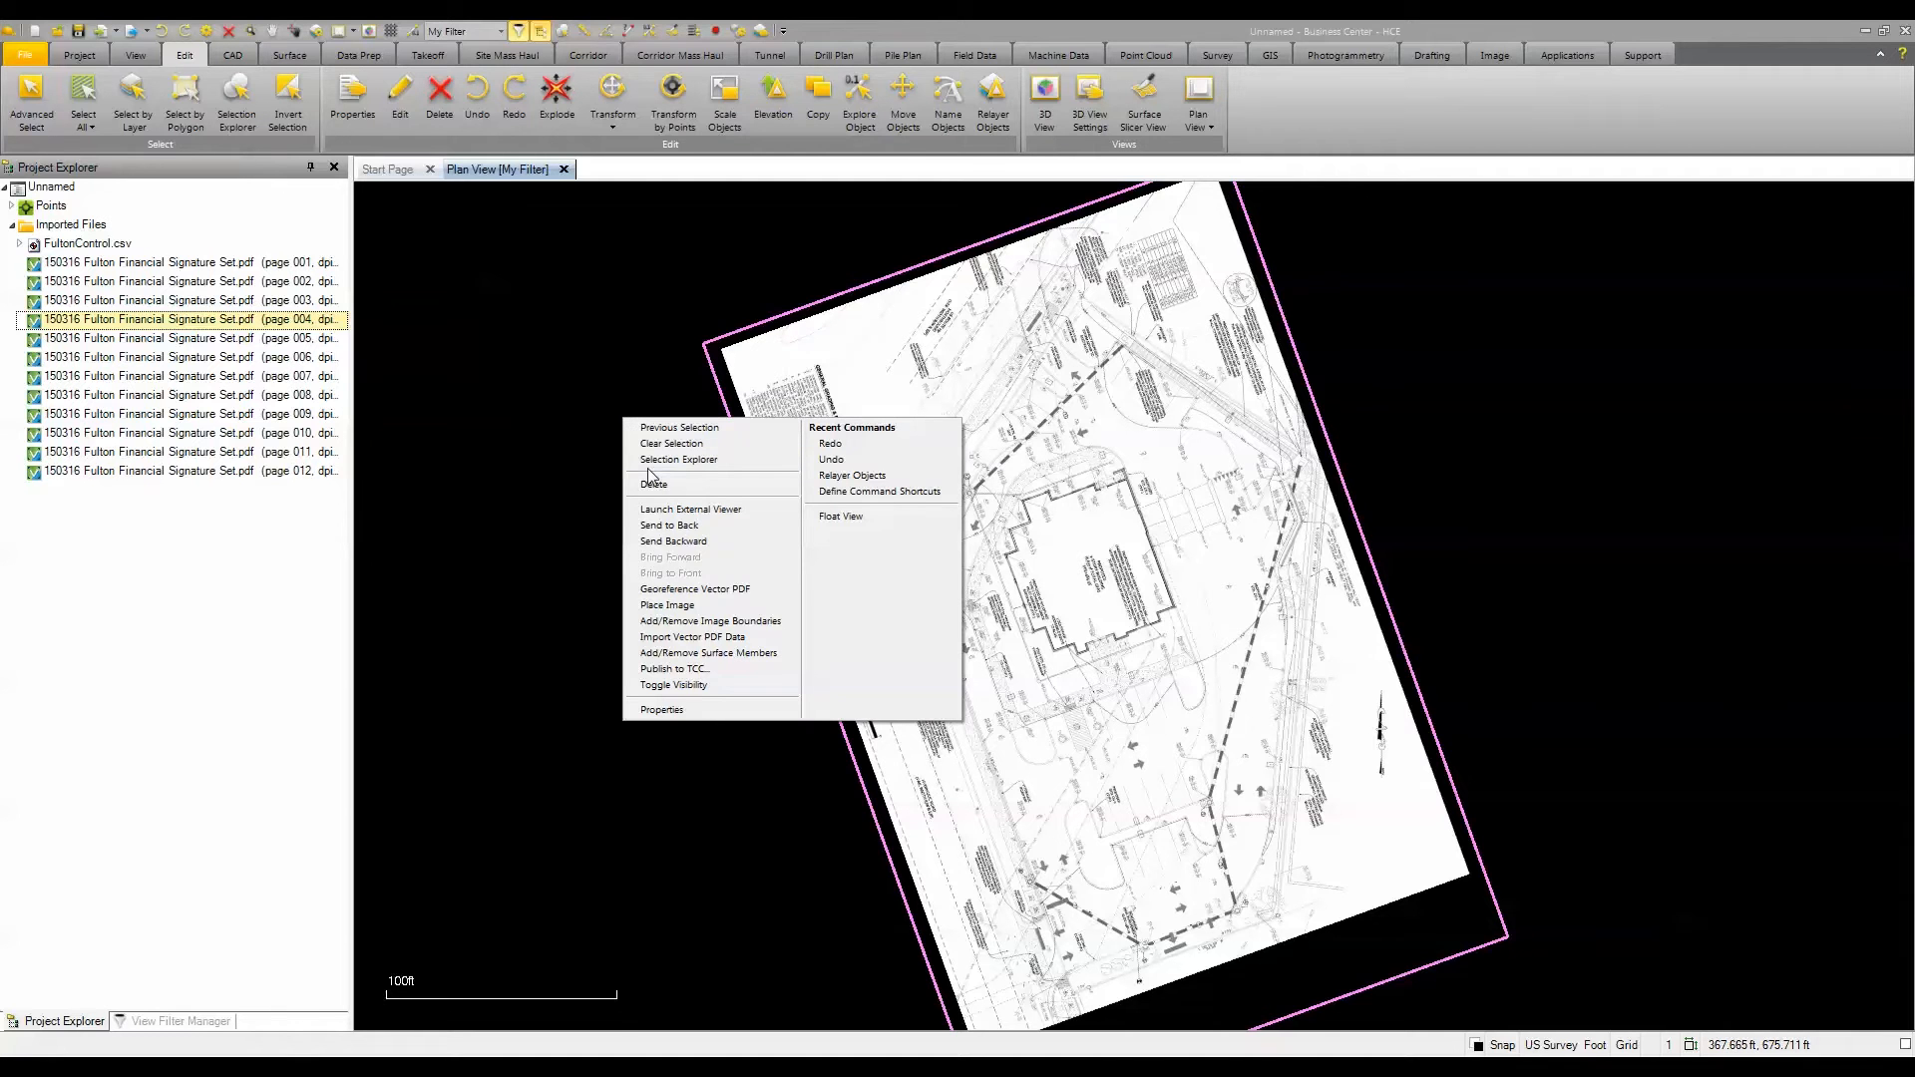
pyautogui.moveTo(709, 621)
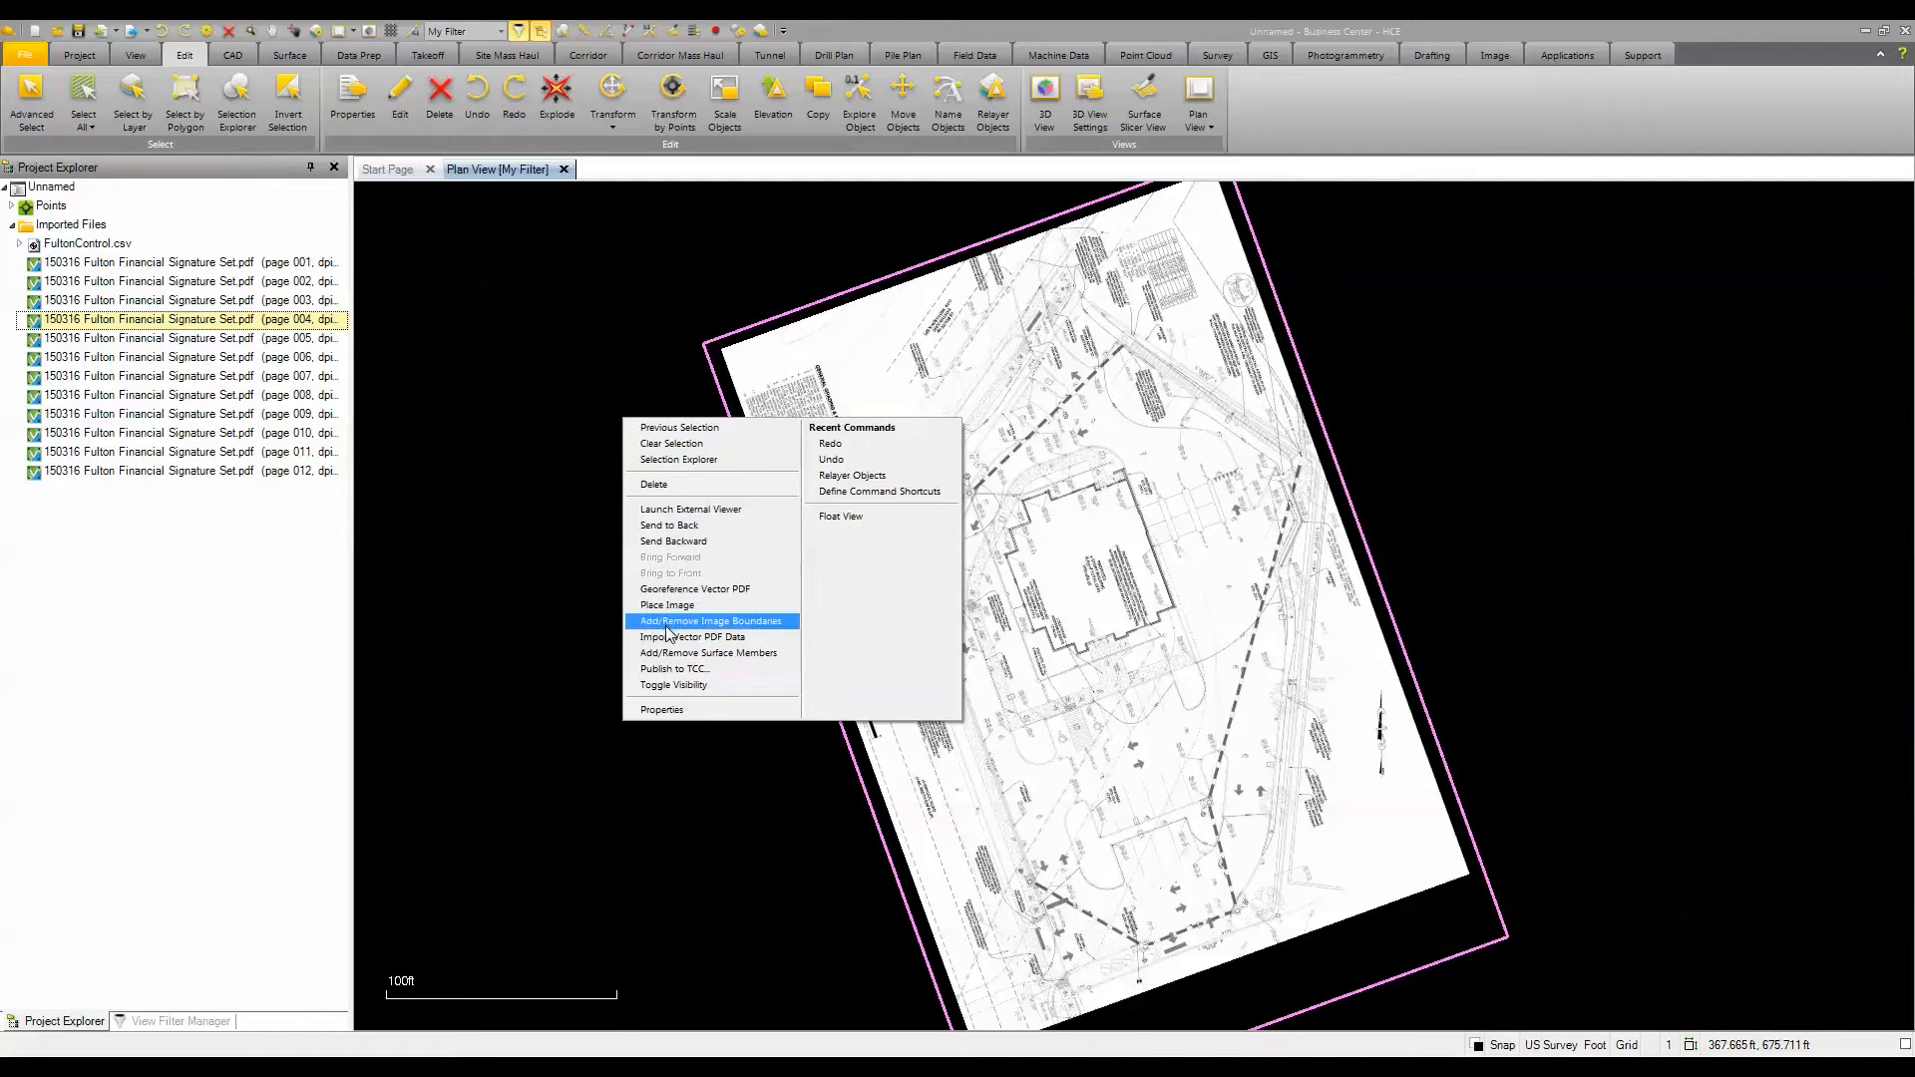
# - Open Import Vector PDF Data from the georeferenced site plan's context menu
pyautogui.click(691, 636)
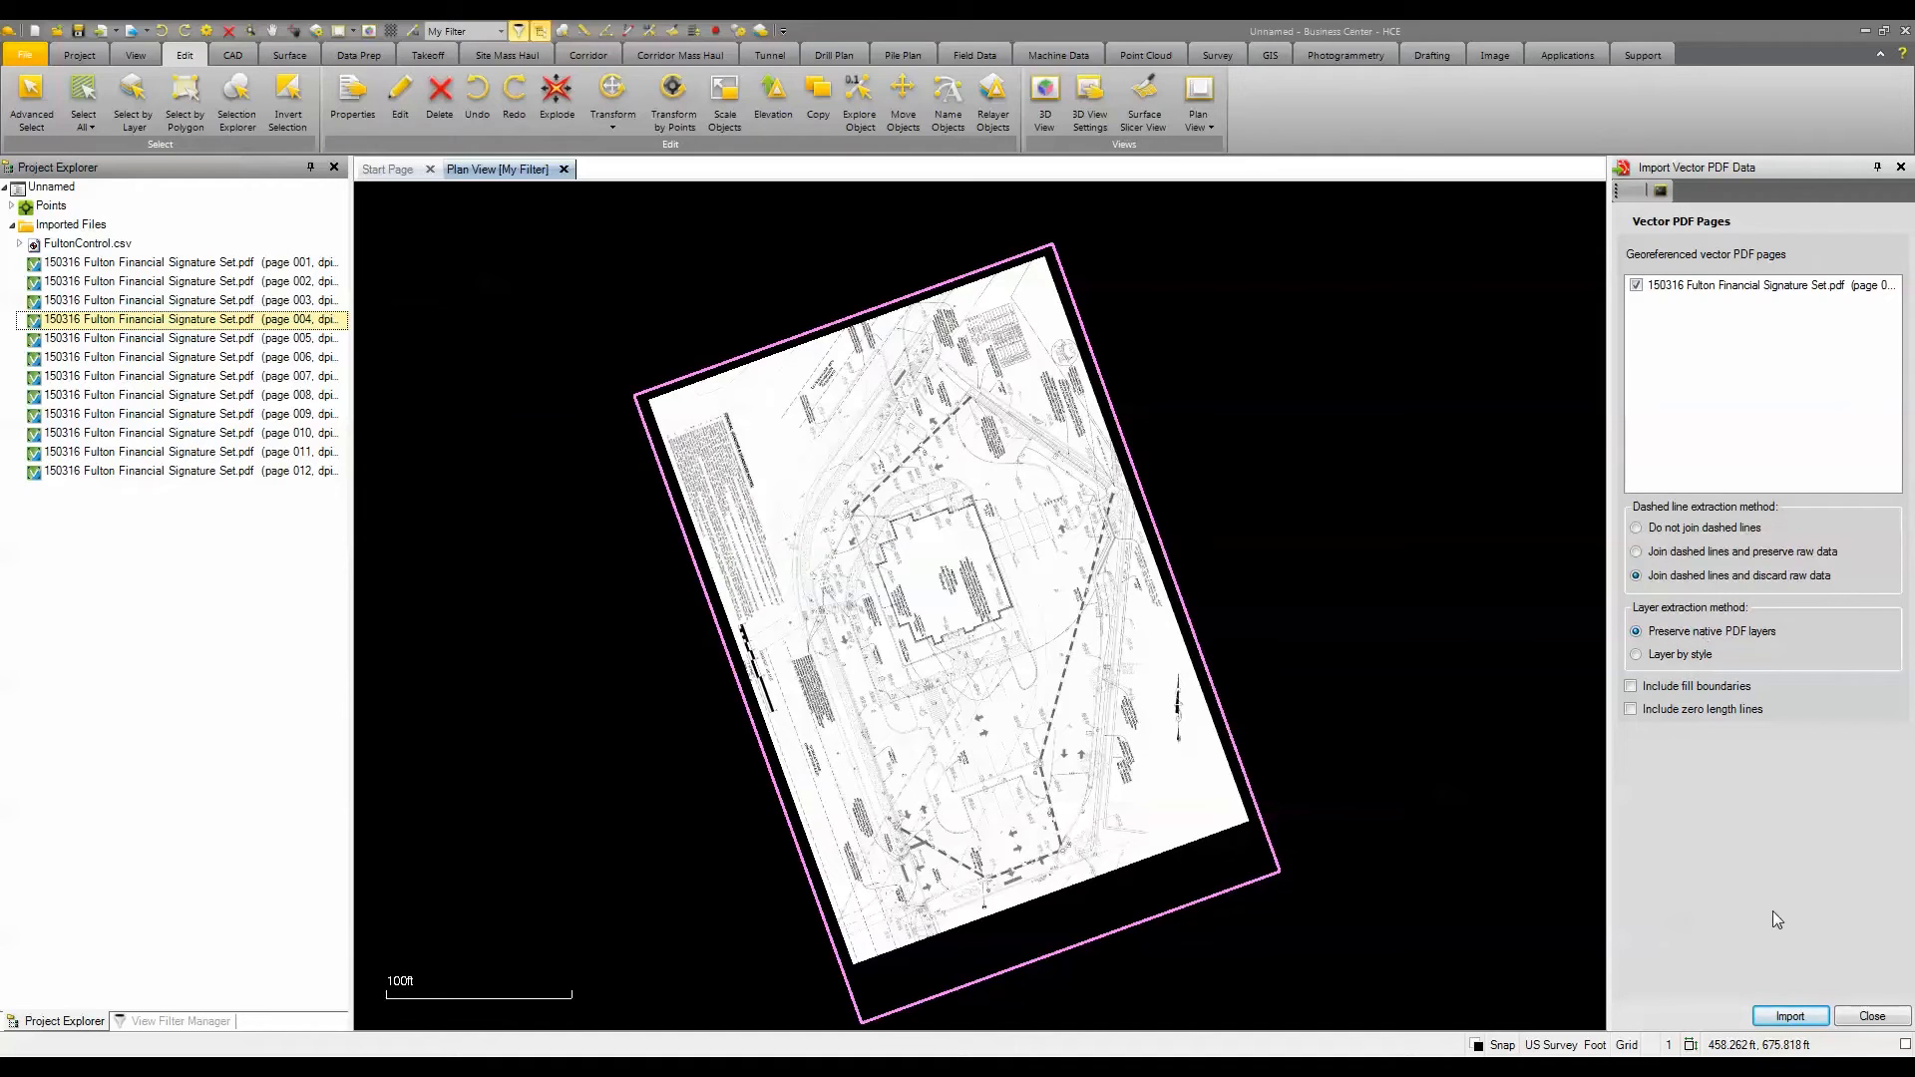
# - Import page 004's vector linework using the Layer by style option
pyautogui.click(1789, 1015)
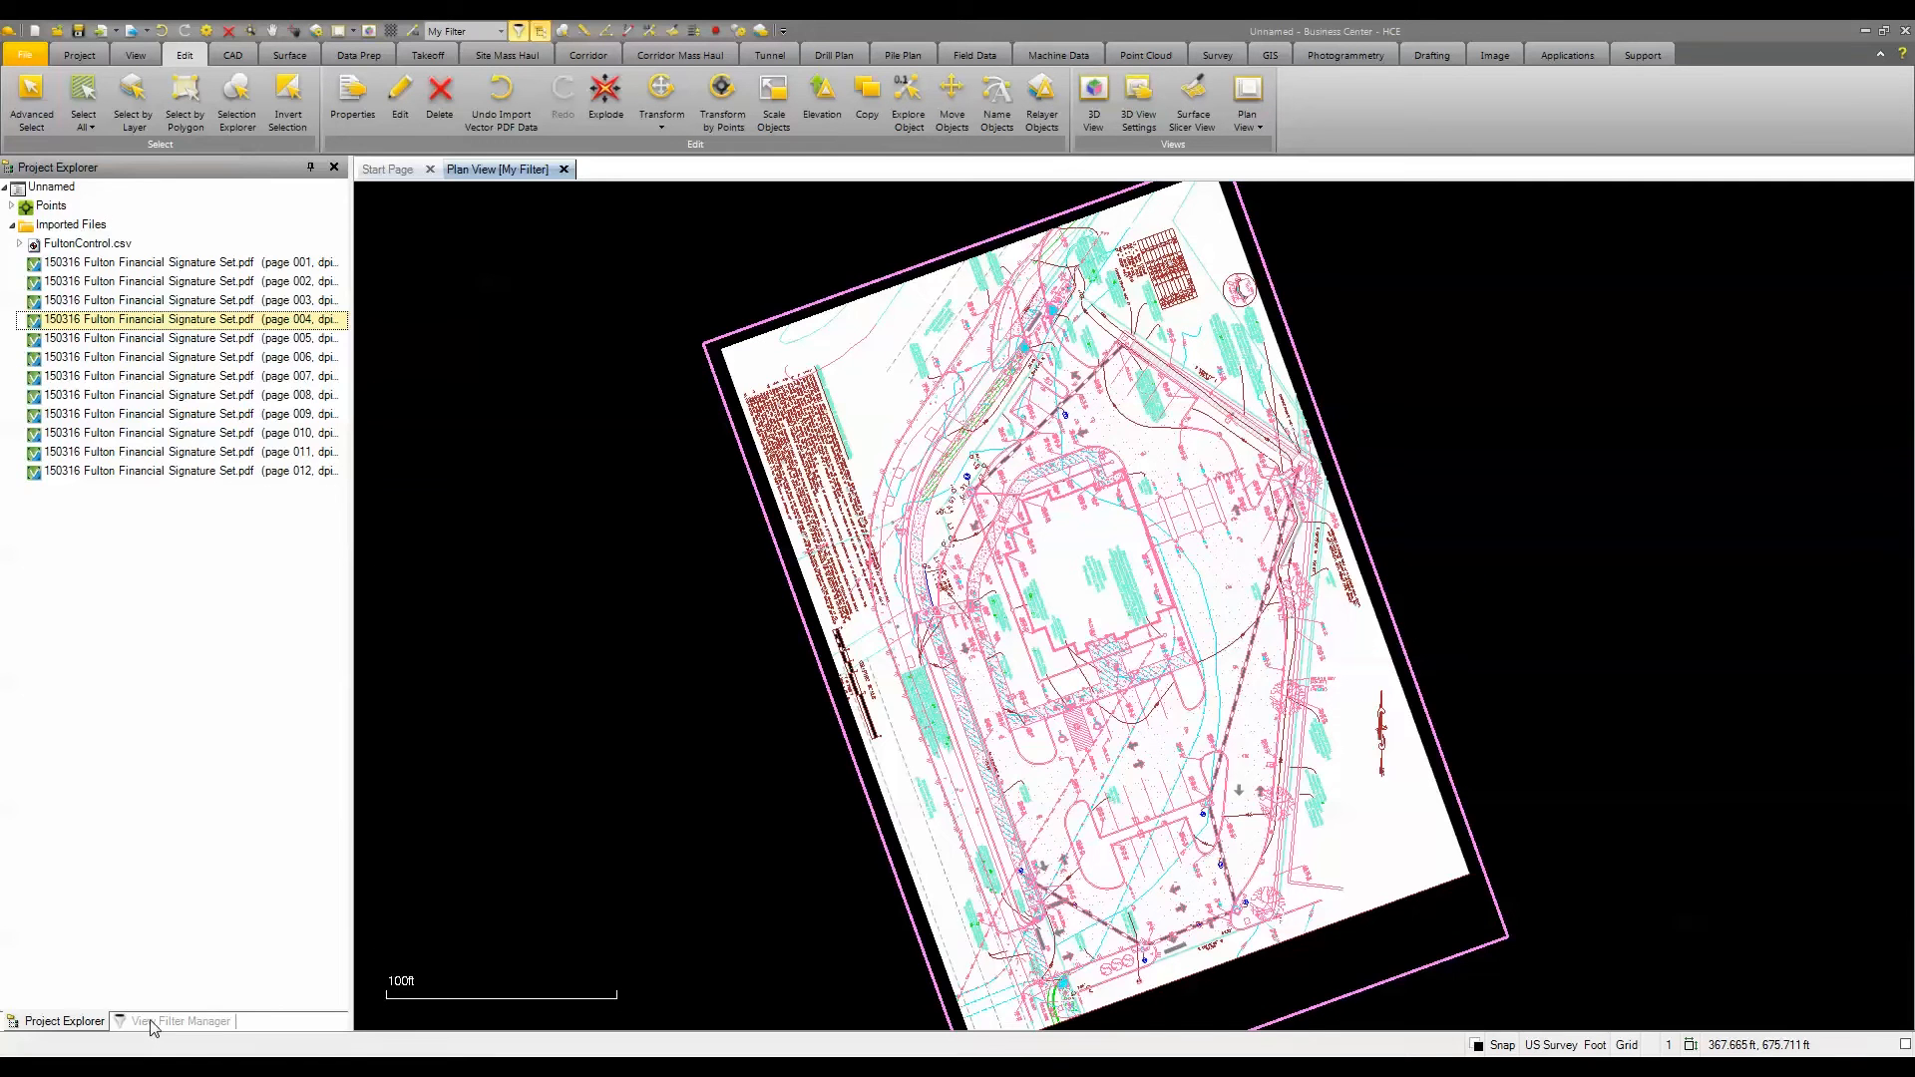
# - Show View Filter Manager listing the new colour-and-thickness PDF layers
pyautogui.click(179, 1021)
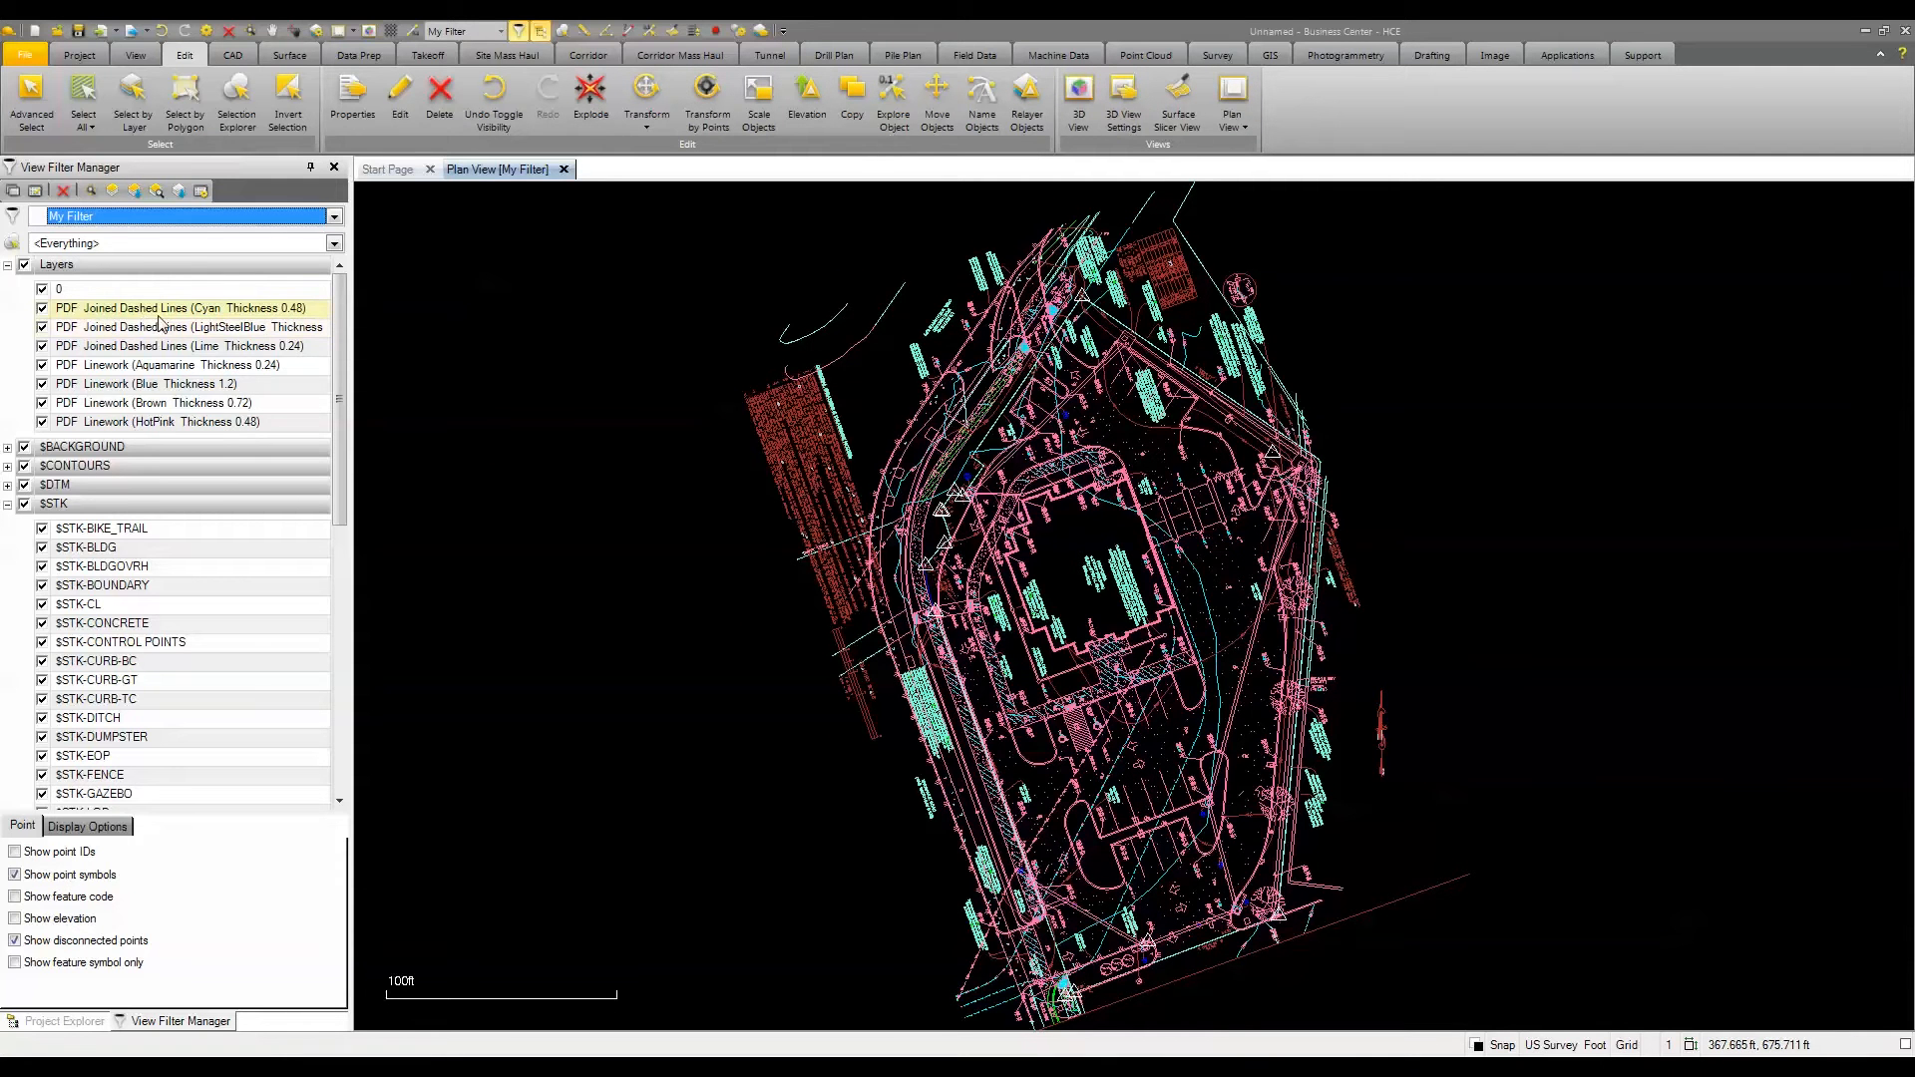
pyautogui.click(183, 326)
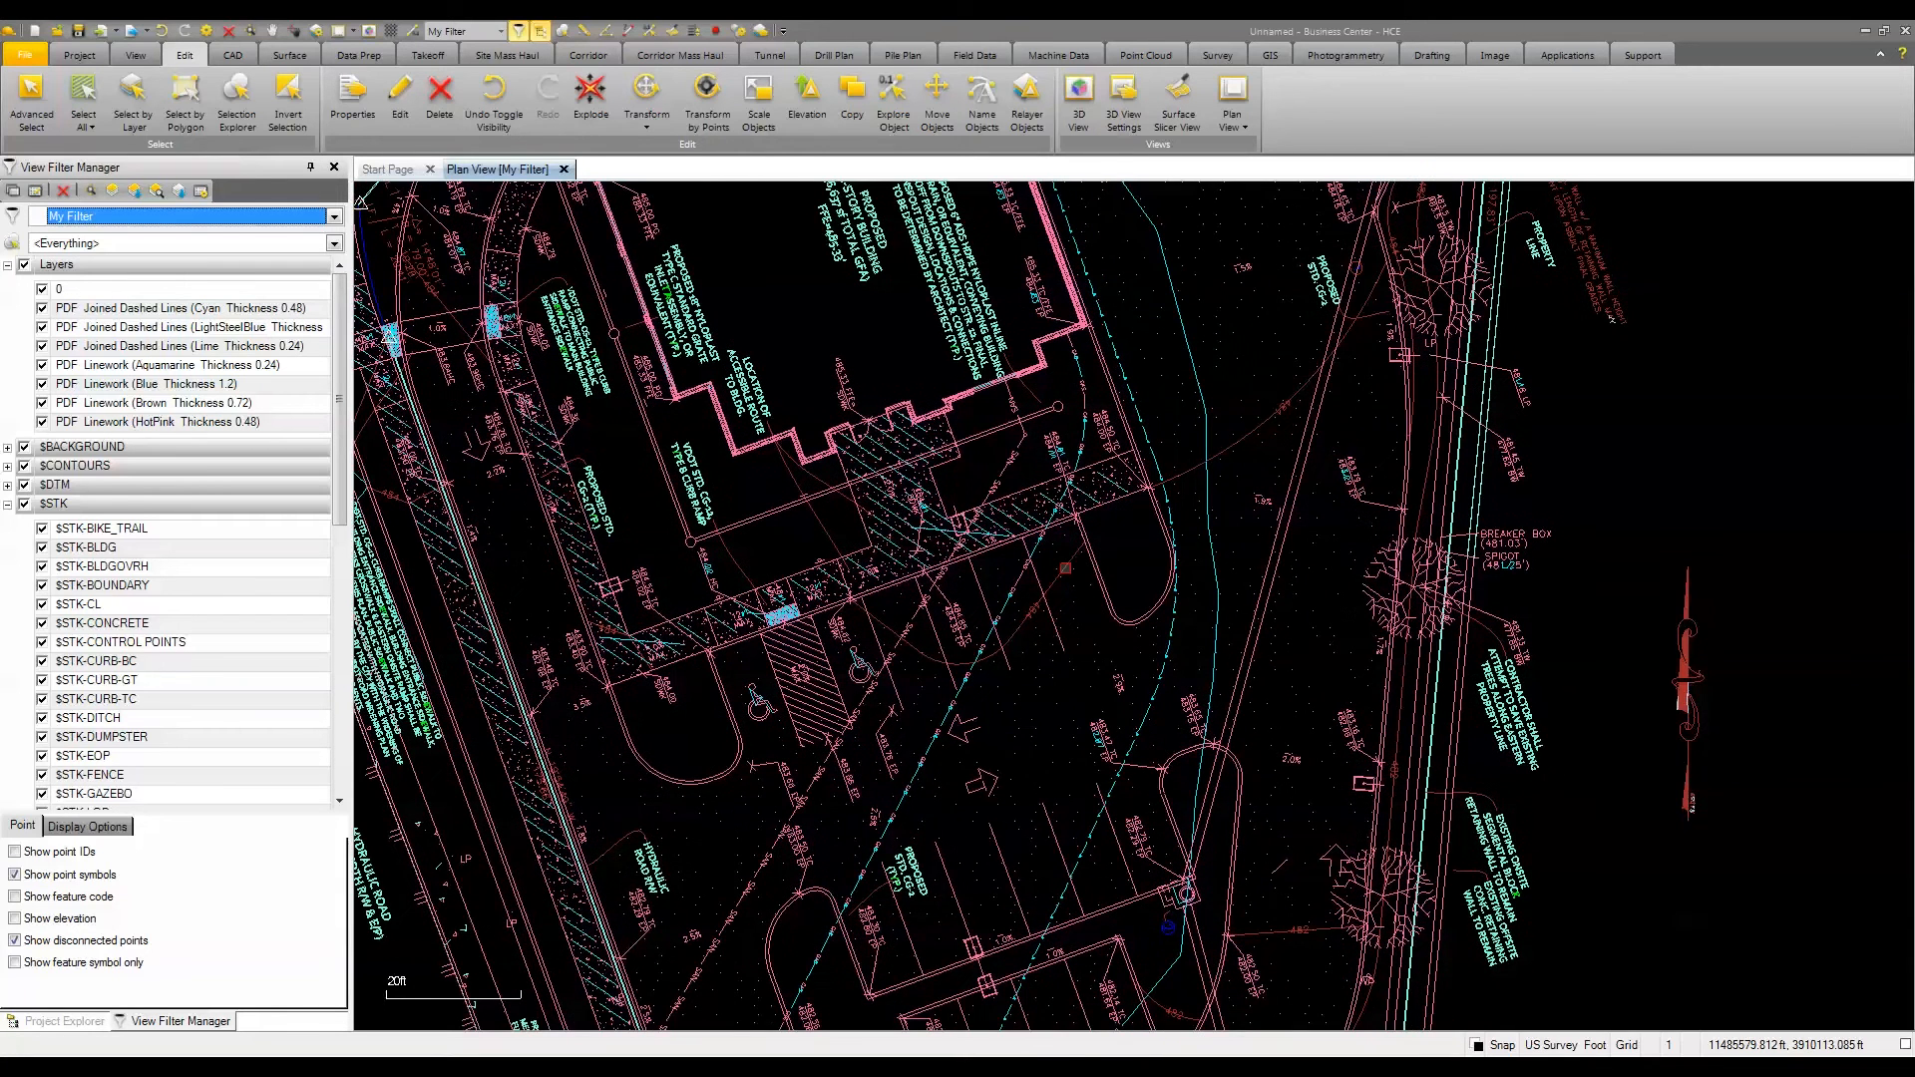
pyautogui.moveTo(1191, 568)
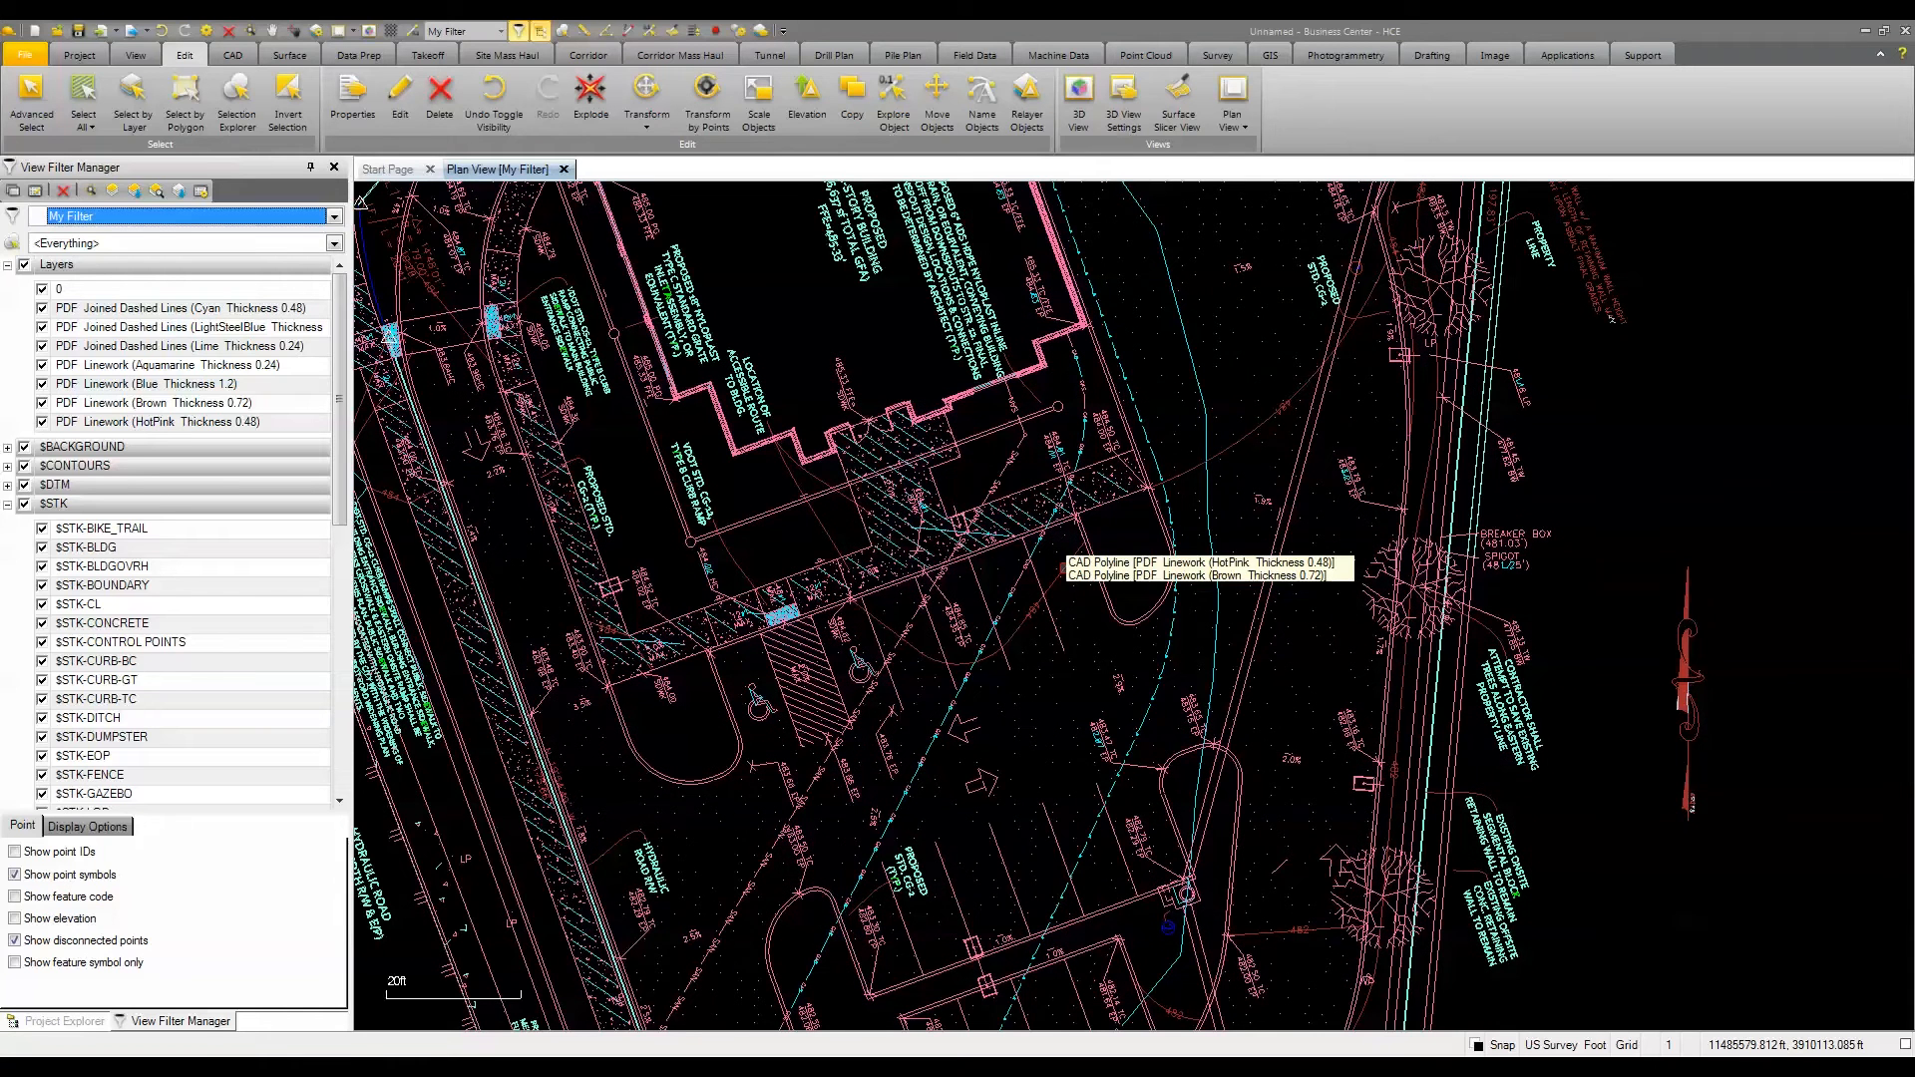
pyautogui.moveTo(1026, 97)
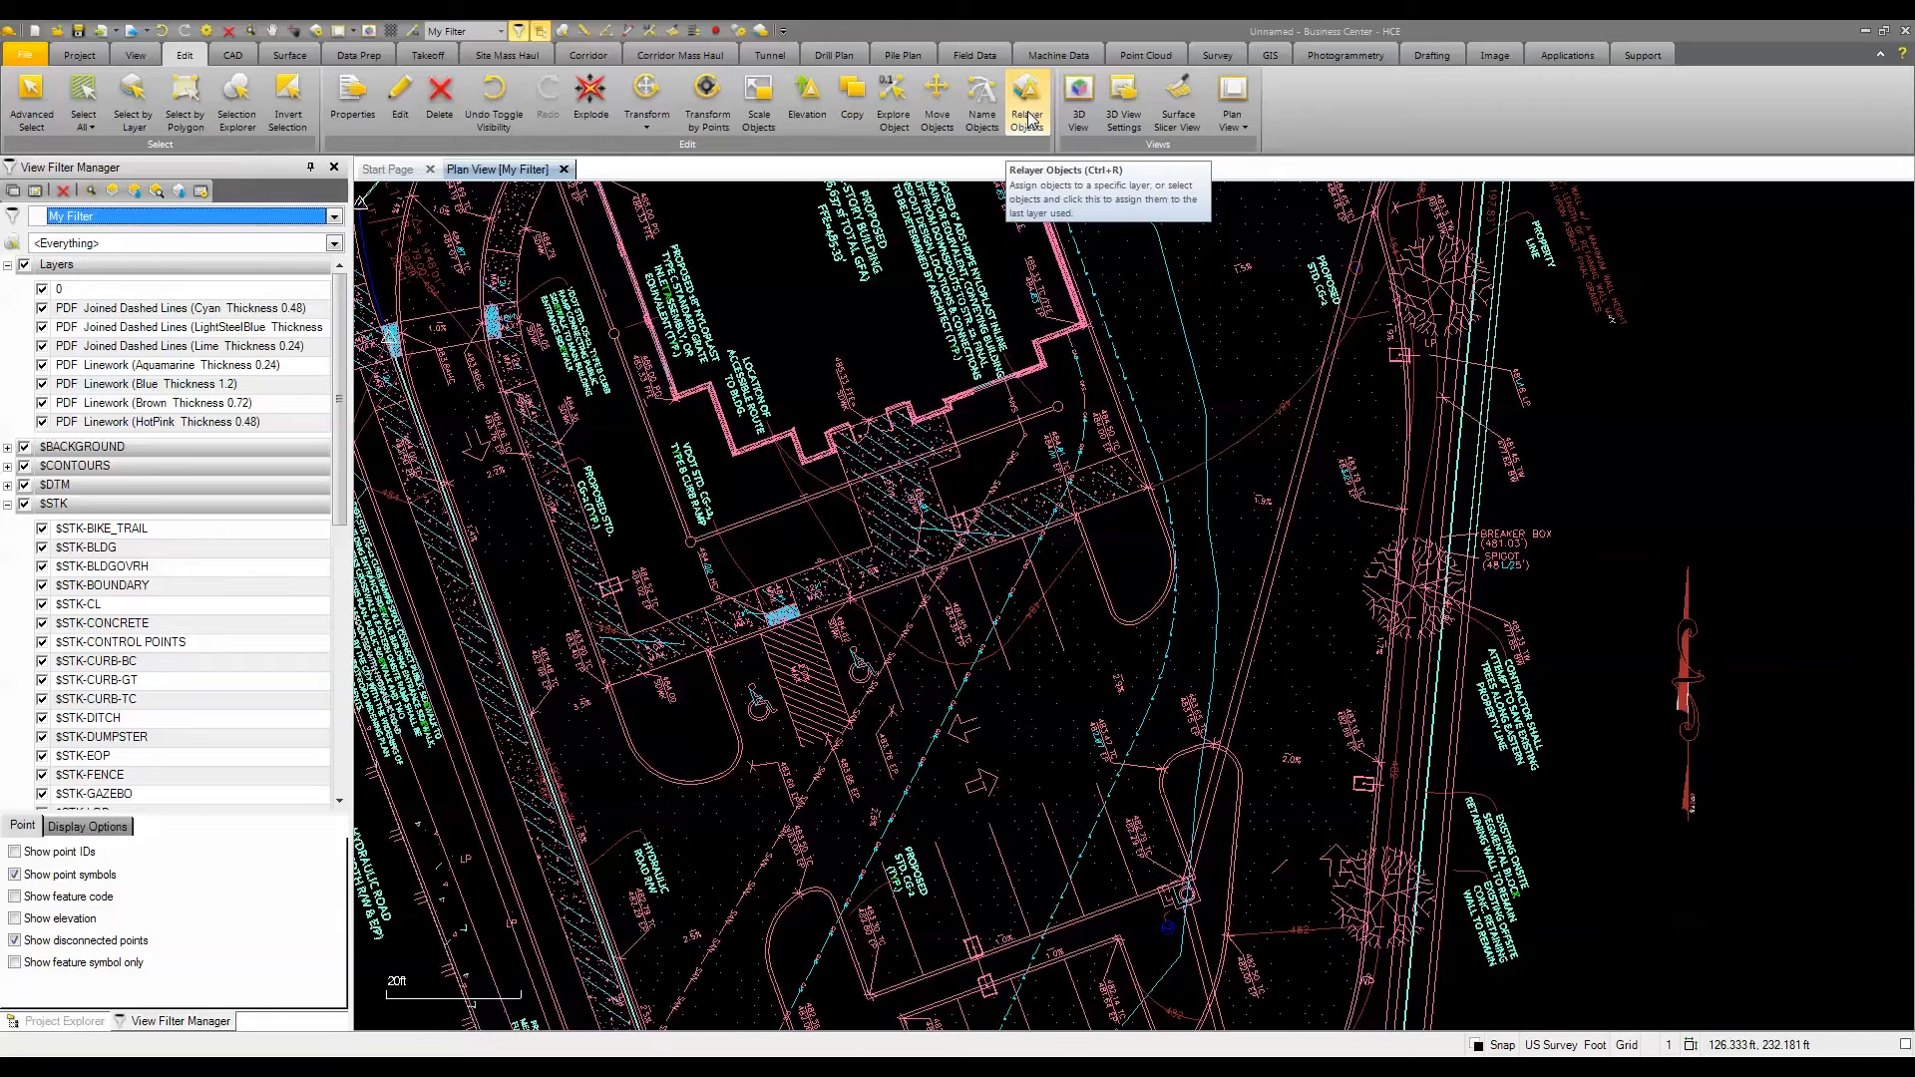
pyautogui.moveTo(147, 382)
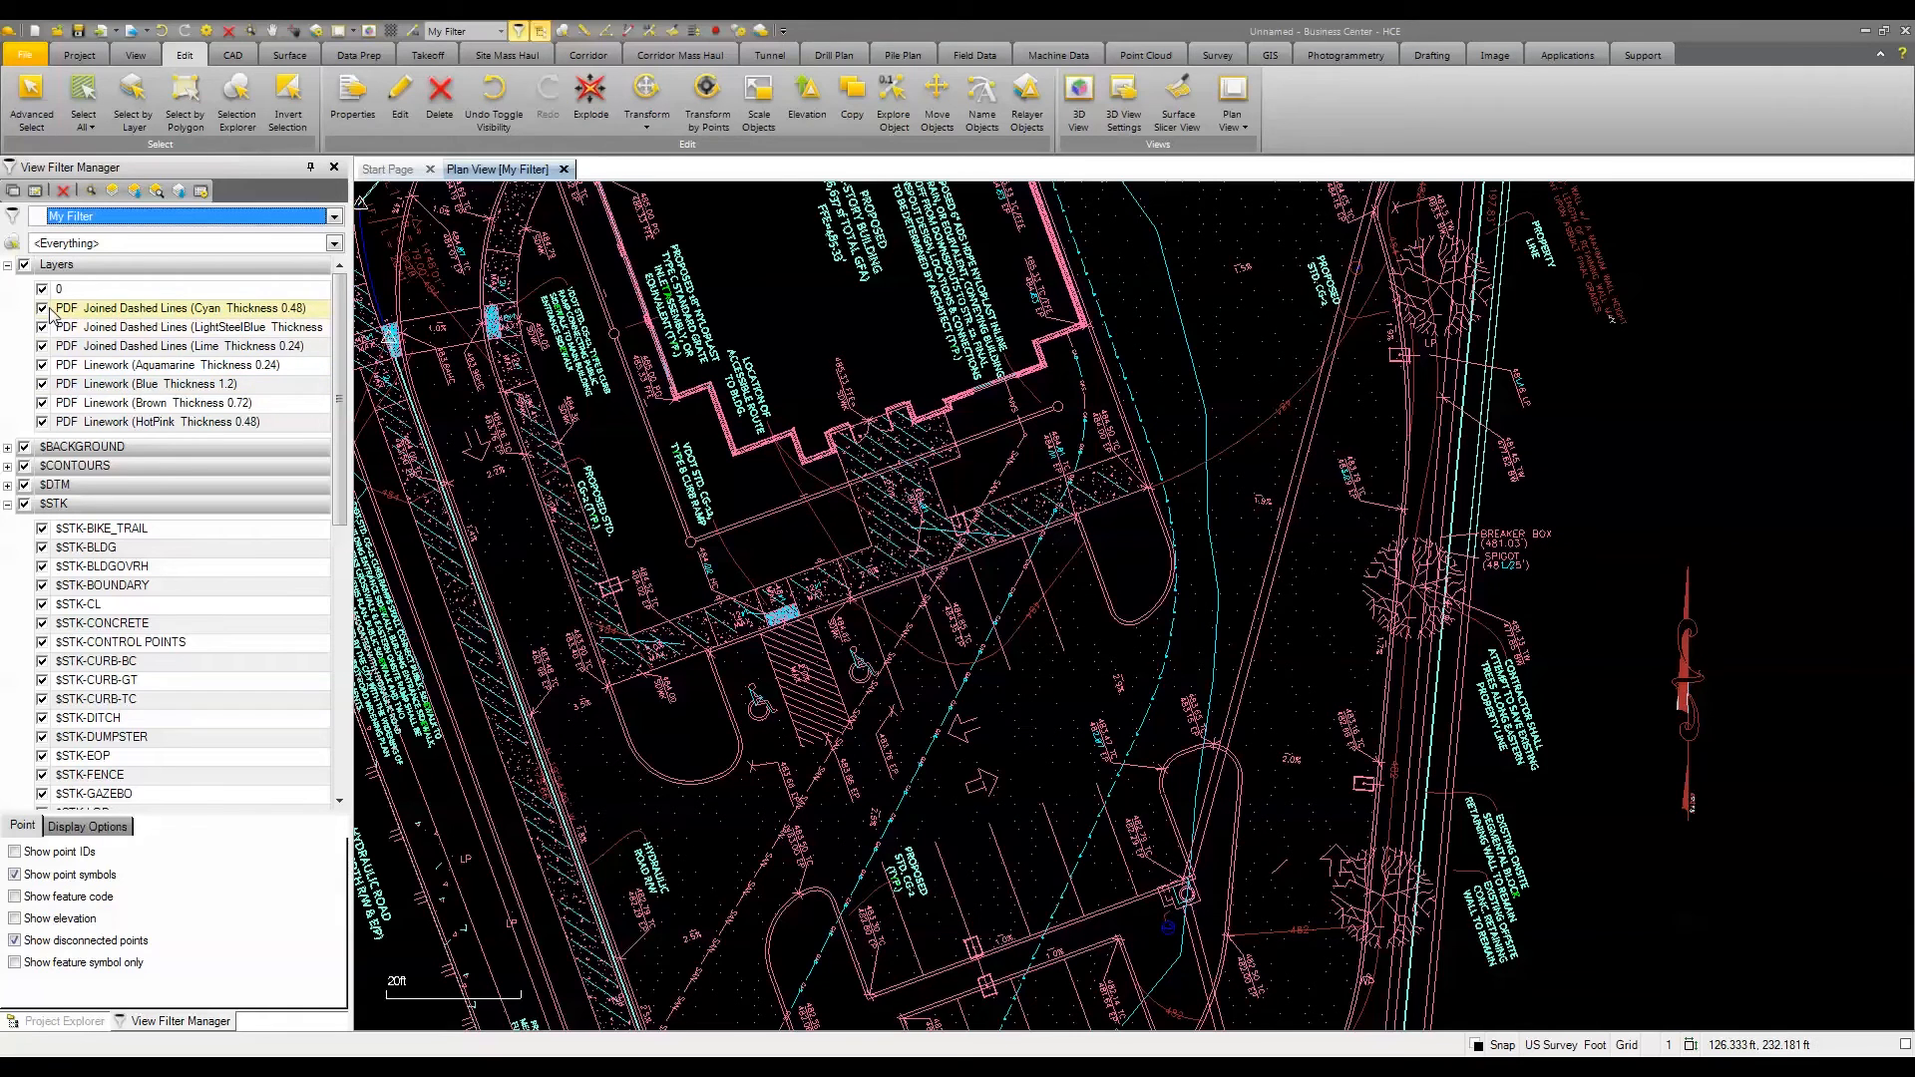
# - Hide the dashed-line, Blue and Brown PDF linework layers, keeping HotPink Thickness 0.48
pyautogui.click(43, 327)
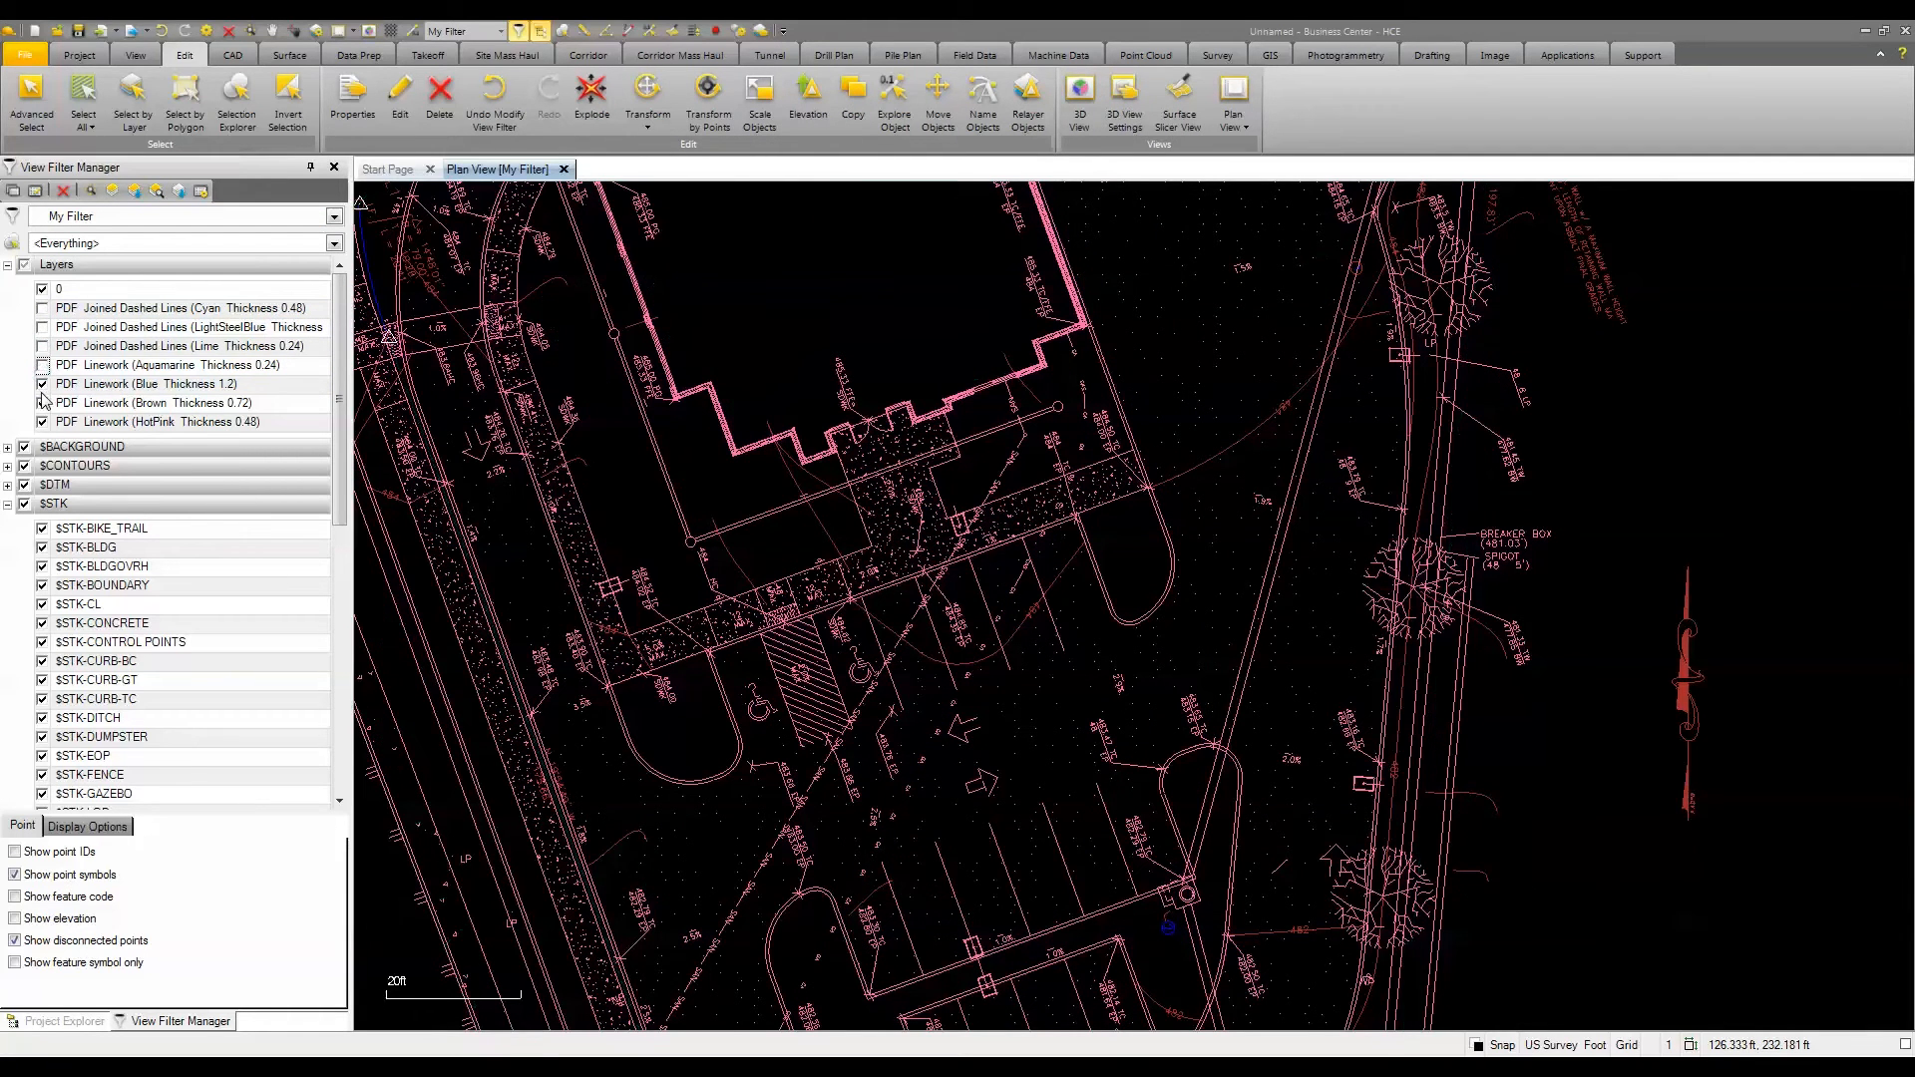
pyautogui.click(42, 383)
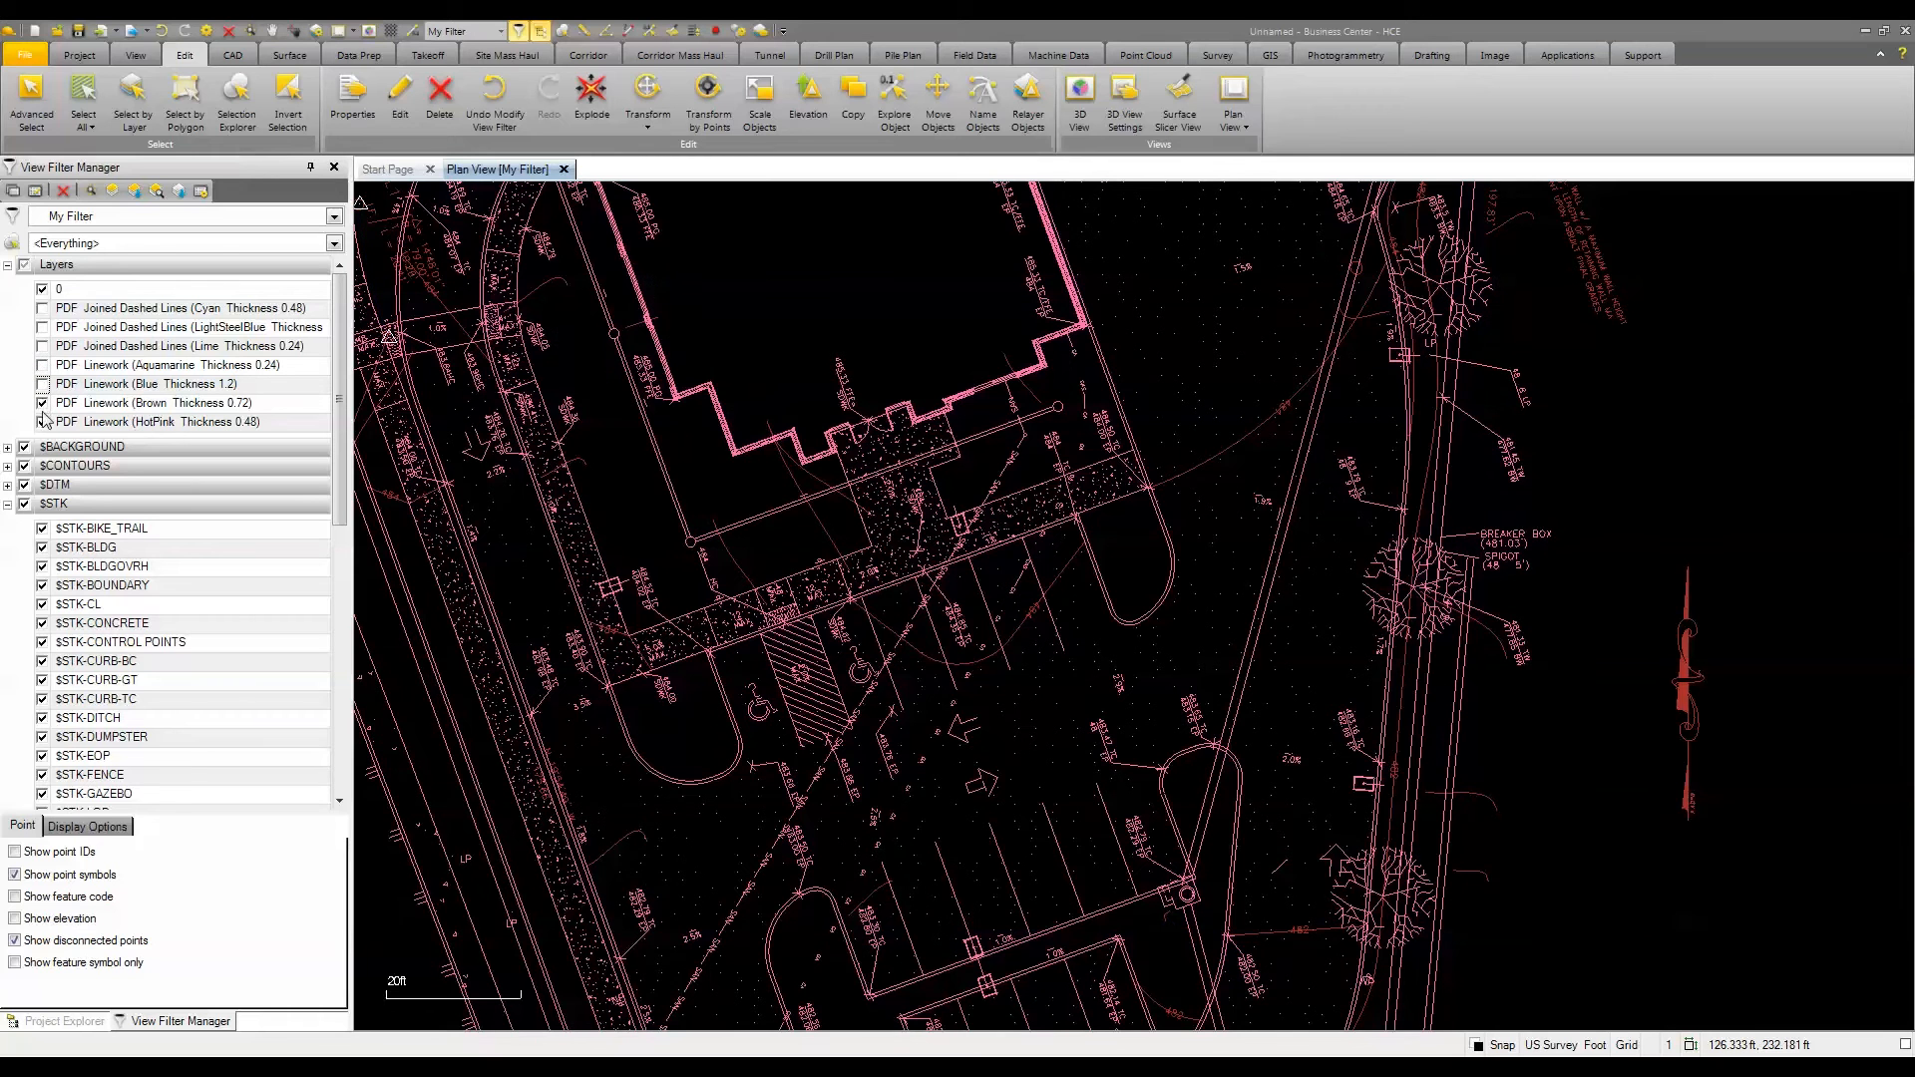
pyautogui.click(43, 403)
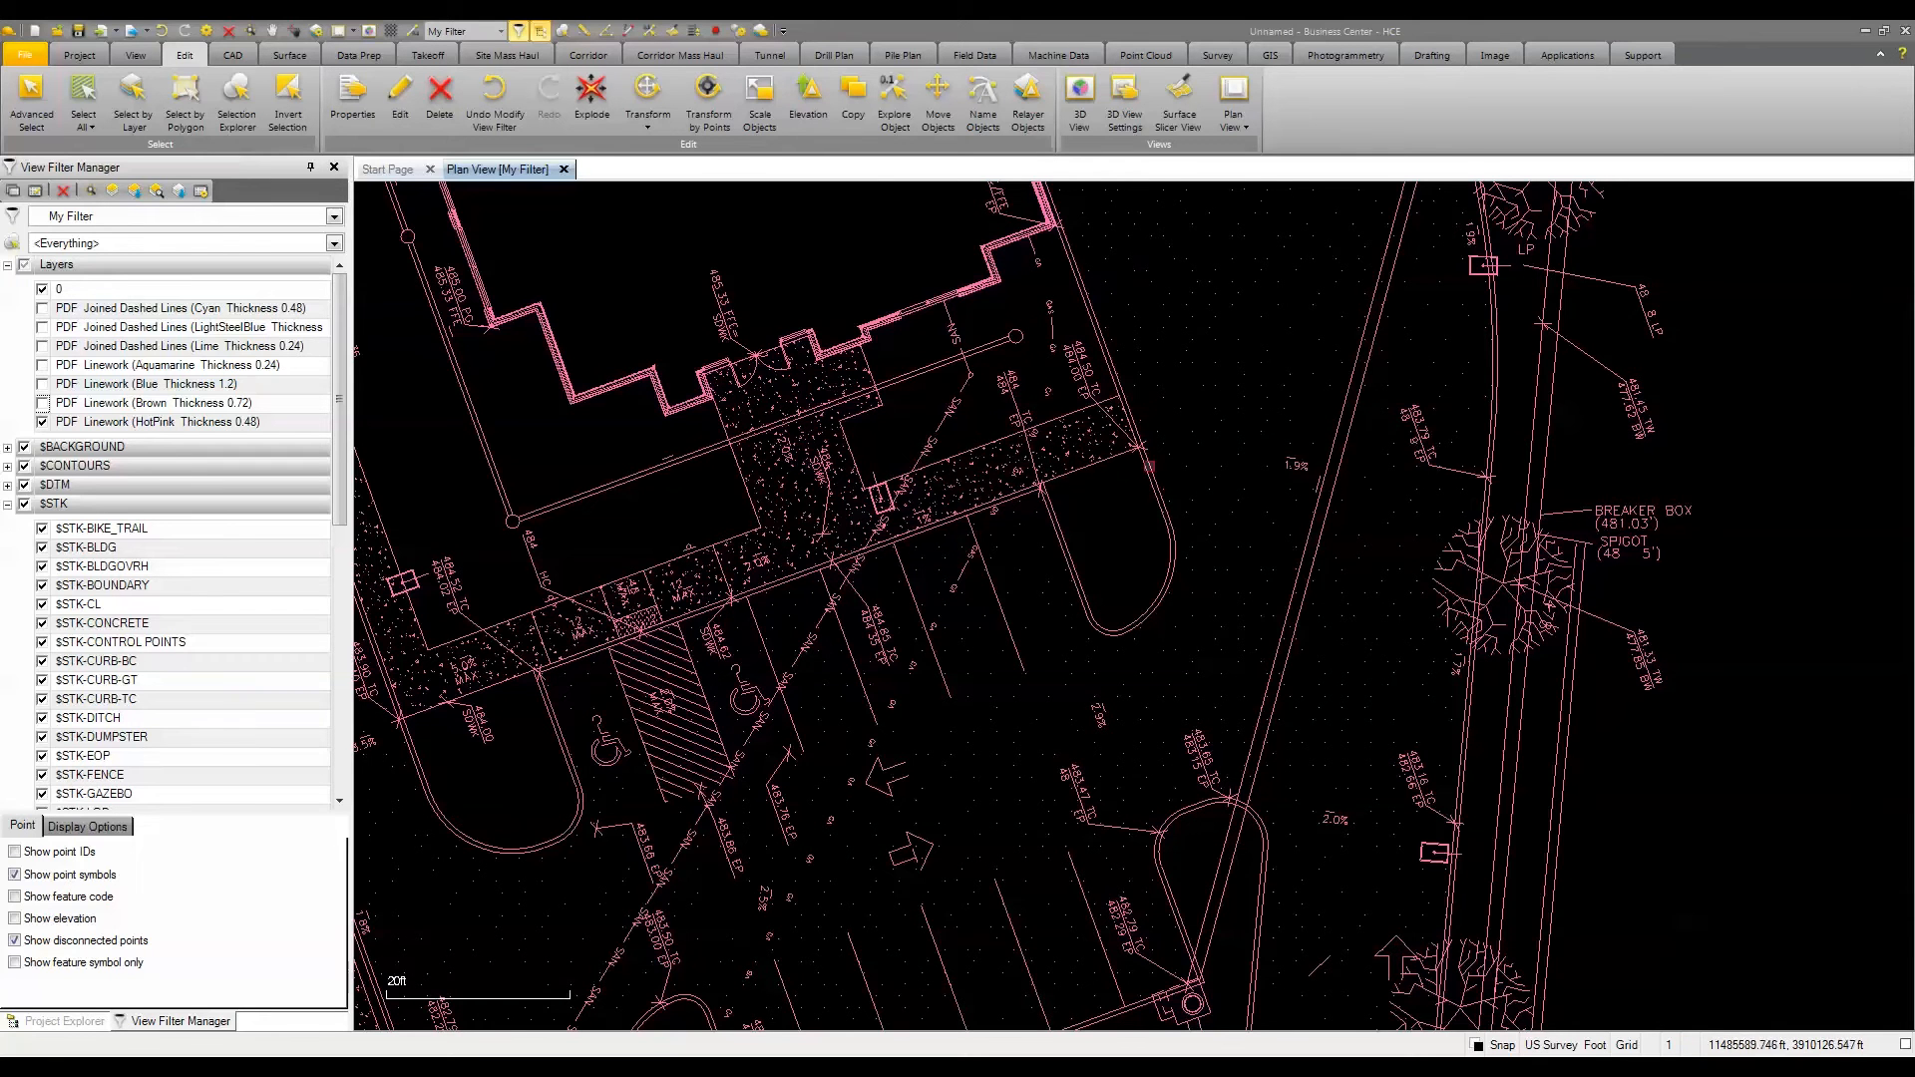
# - Relayer the four HotPink curb polylines around the parking island onto a $STK layer
pyautogui.click(1027, 102)
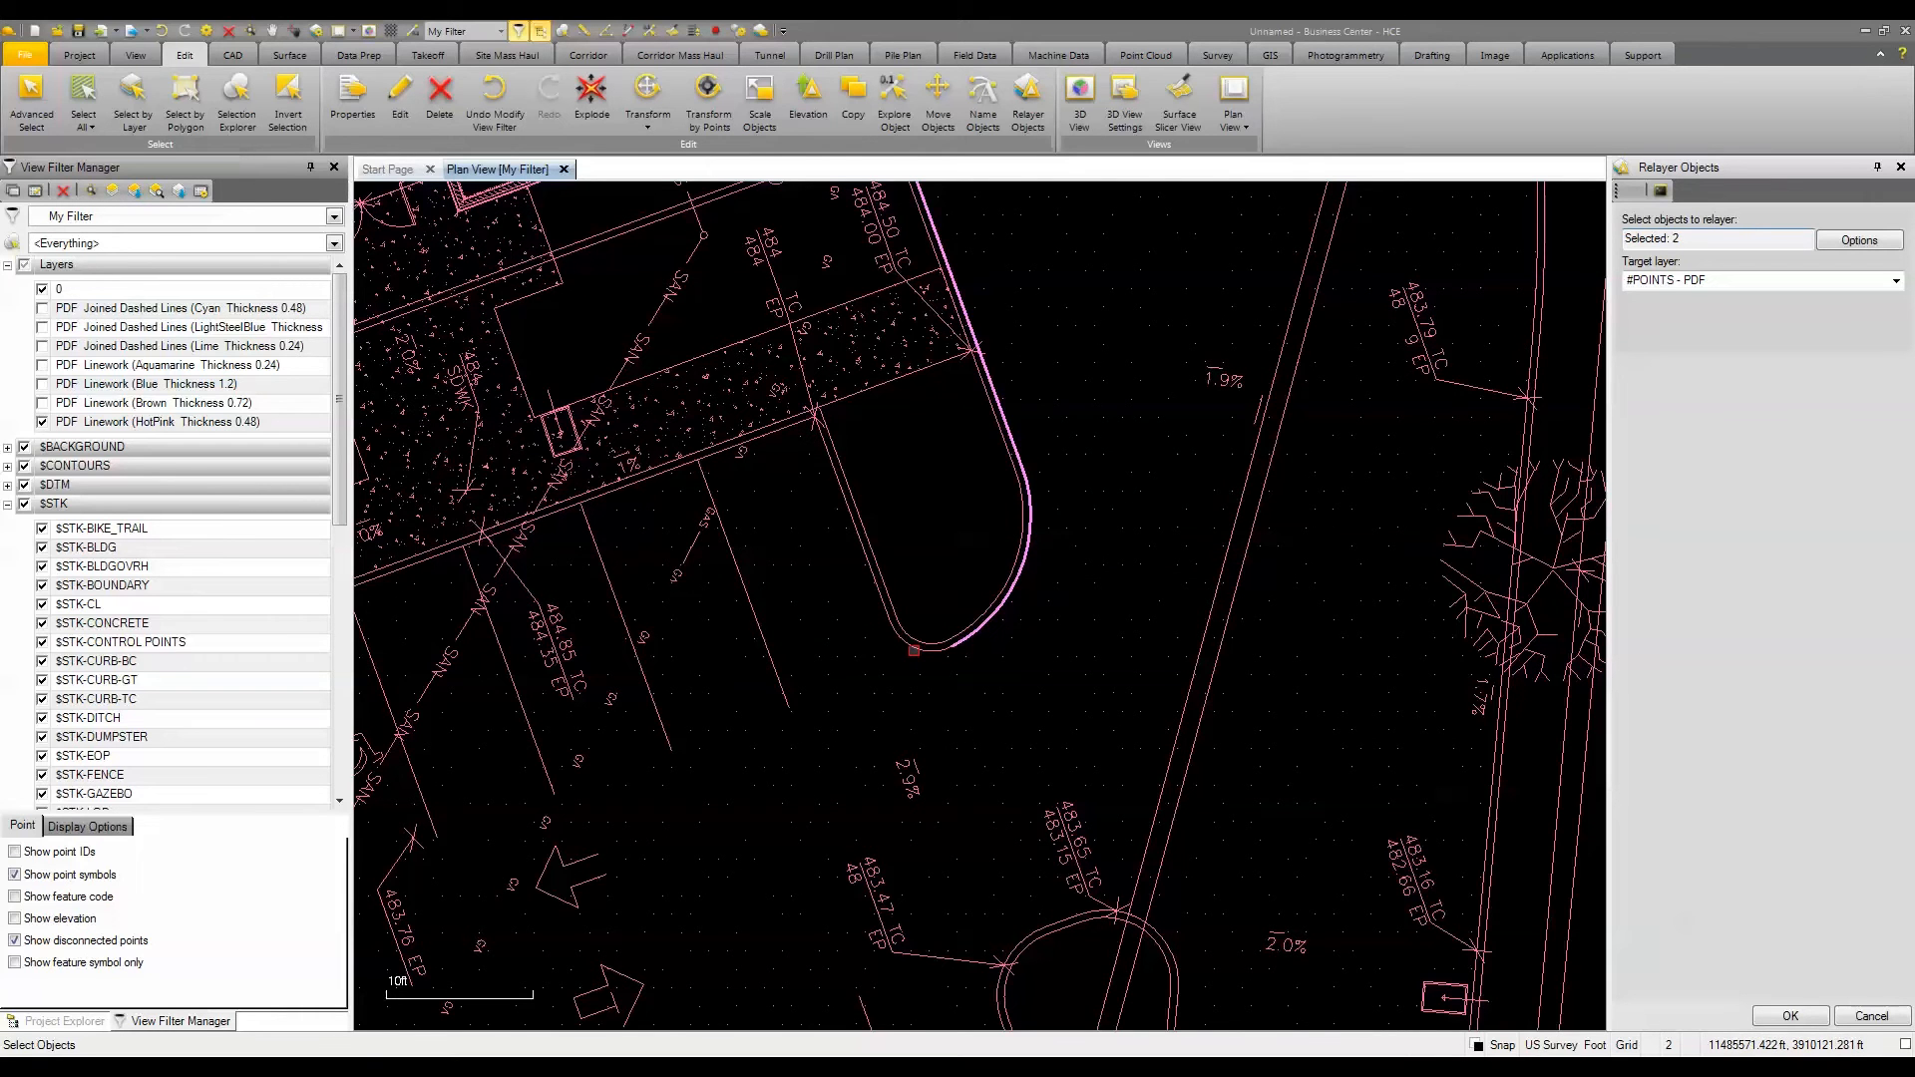
pyautogui.click(806, 419)
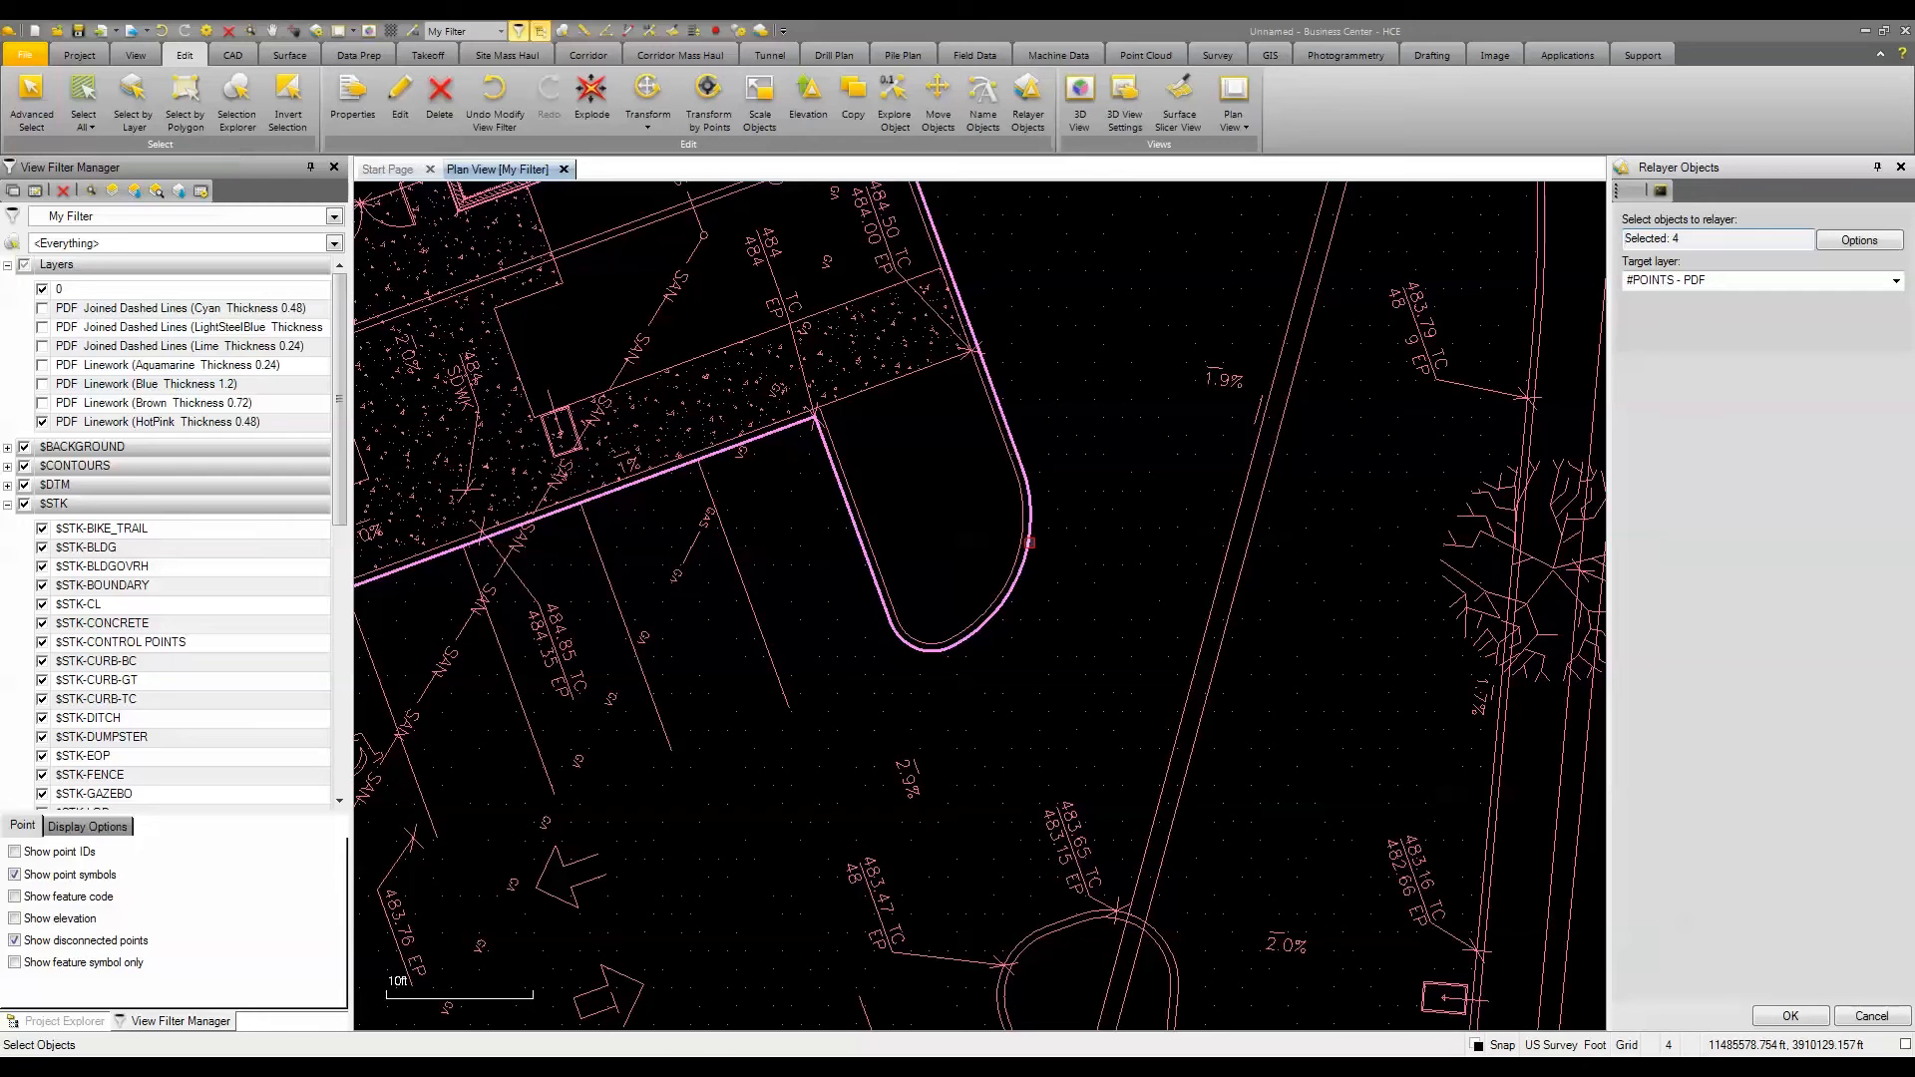
pyautogui.moveTo(1030, 544)
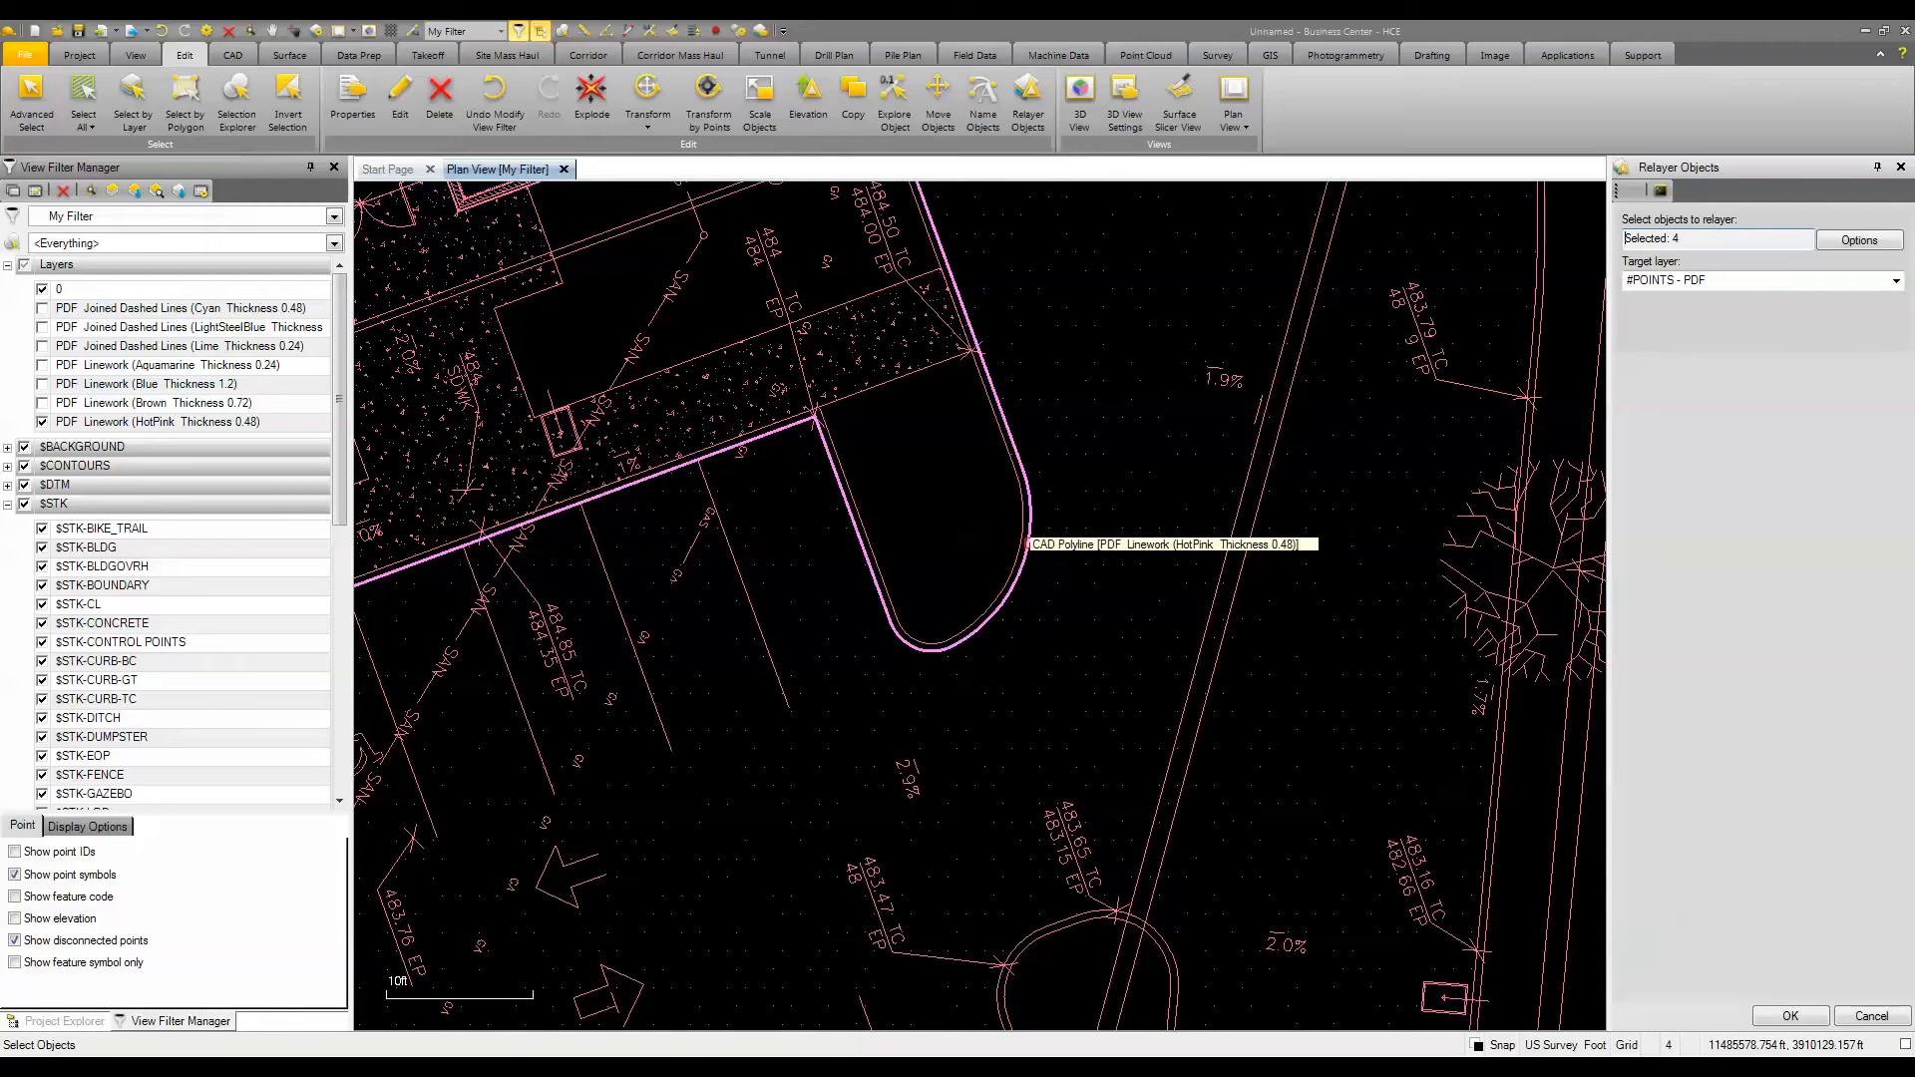
pyautogui.click(1894, 279)
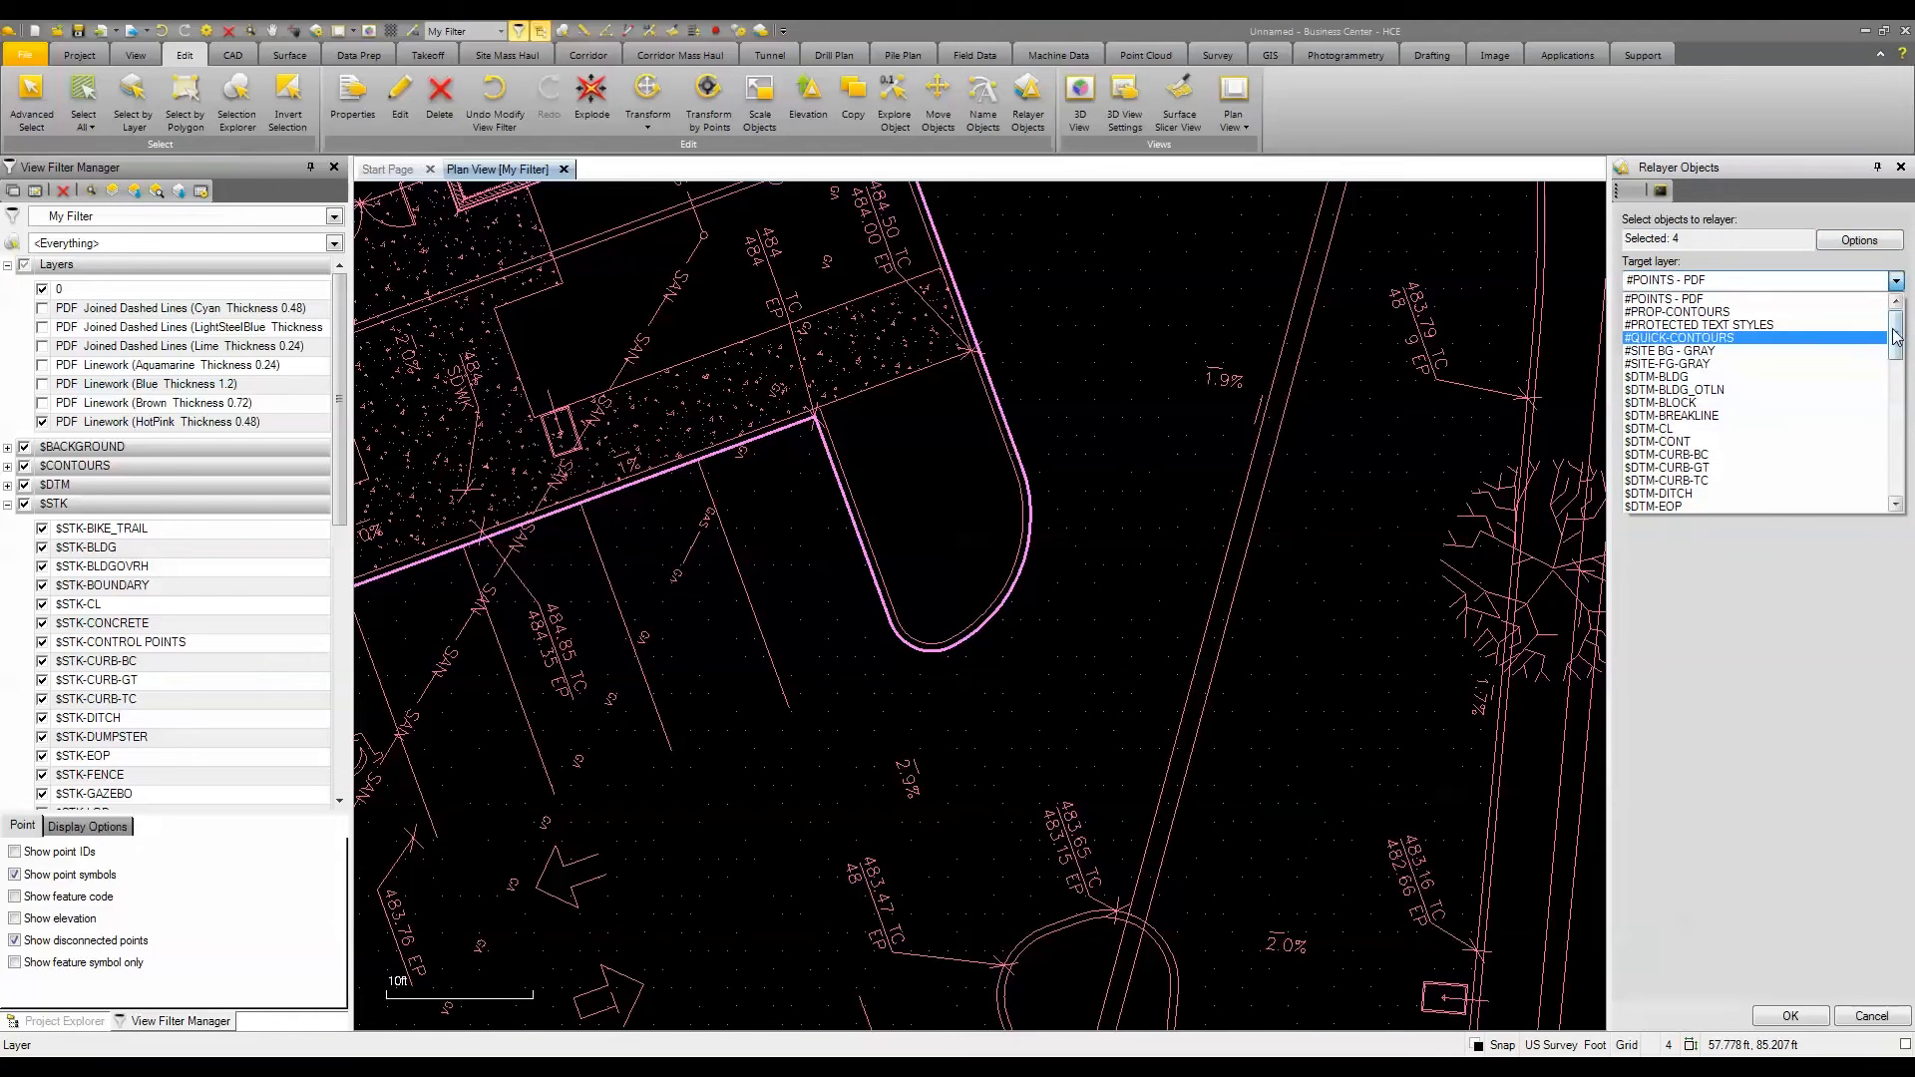
pyautogui.scroll(-3)
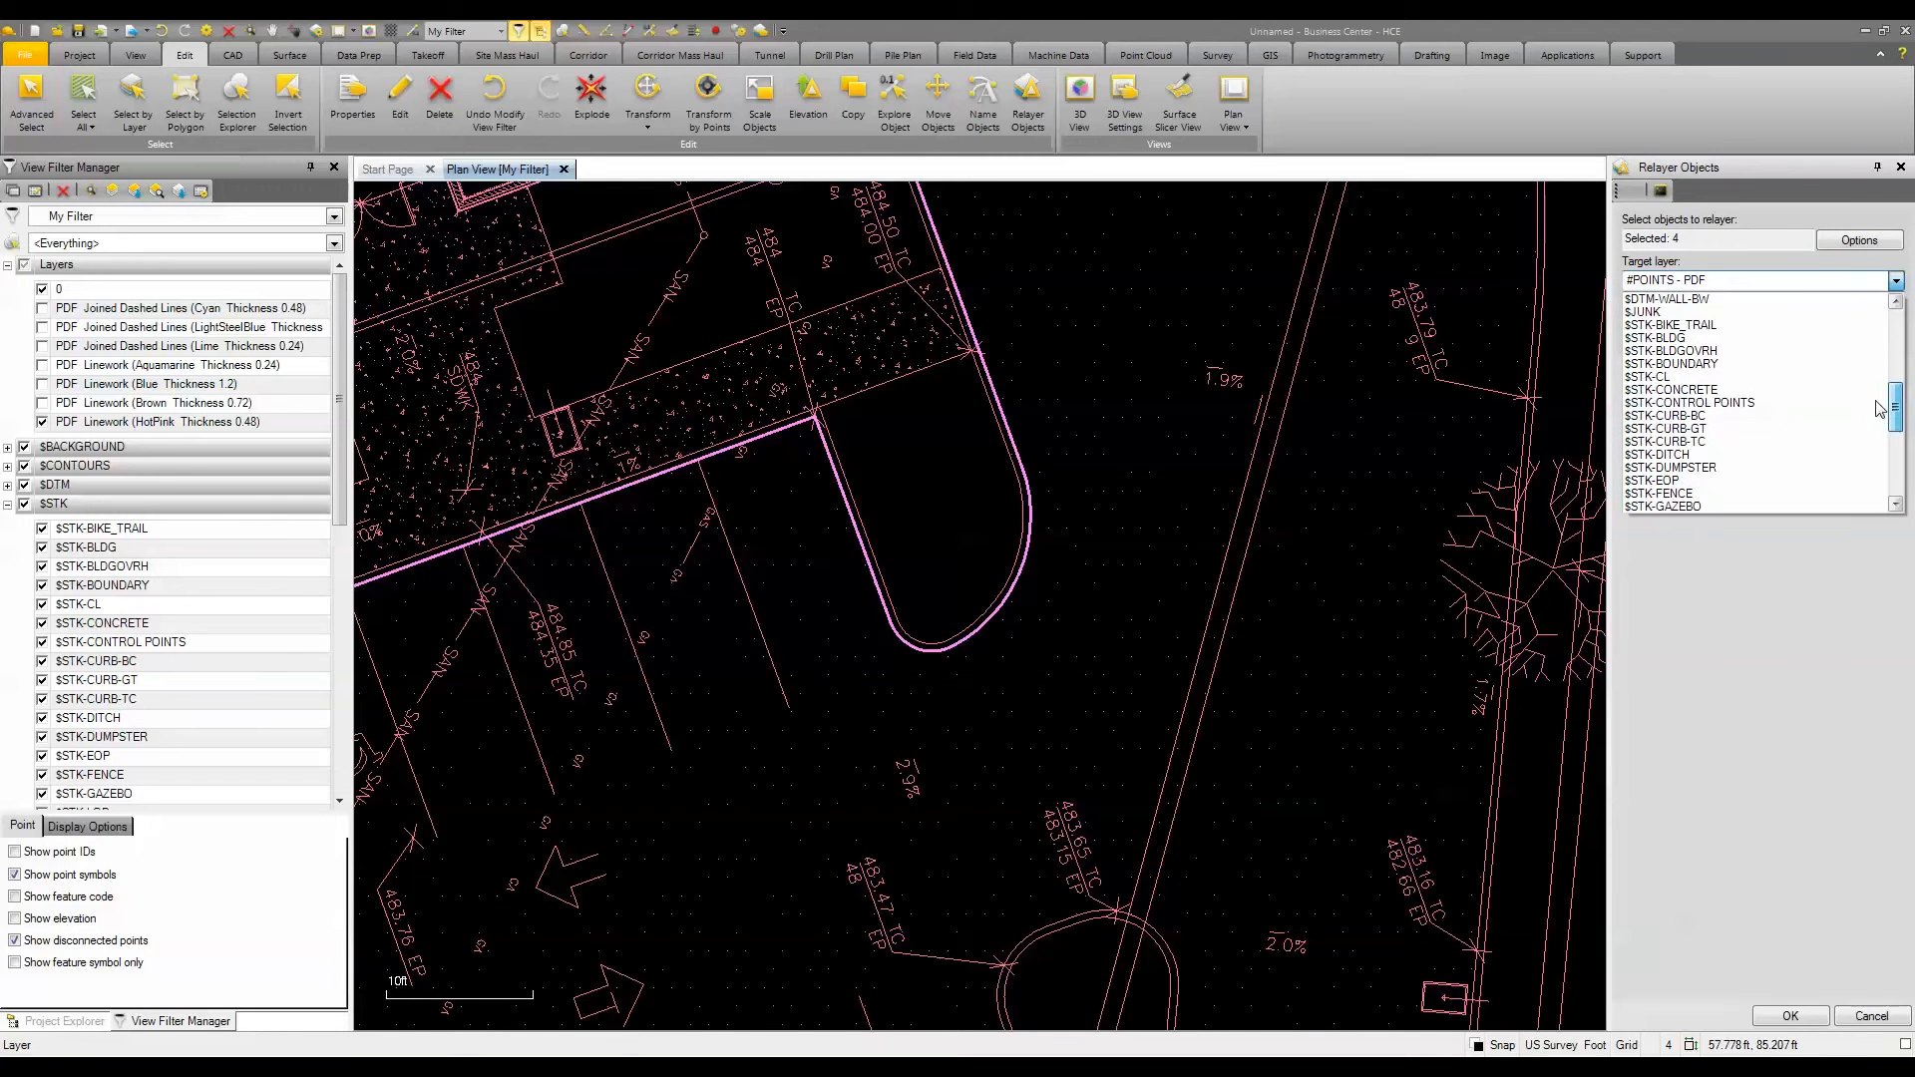
pyautogui.click(1682, 479)
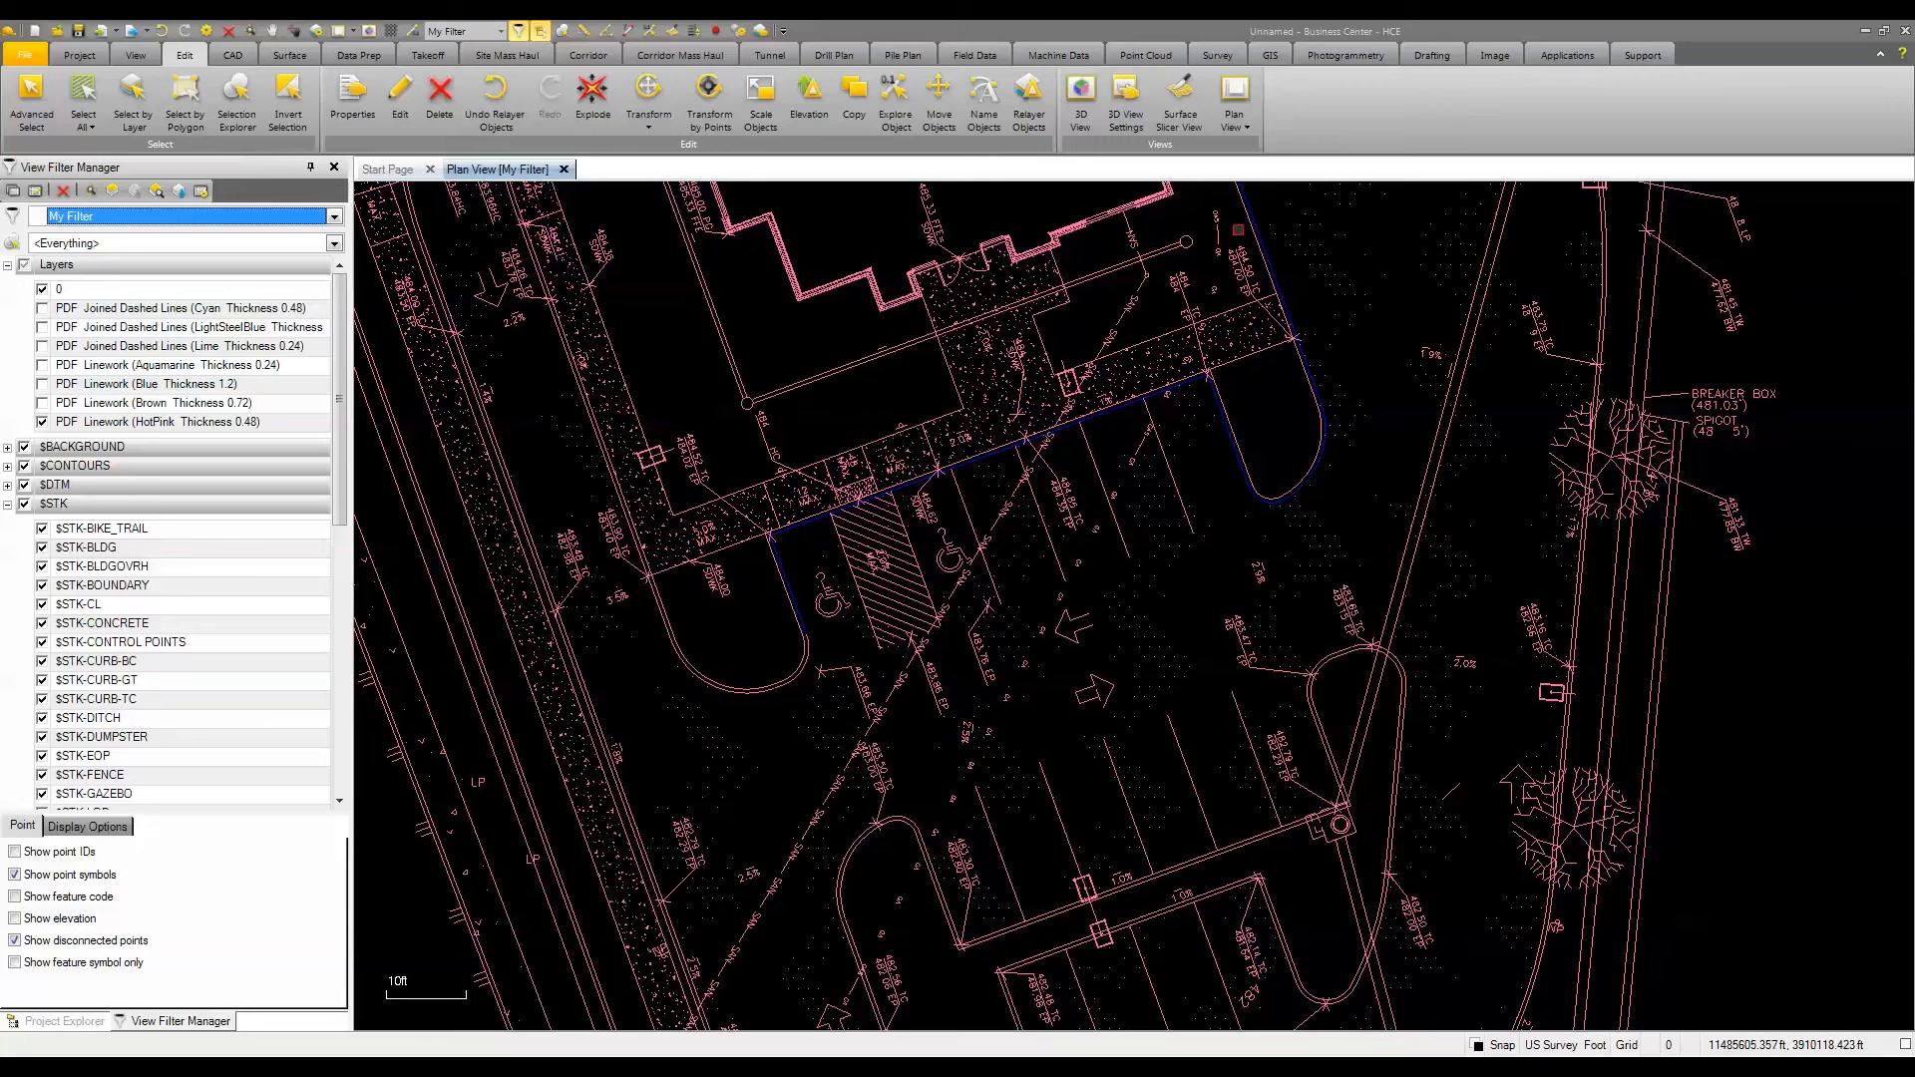
pyautogui.moveTo(1633, 58)
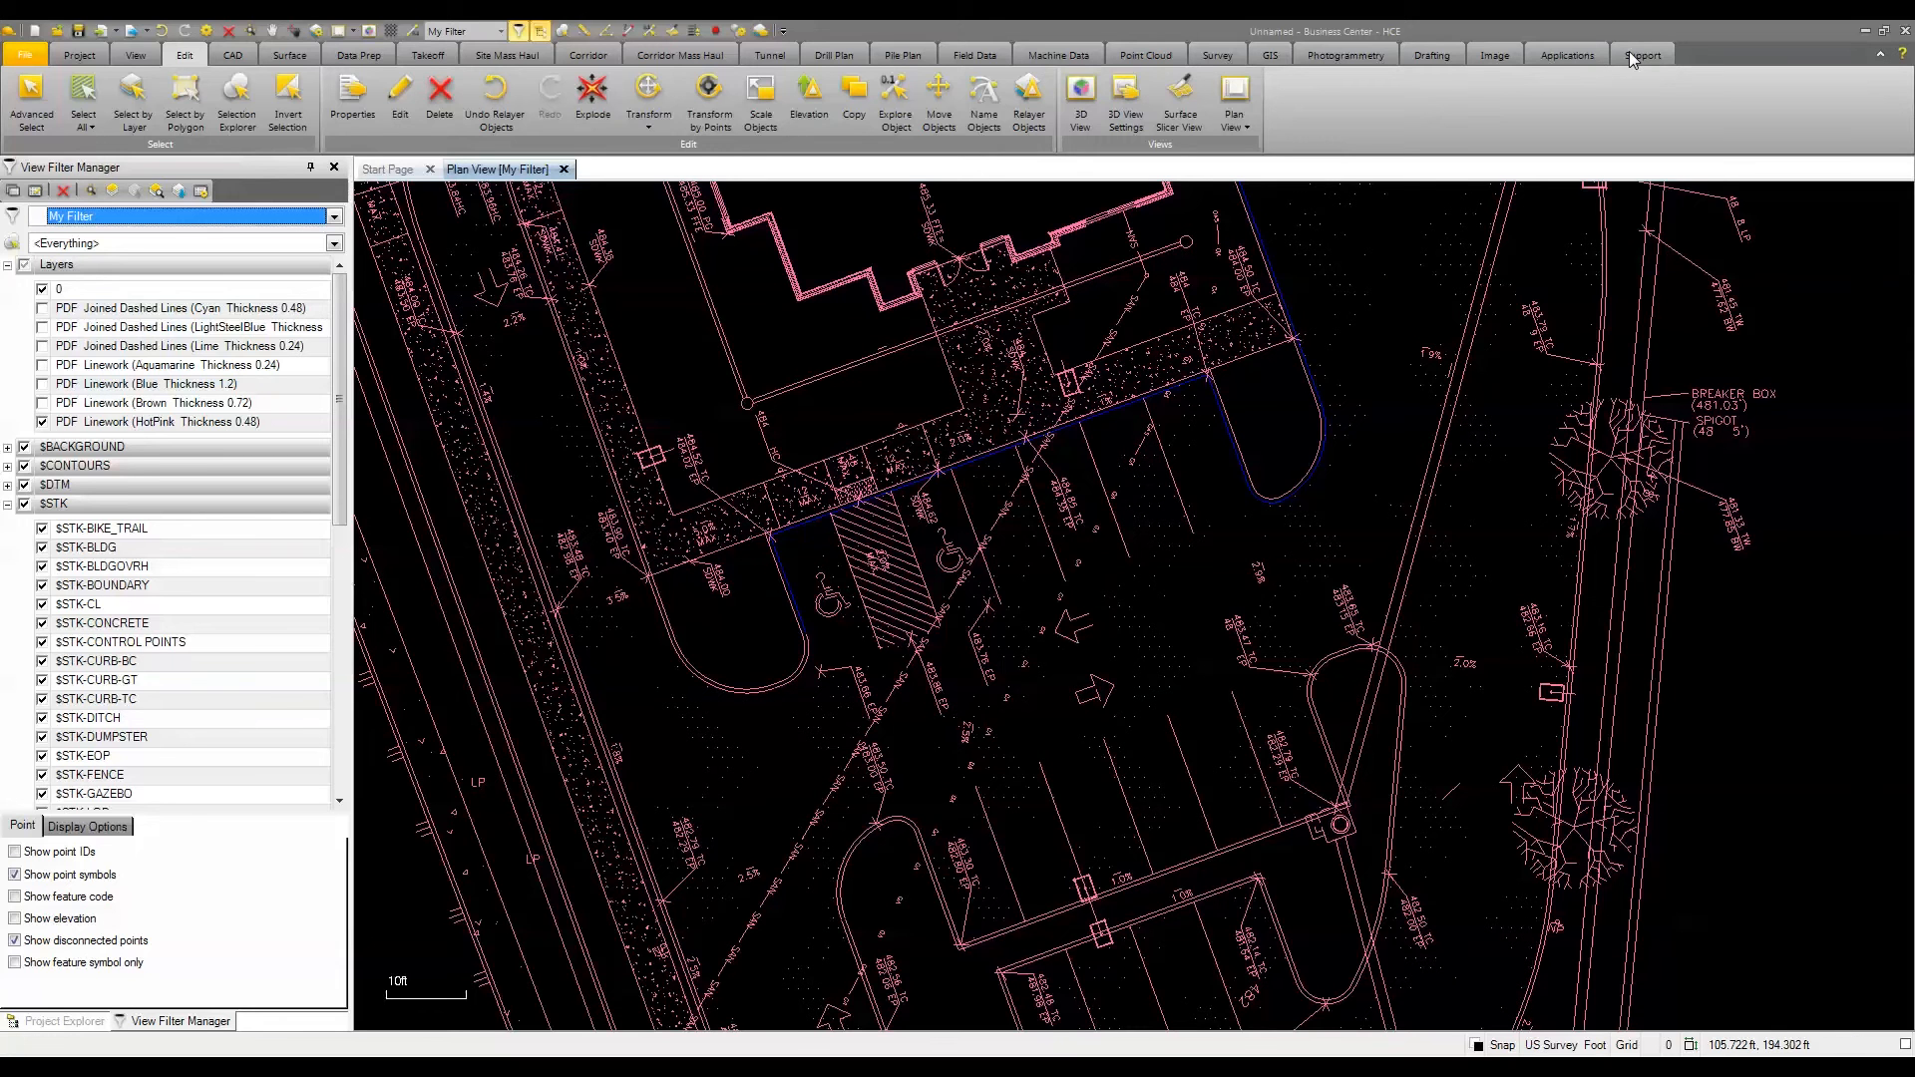
# - Assign Relayer Objects the Ctrl+R shortcut in Define Command Shortcuts
pyautogui.click(1641, 54)
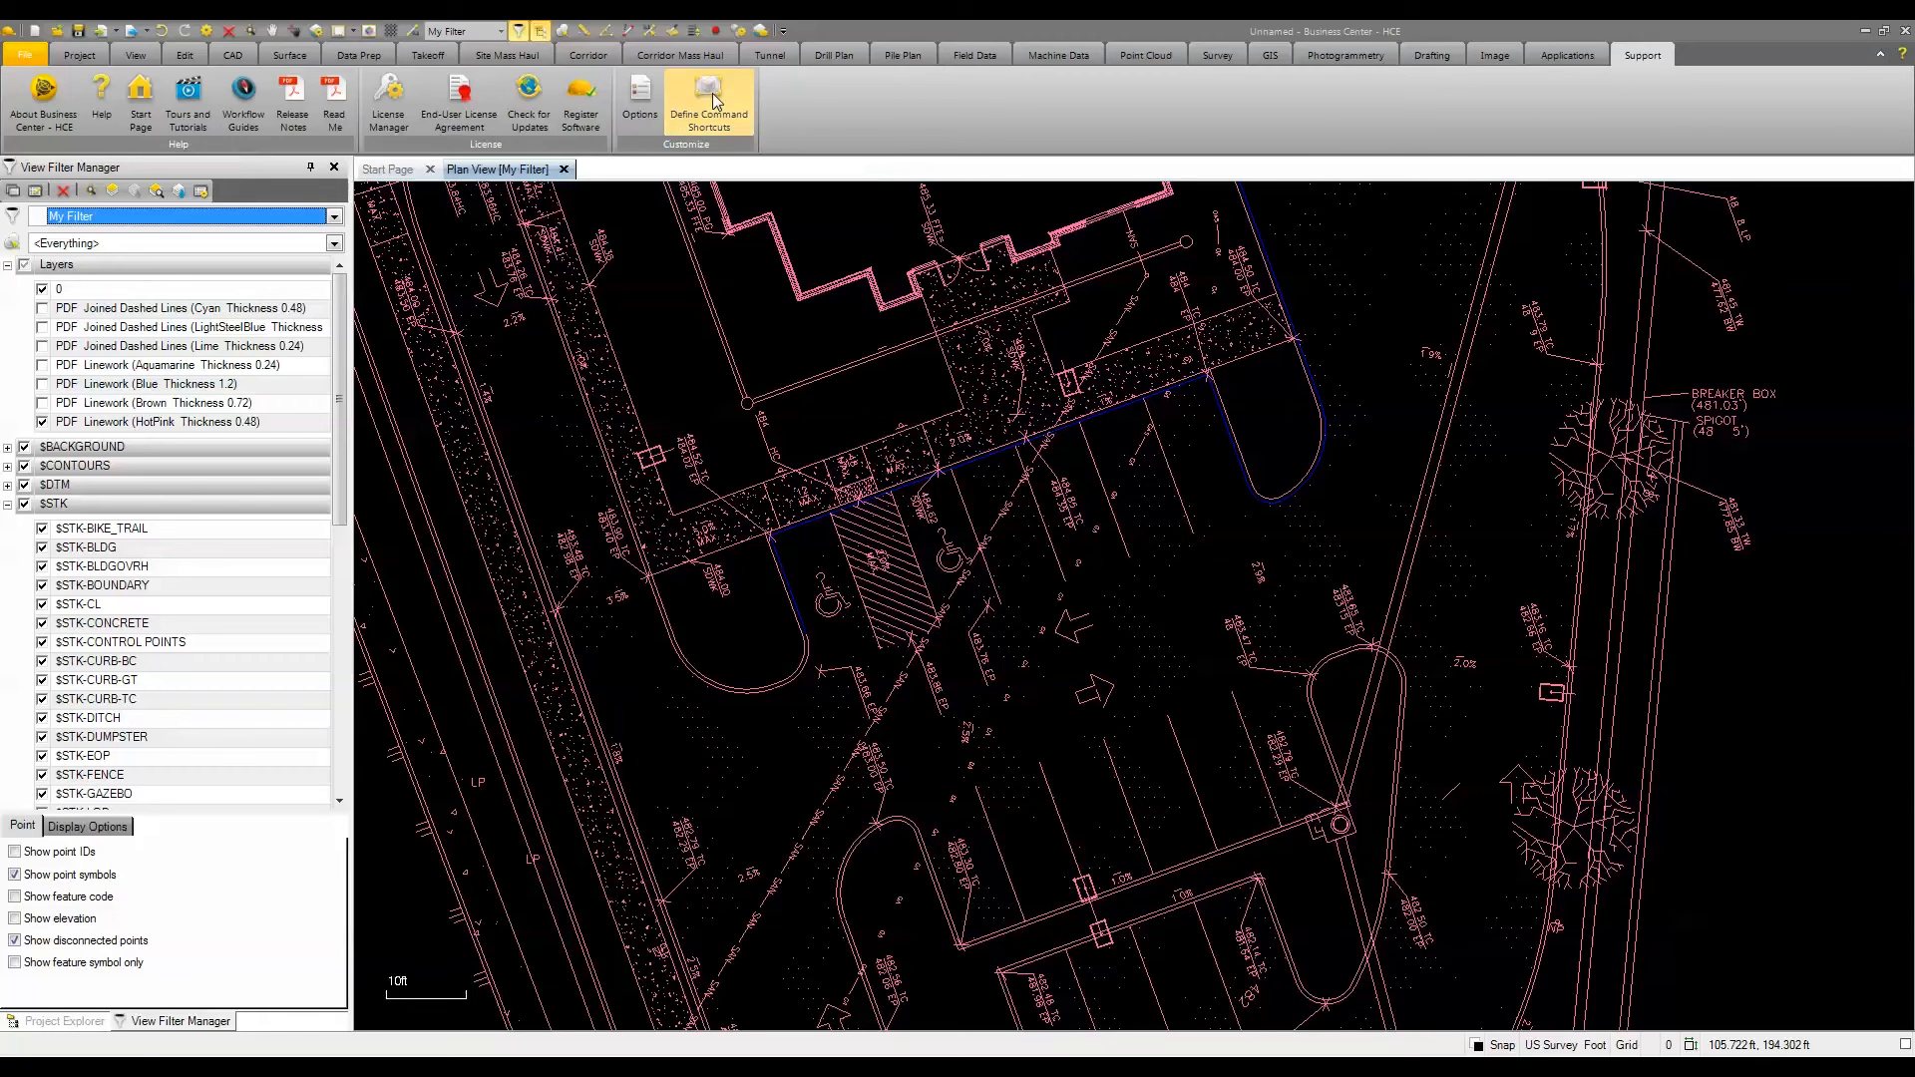
pyautogui.click(707, 101)
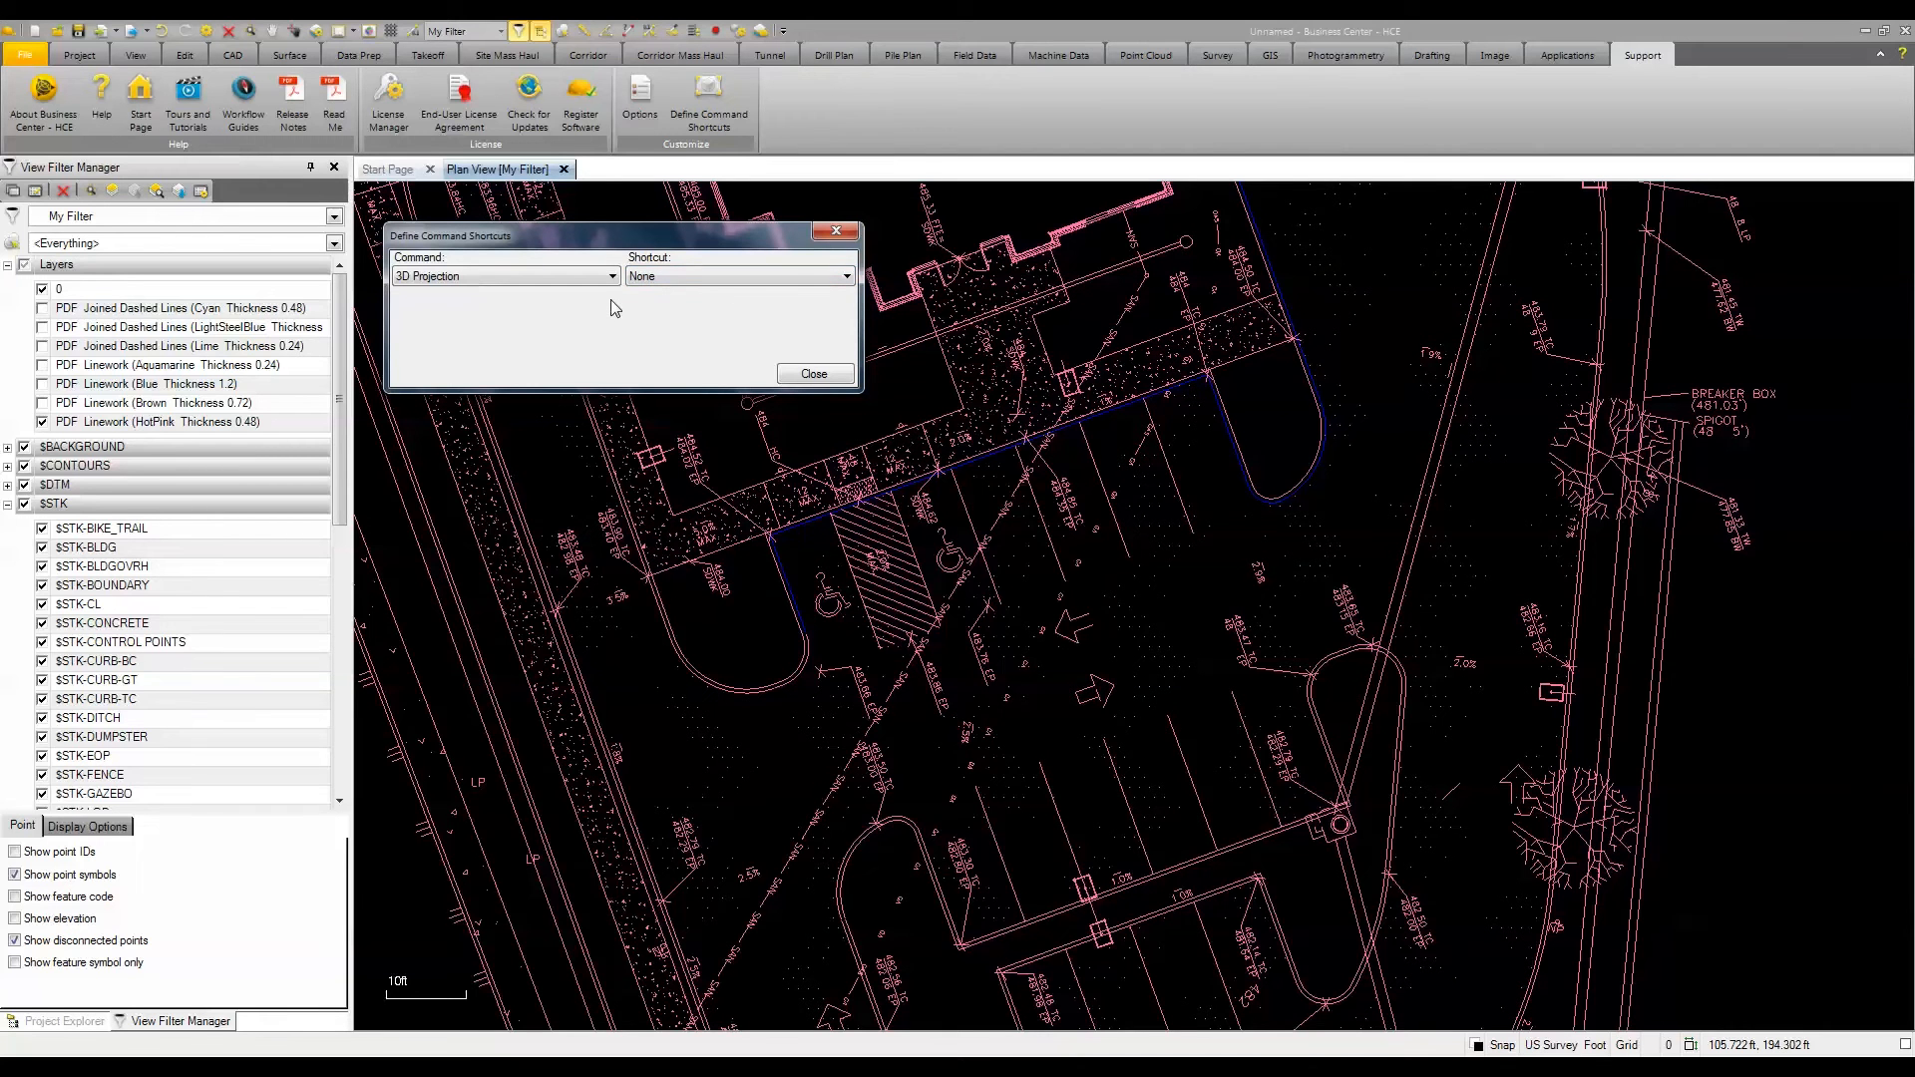
pyautogui.click(597, 275)
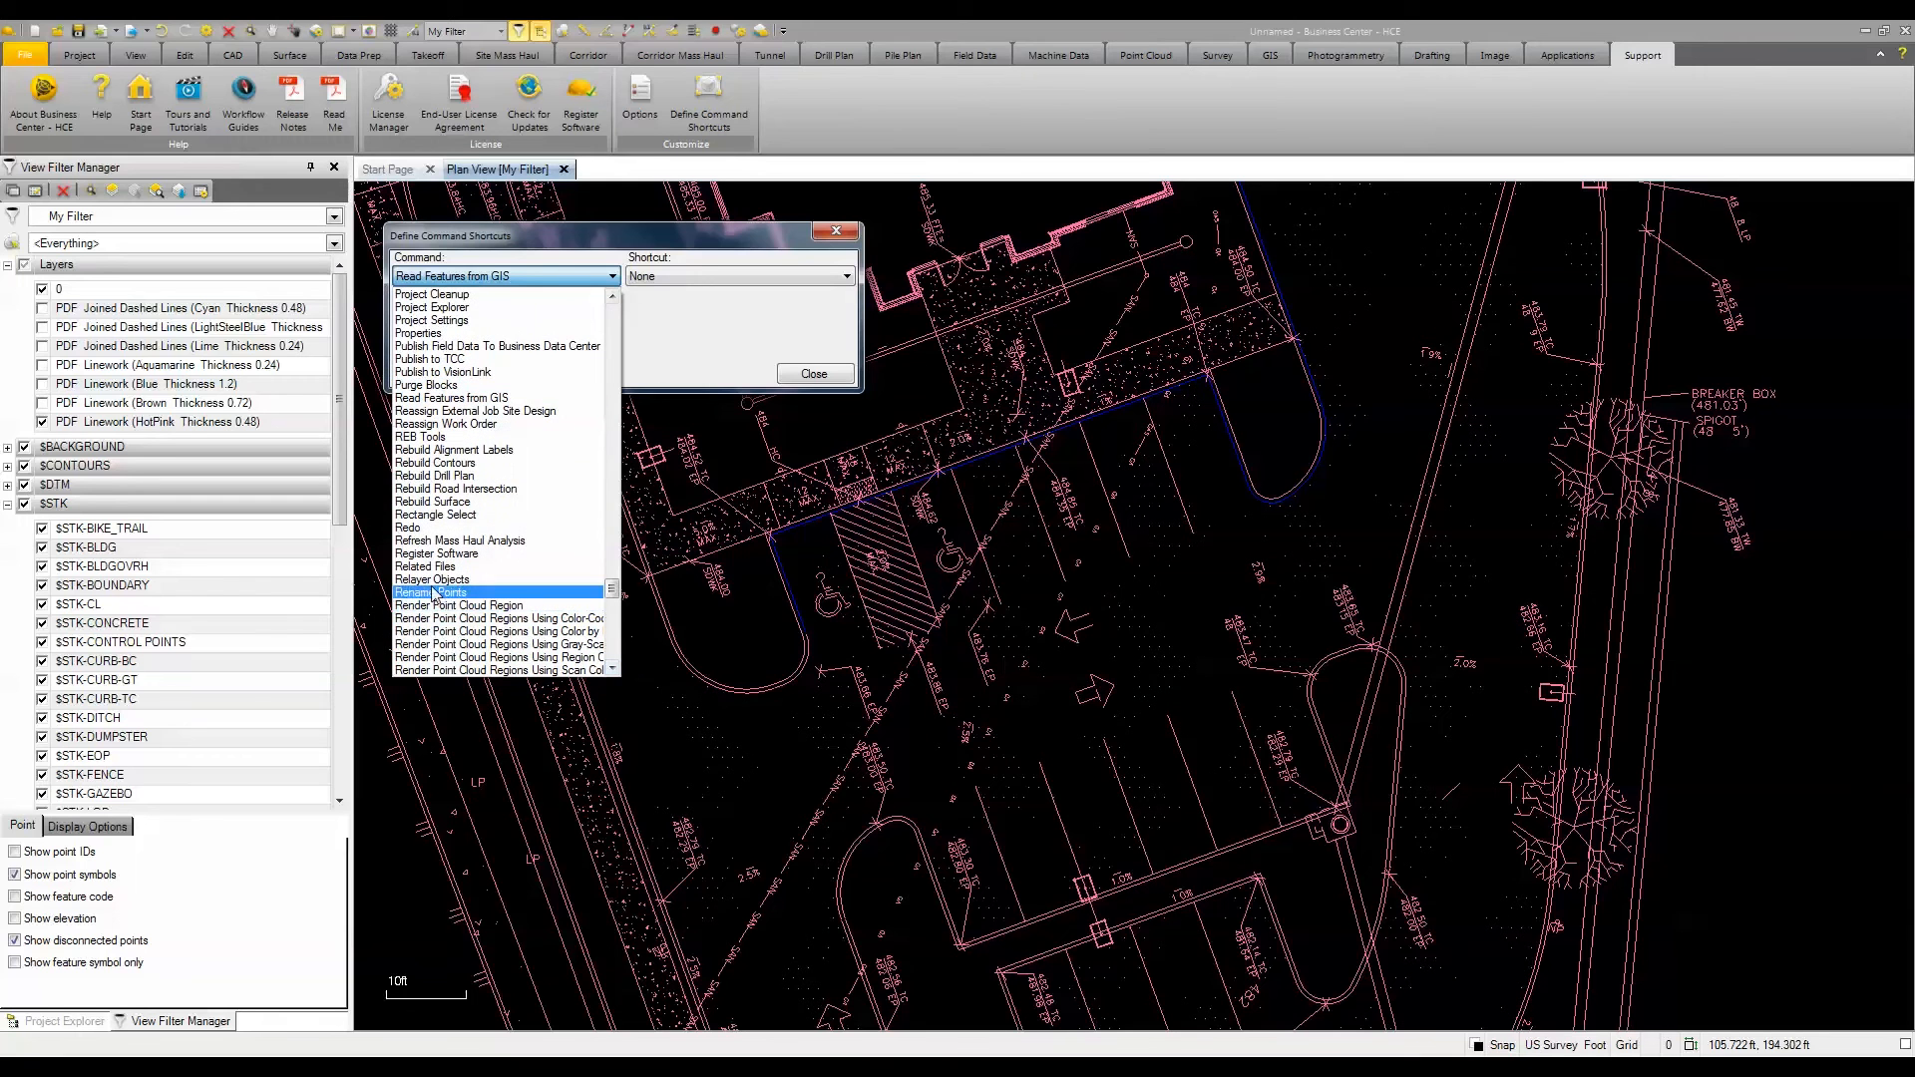
pyautogui.click(432, 578)
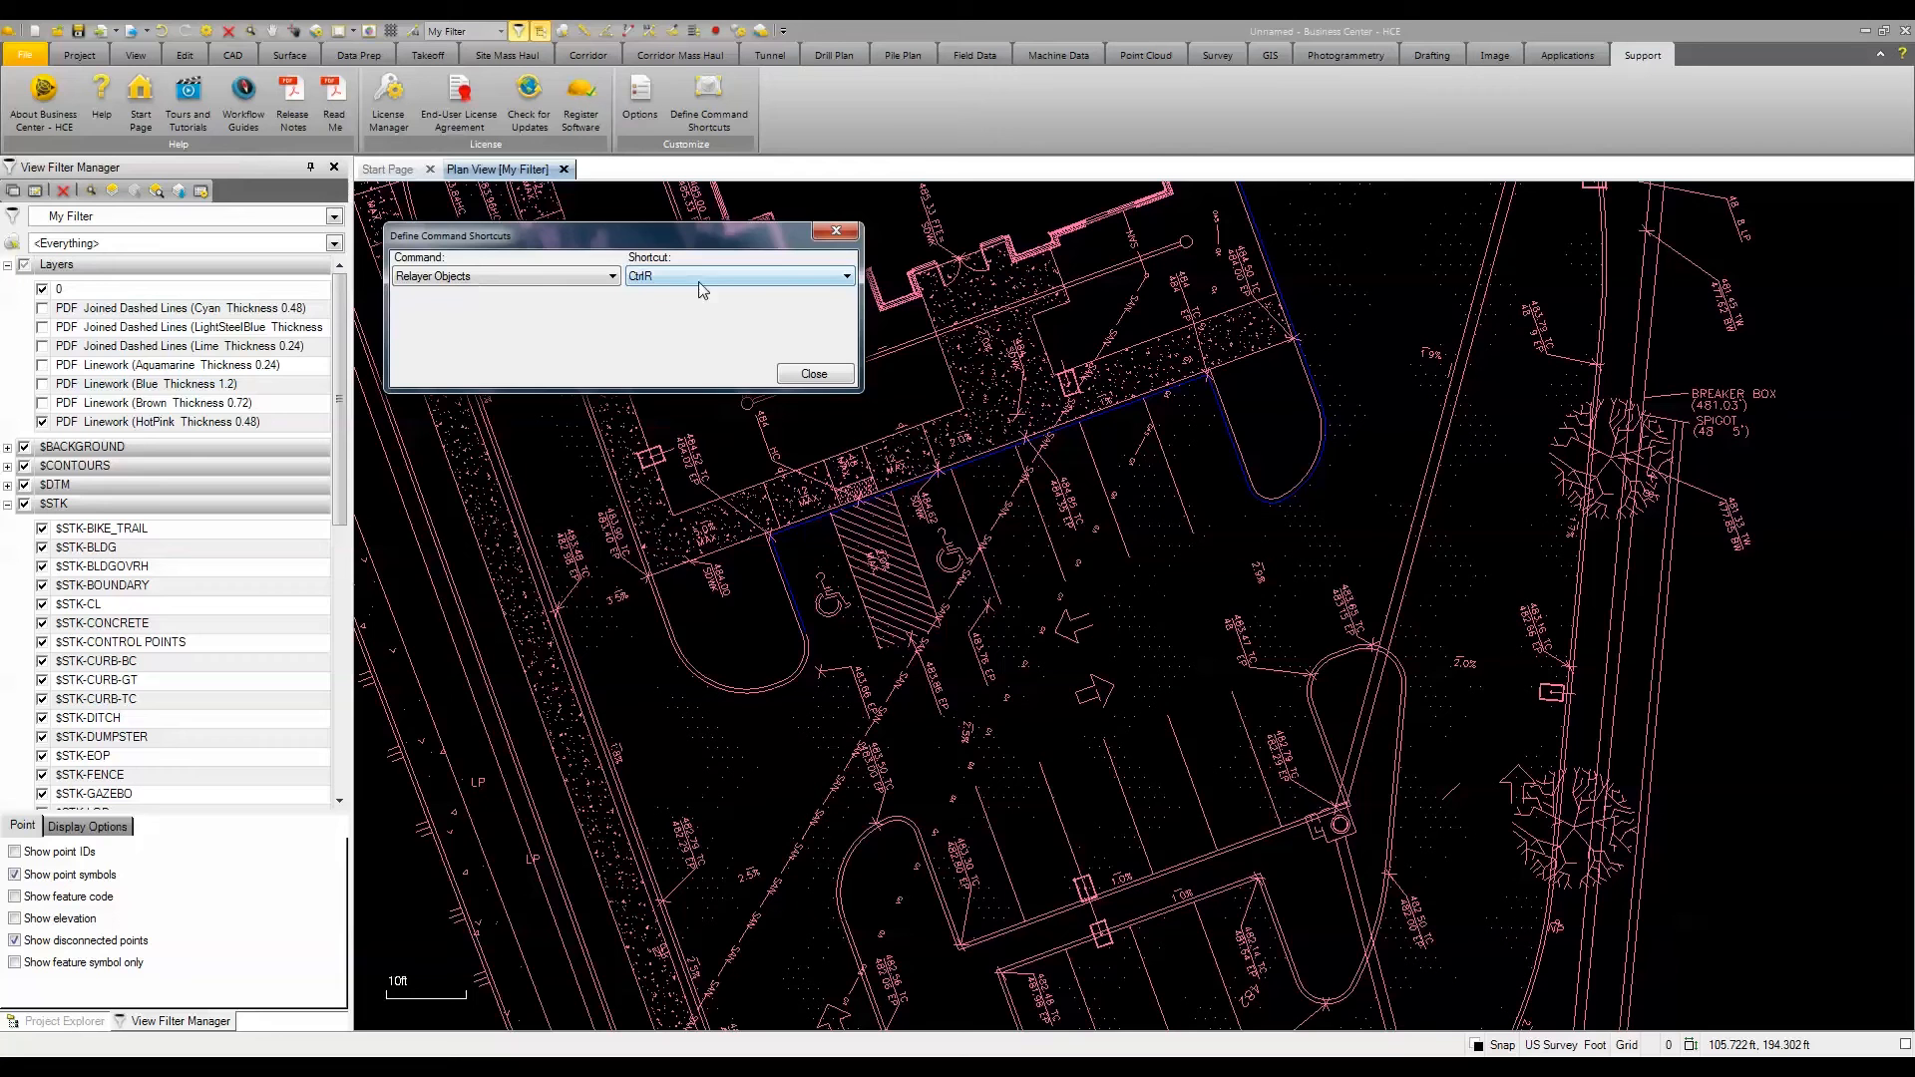
pyautogui.click(845, 276)
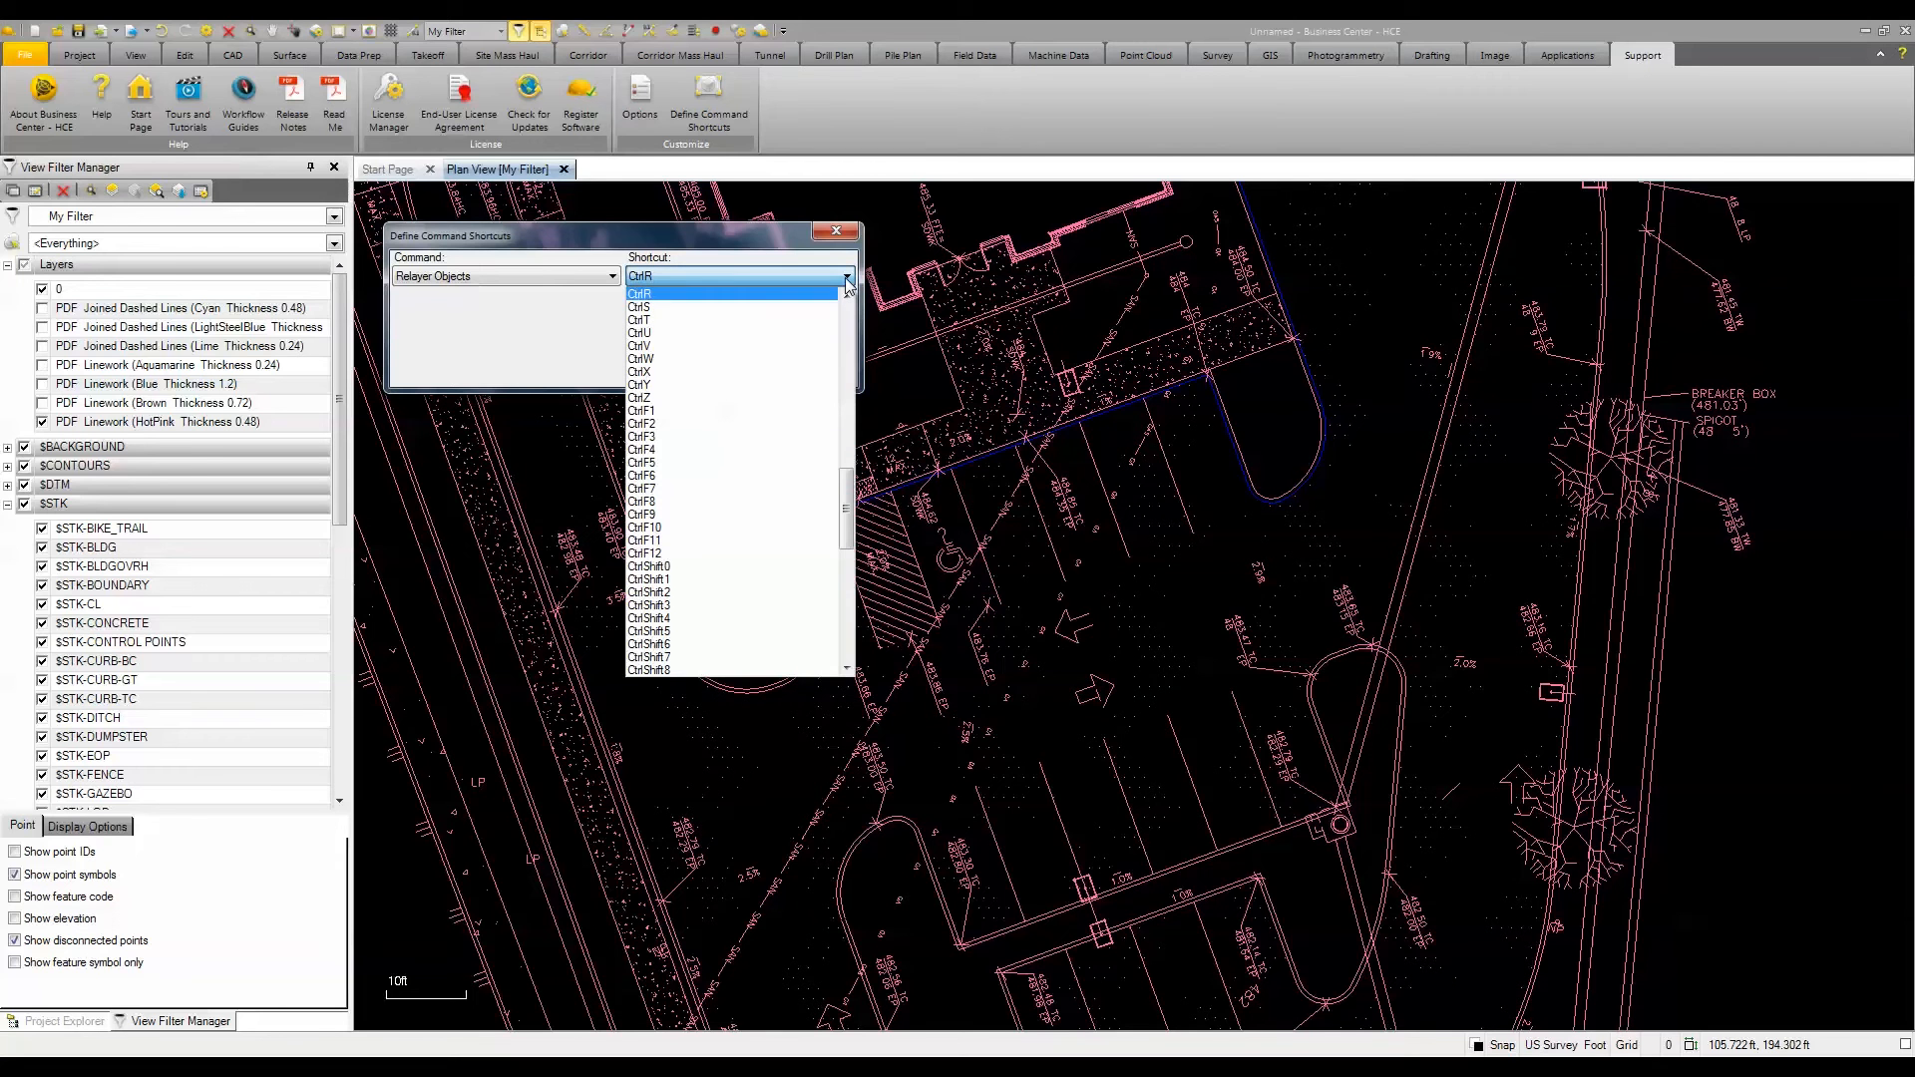
pyautogui.scroll(-3)
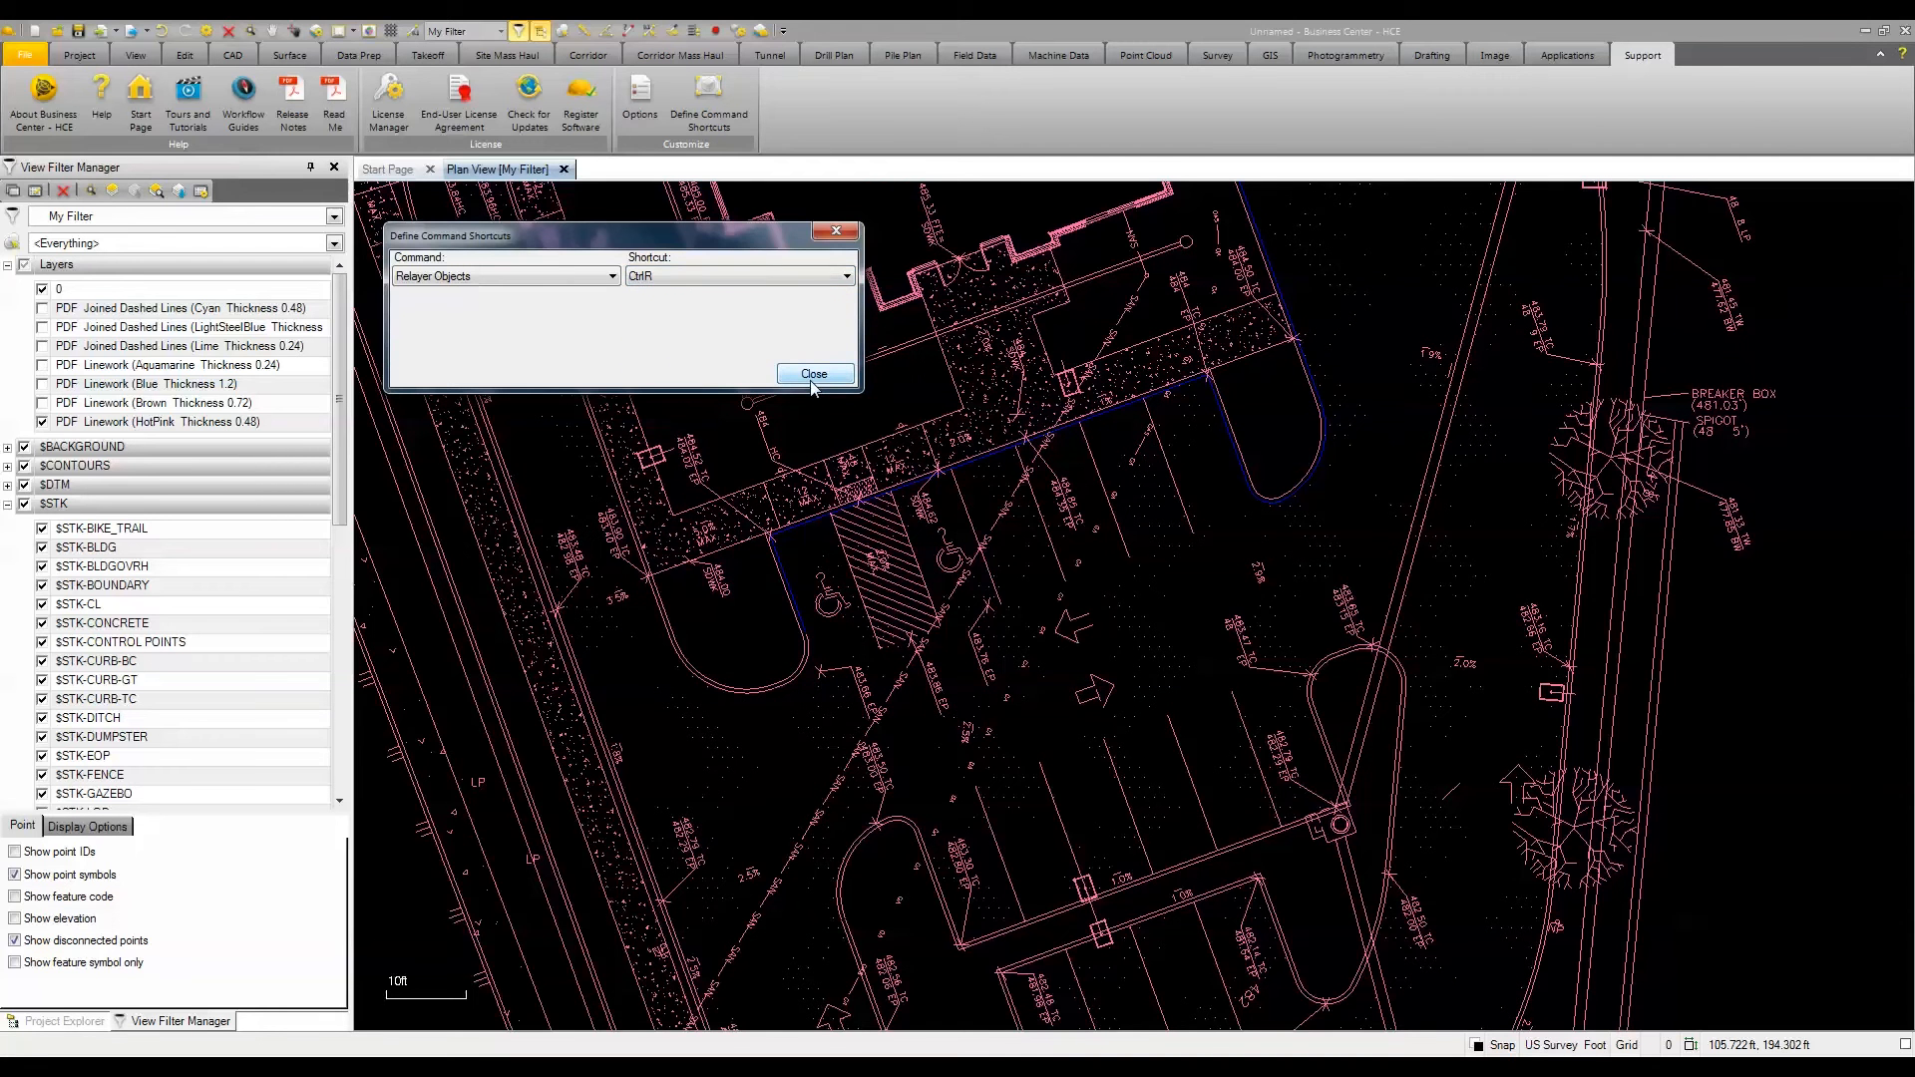
pyautogui.click(814, 374)
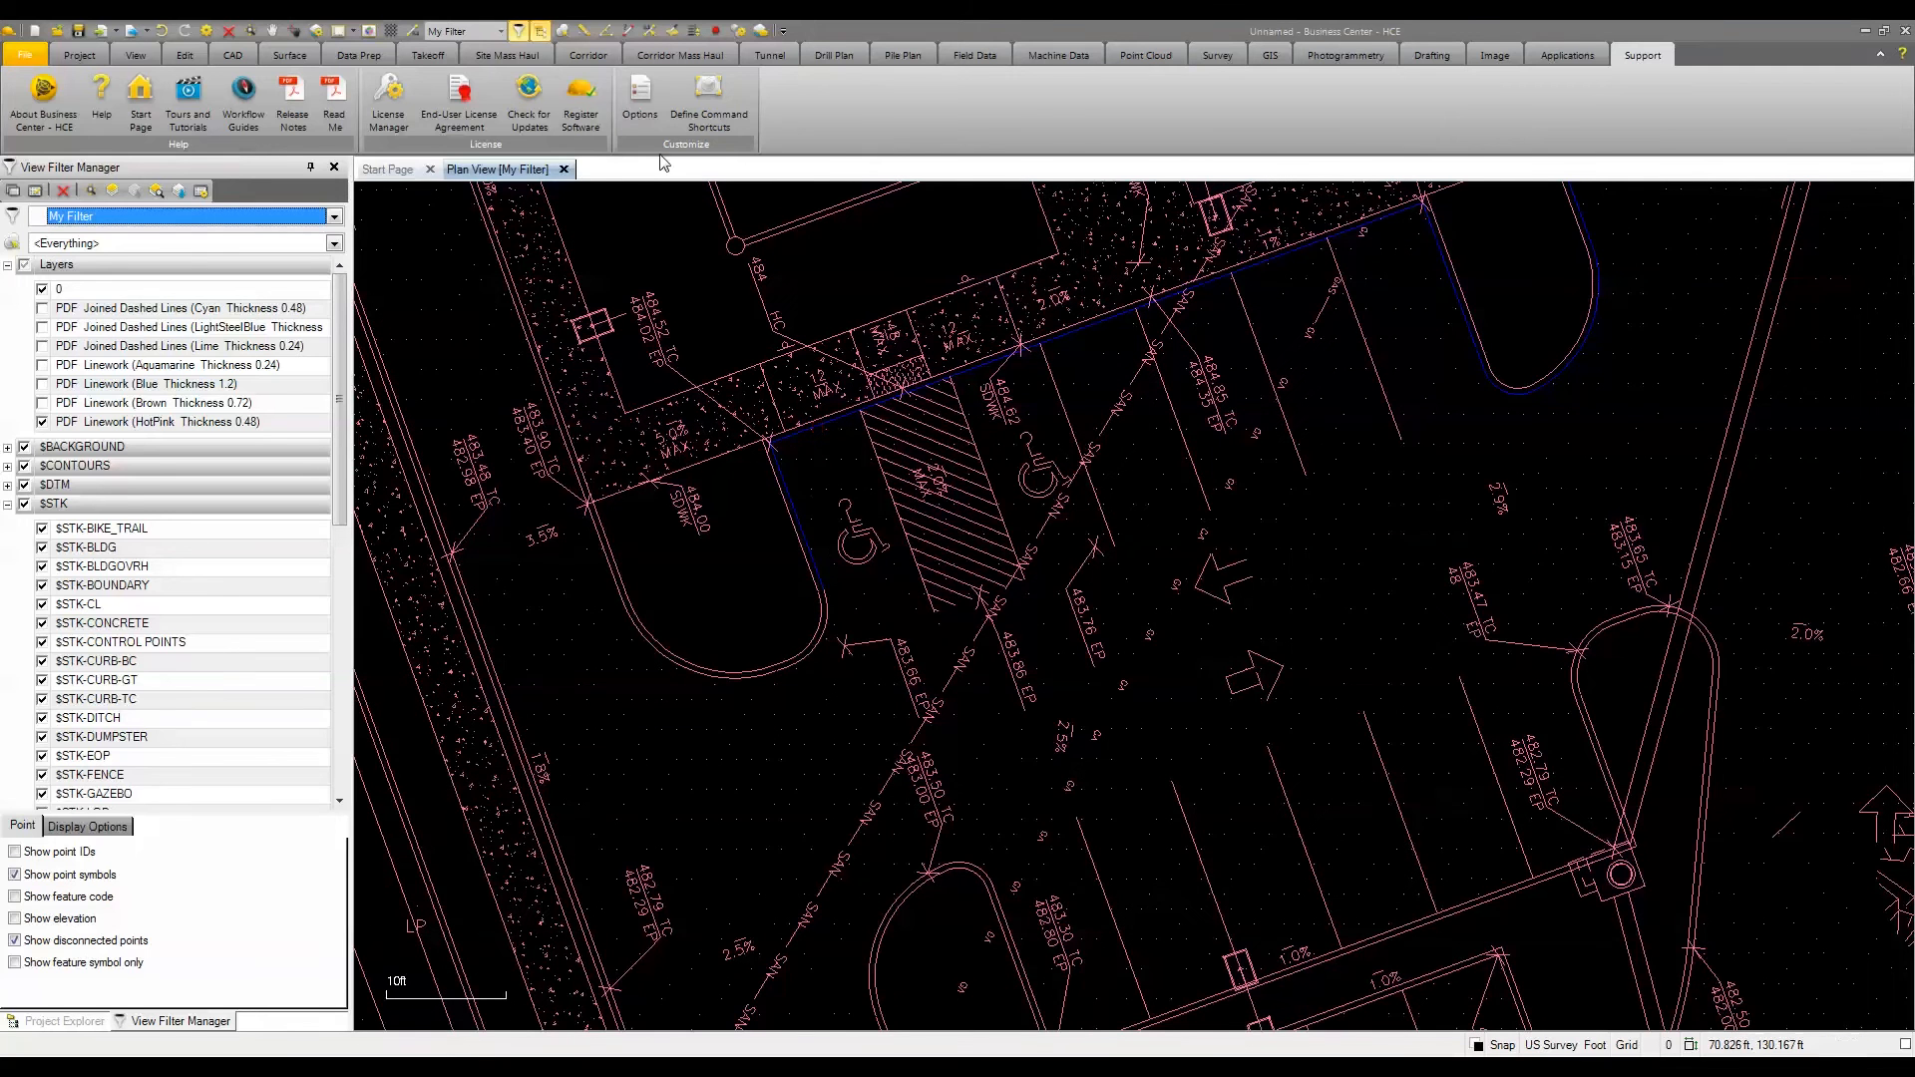
# - Select the curved curb line, then turn off the $STK-EOP layer
pyautogui.click(183, 55)
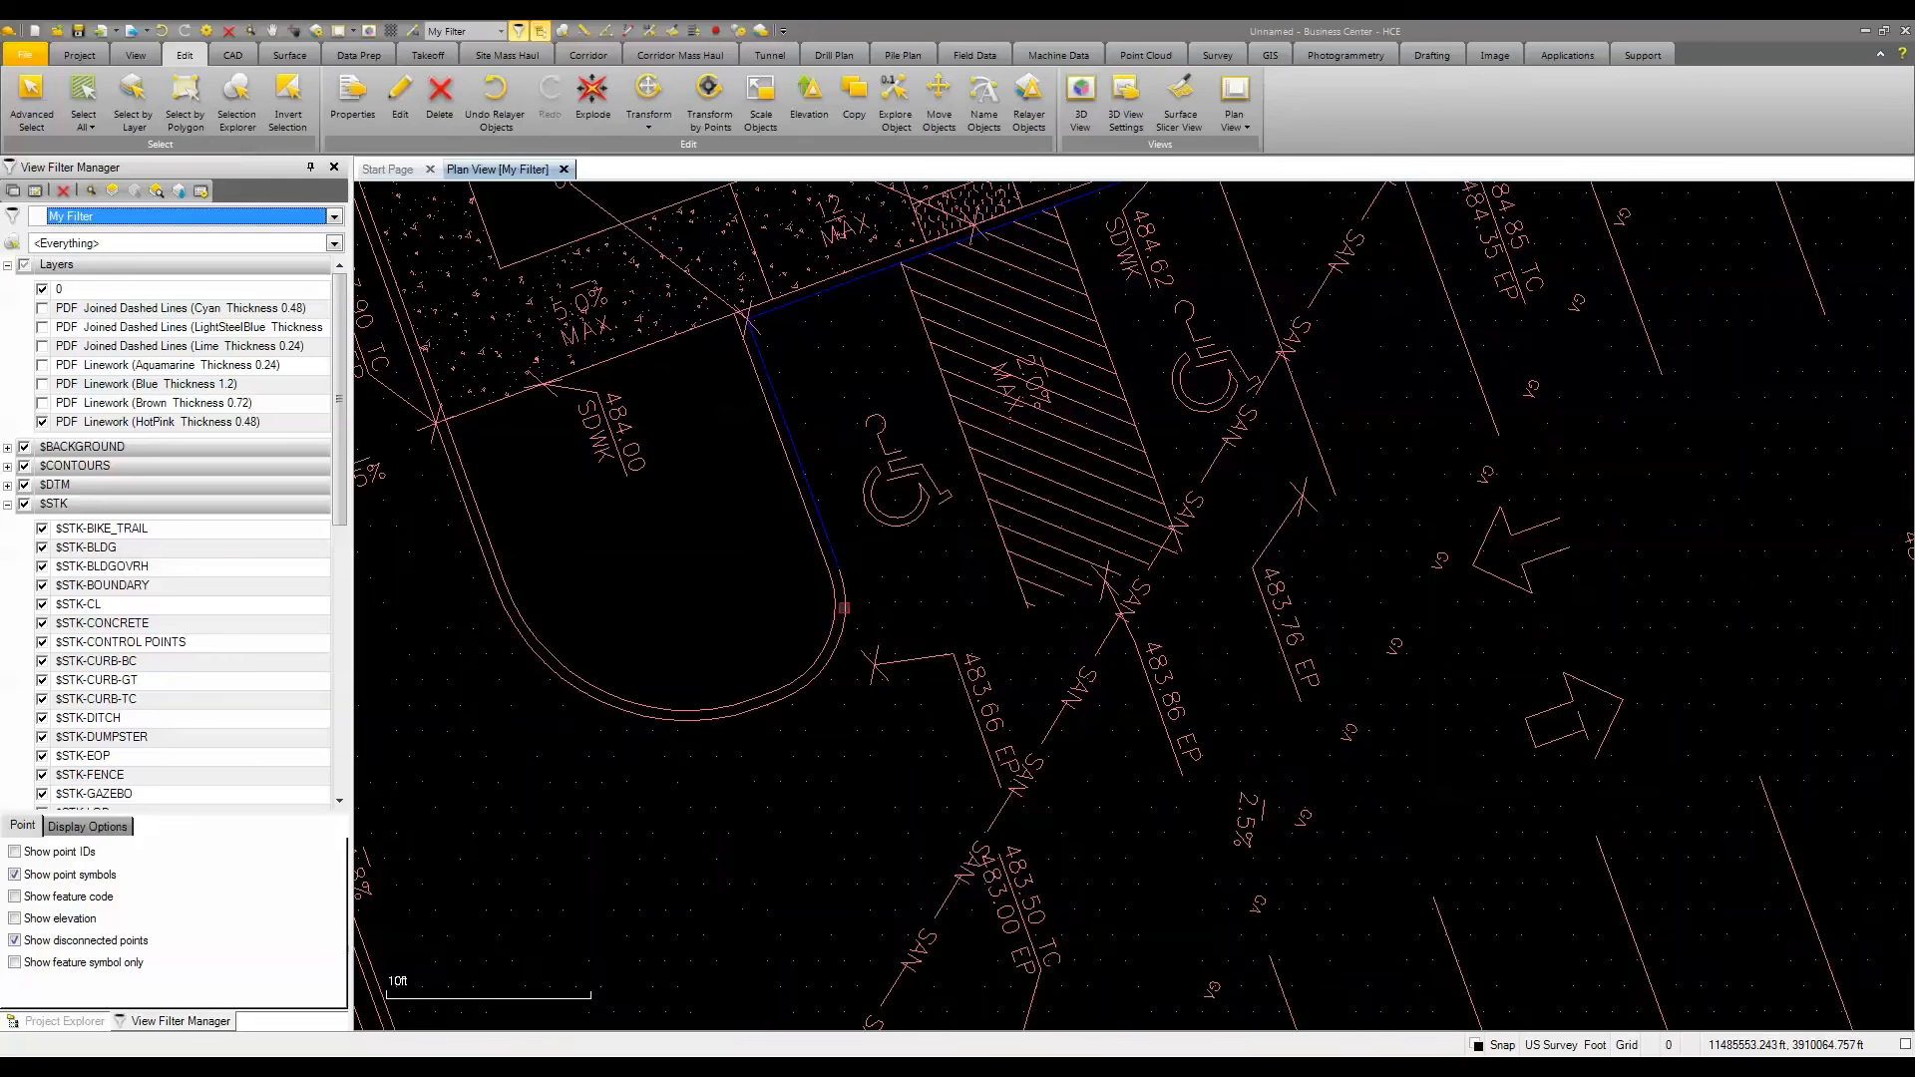
pyautogui.click(842, 594)
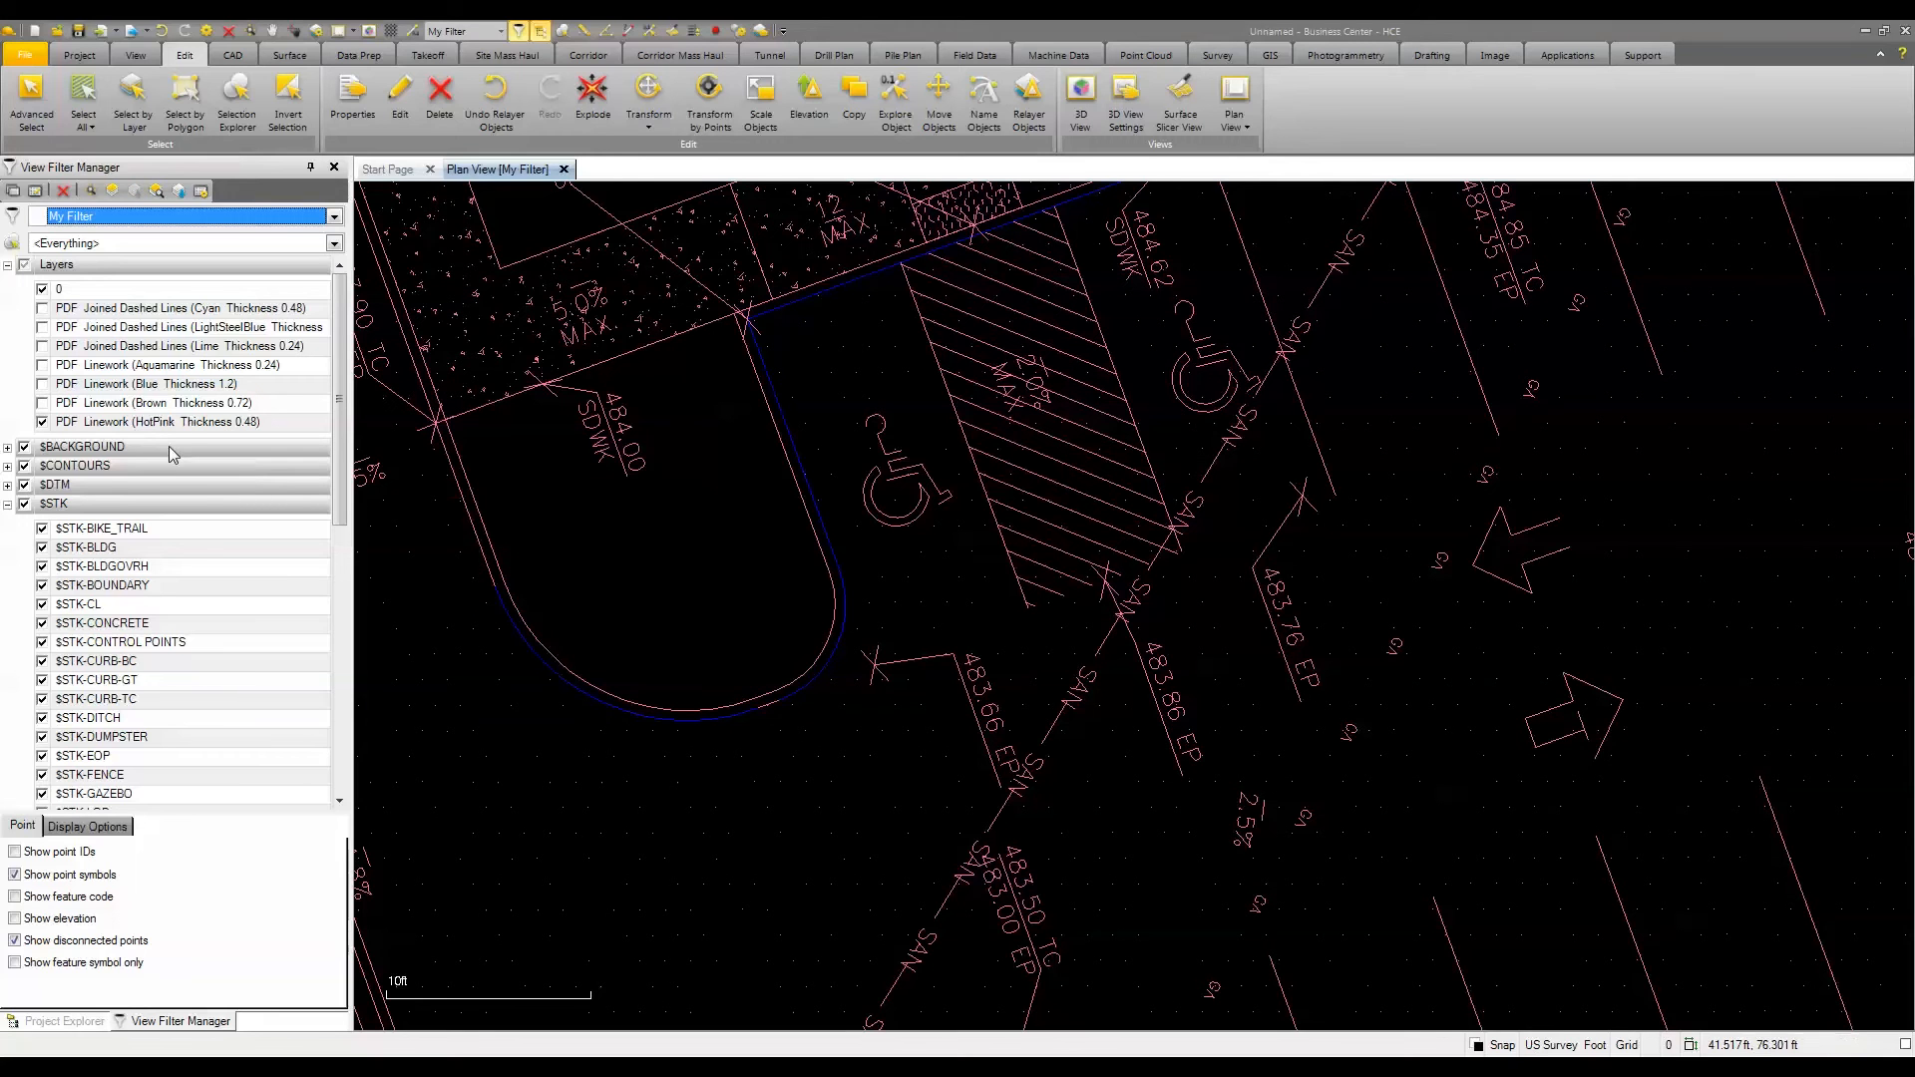
pyautogui.click(82, 755)
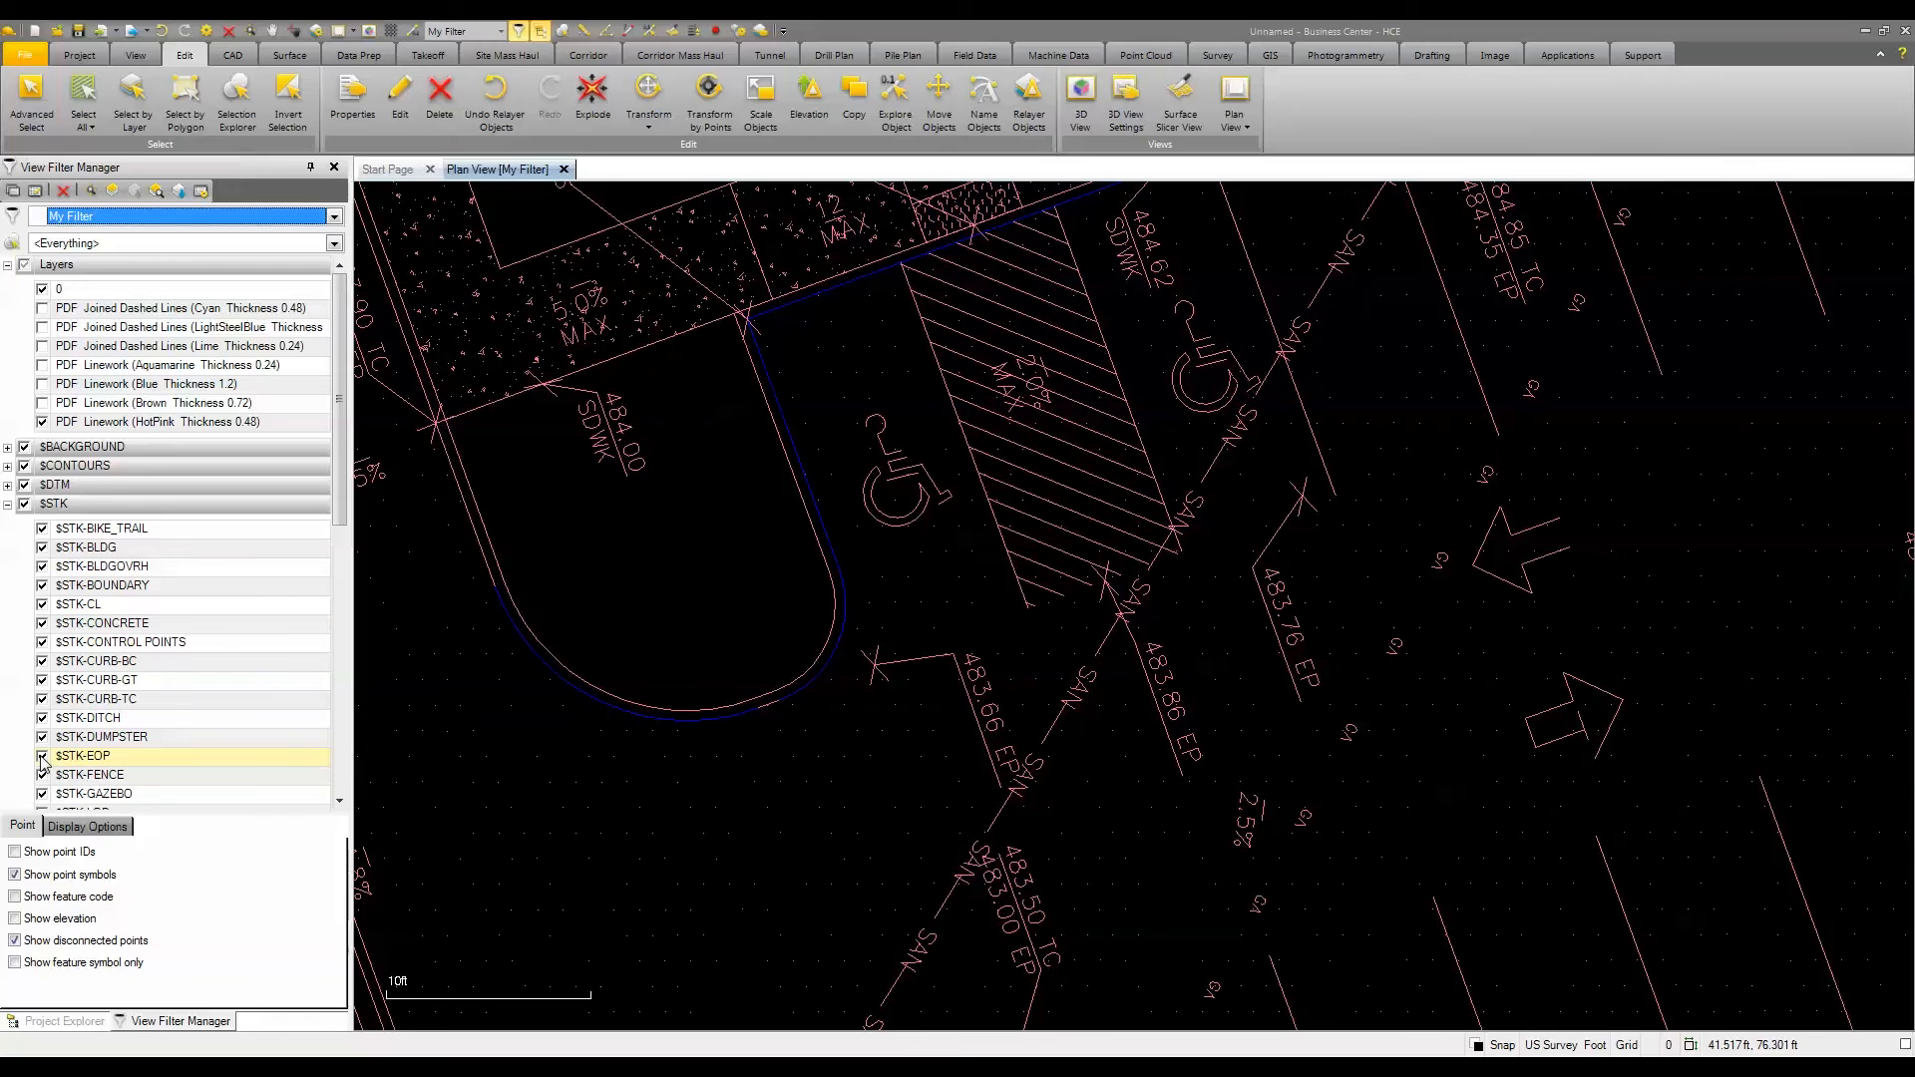
pyautogui.click(41, 756)
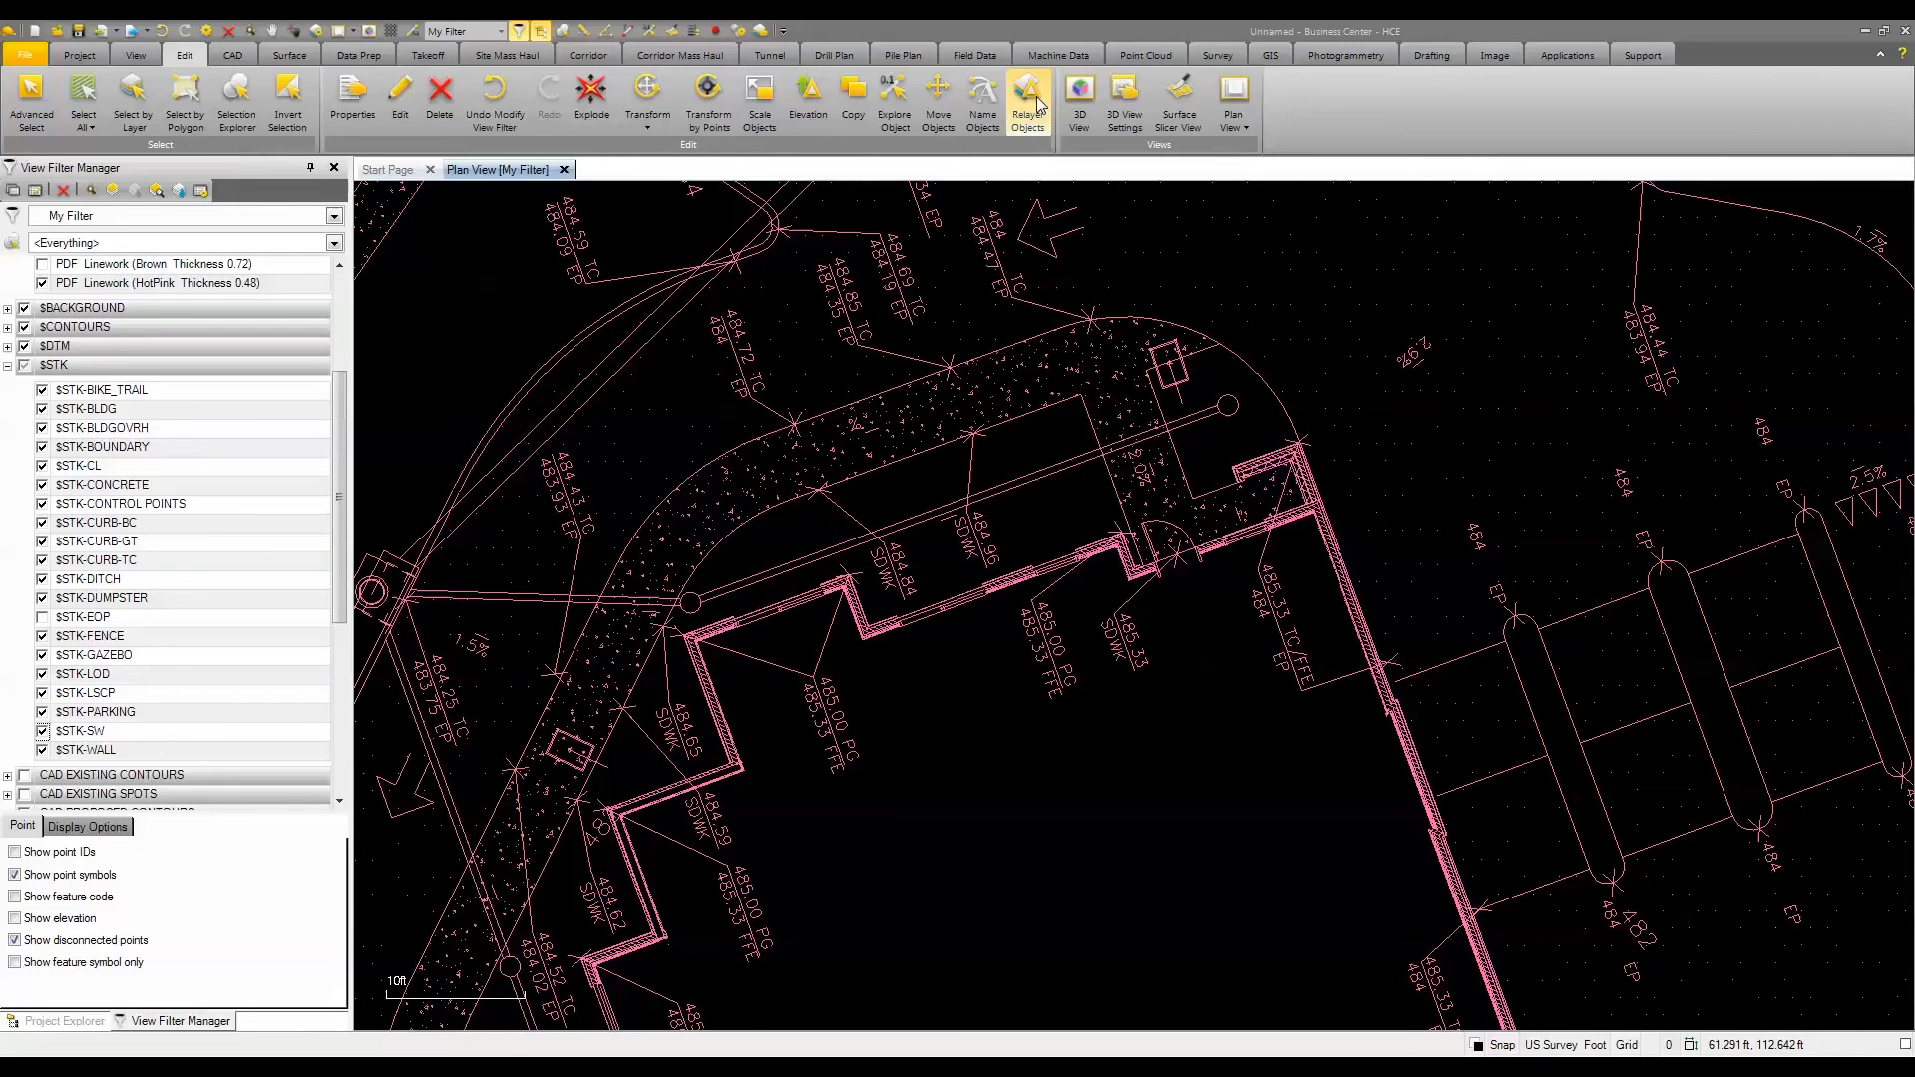
# - Relayer the curved sidewalk-edge polyline from its PDF layer onto $STK-SW
pyautogui.click(1027, 100)
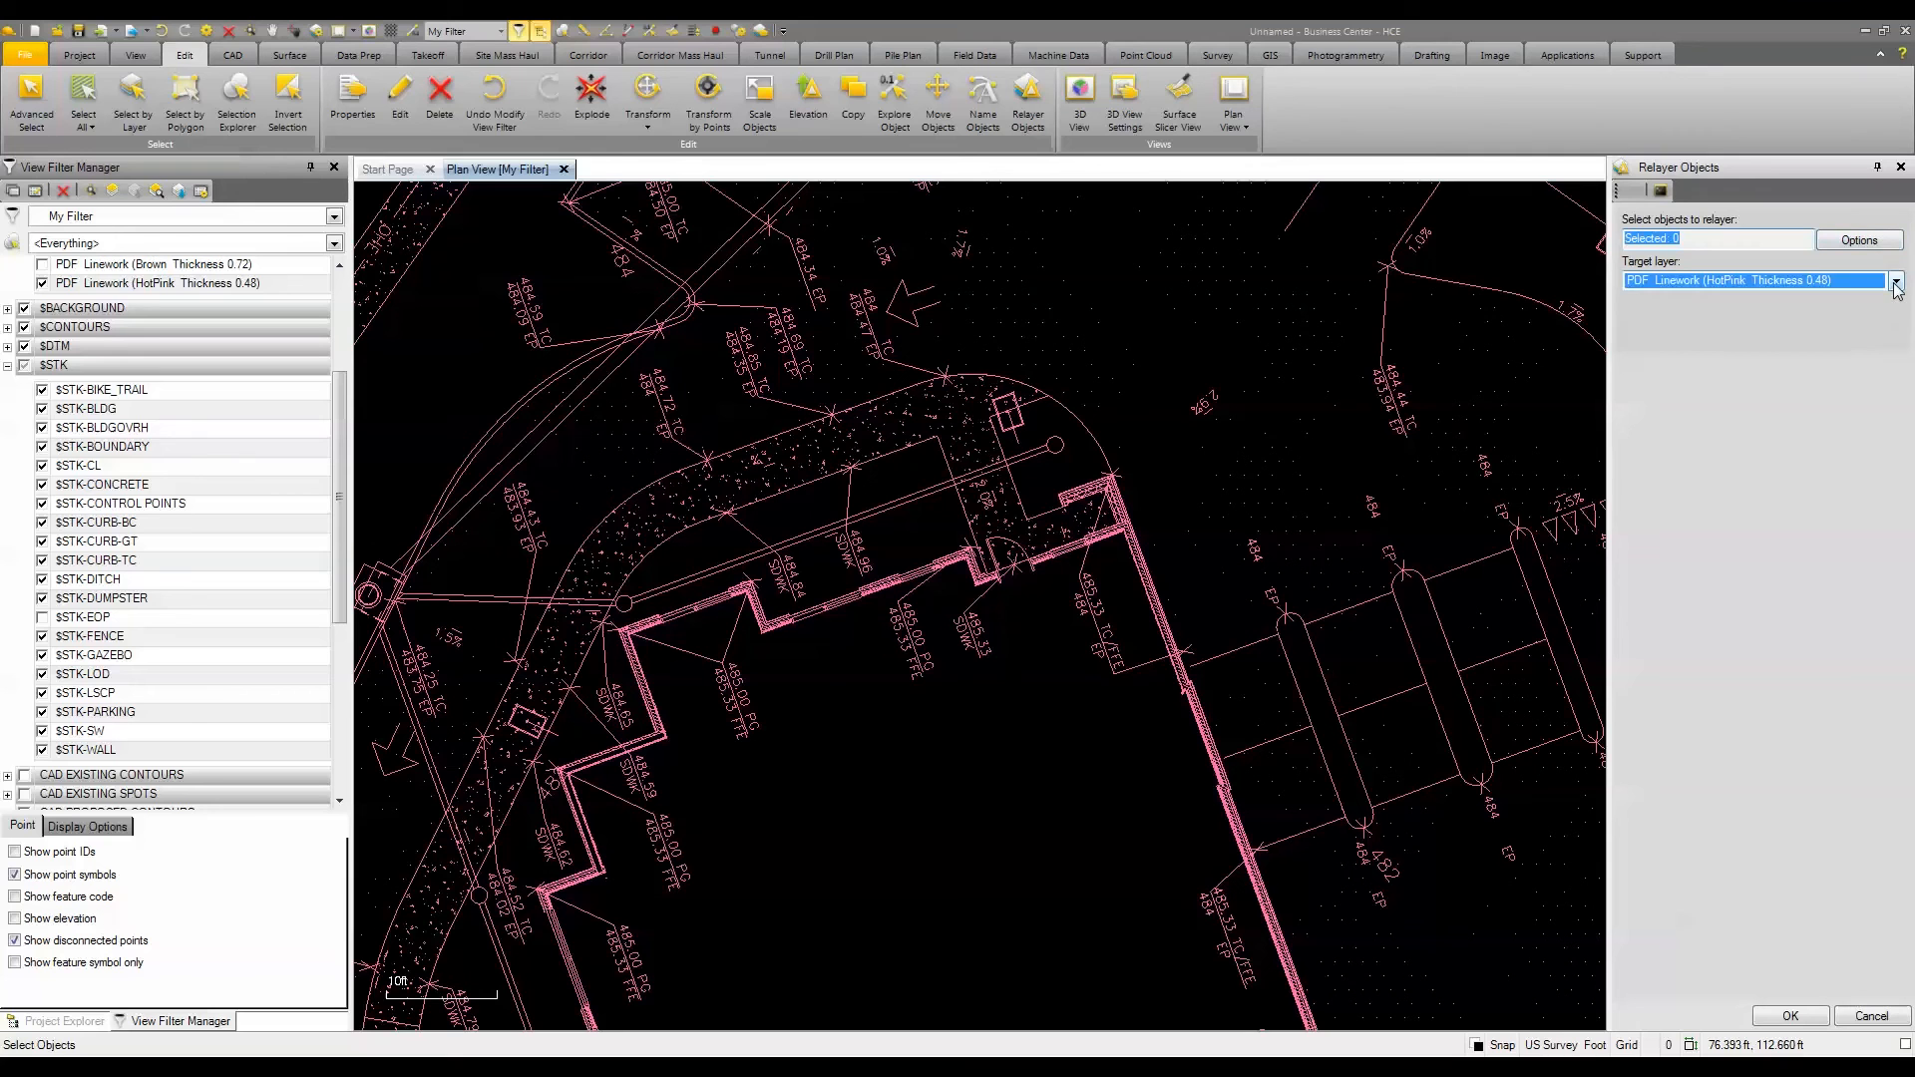
pyautogui.click(1894, 279)
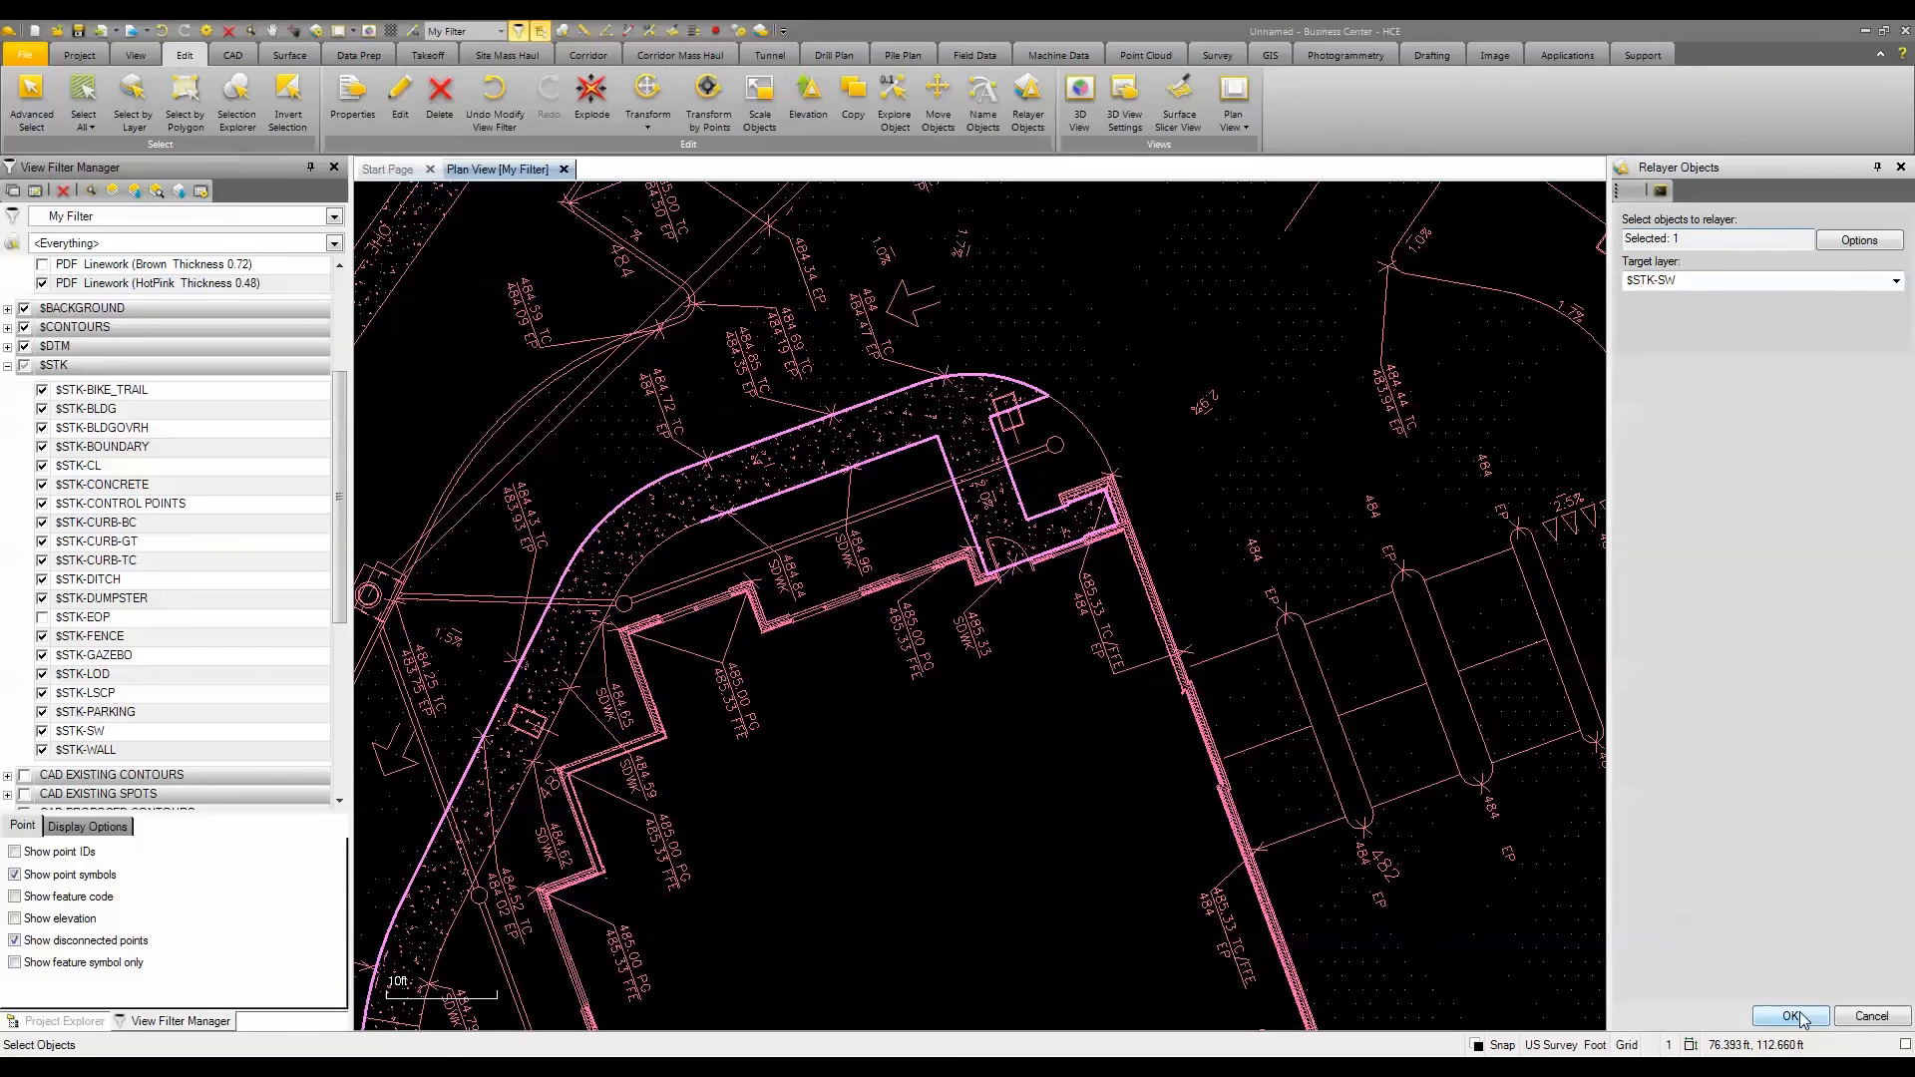
pyautogui.click(1789, 1016)
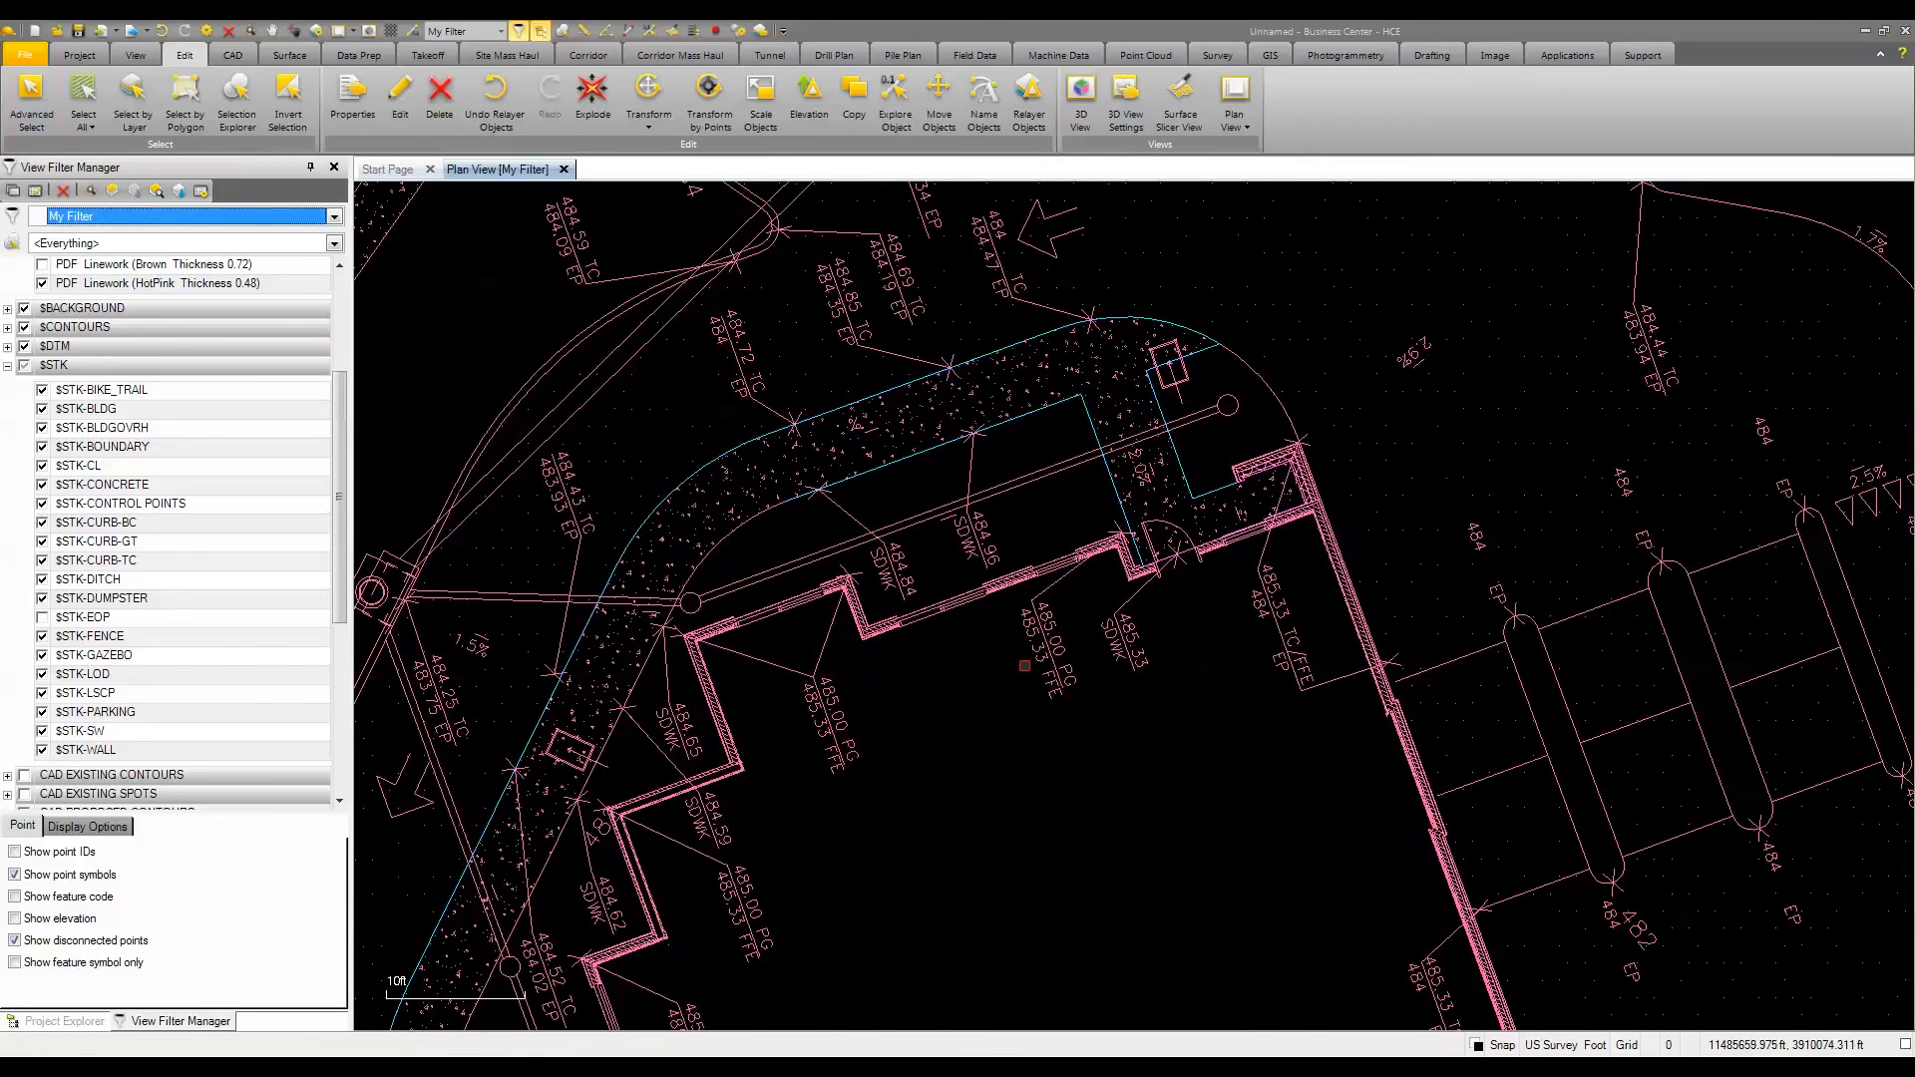
pyautogui.click(93, 654)
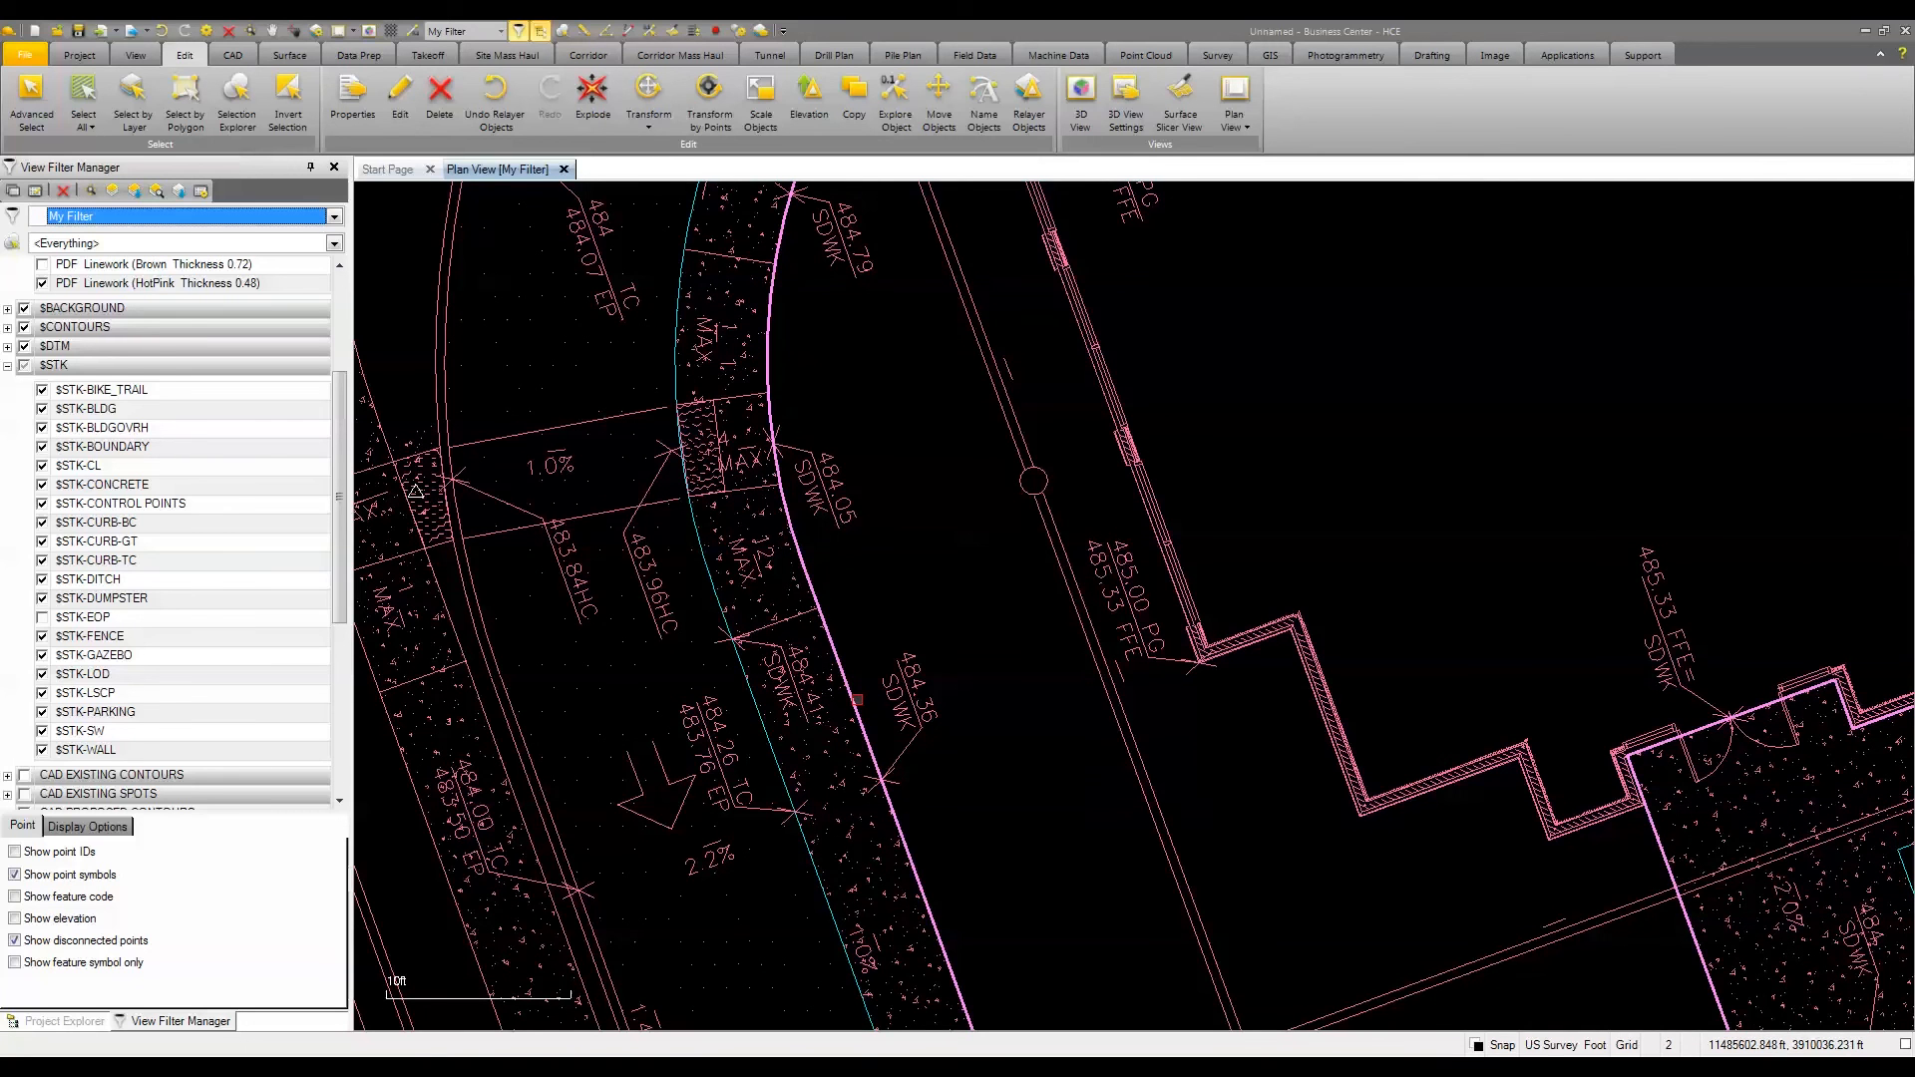
pyautogui.moveTo(861, 700)
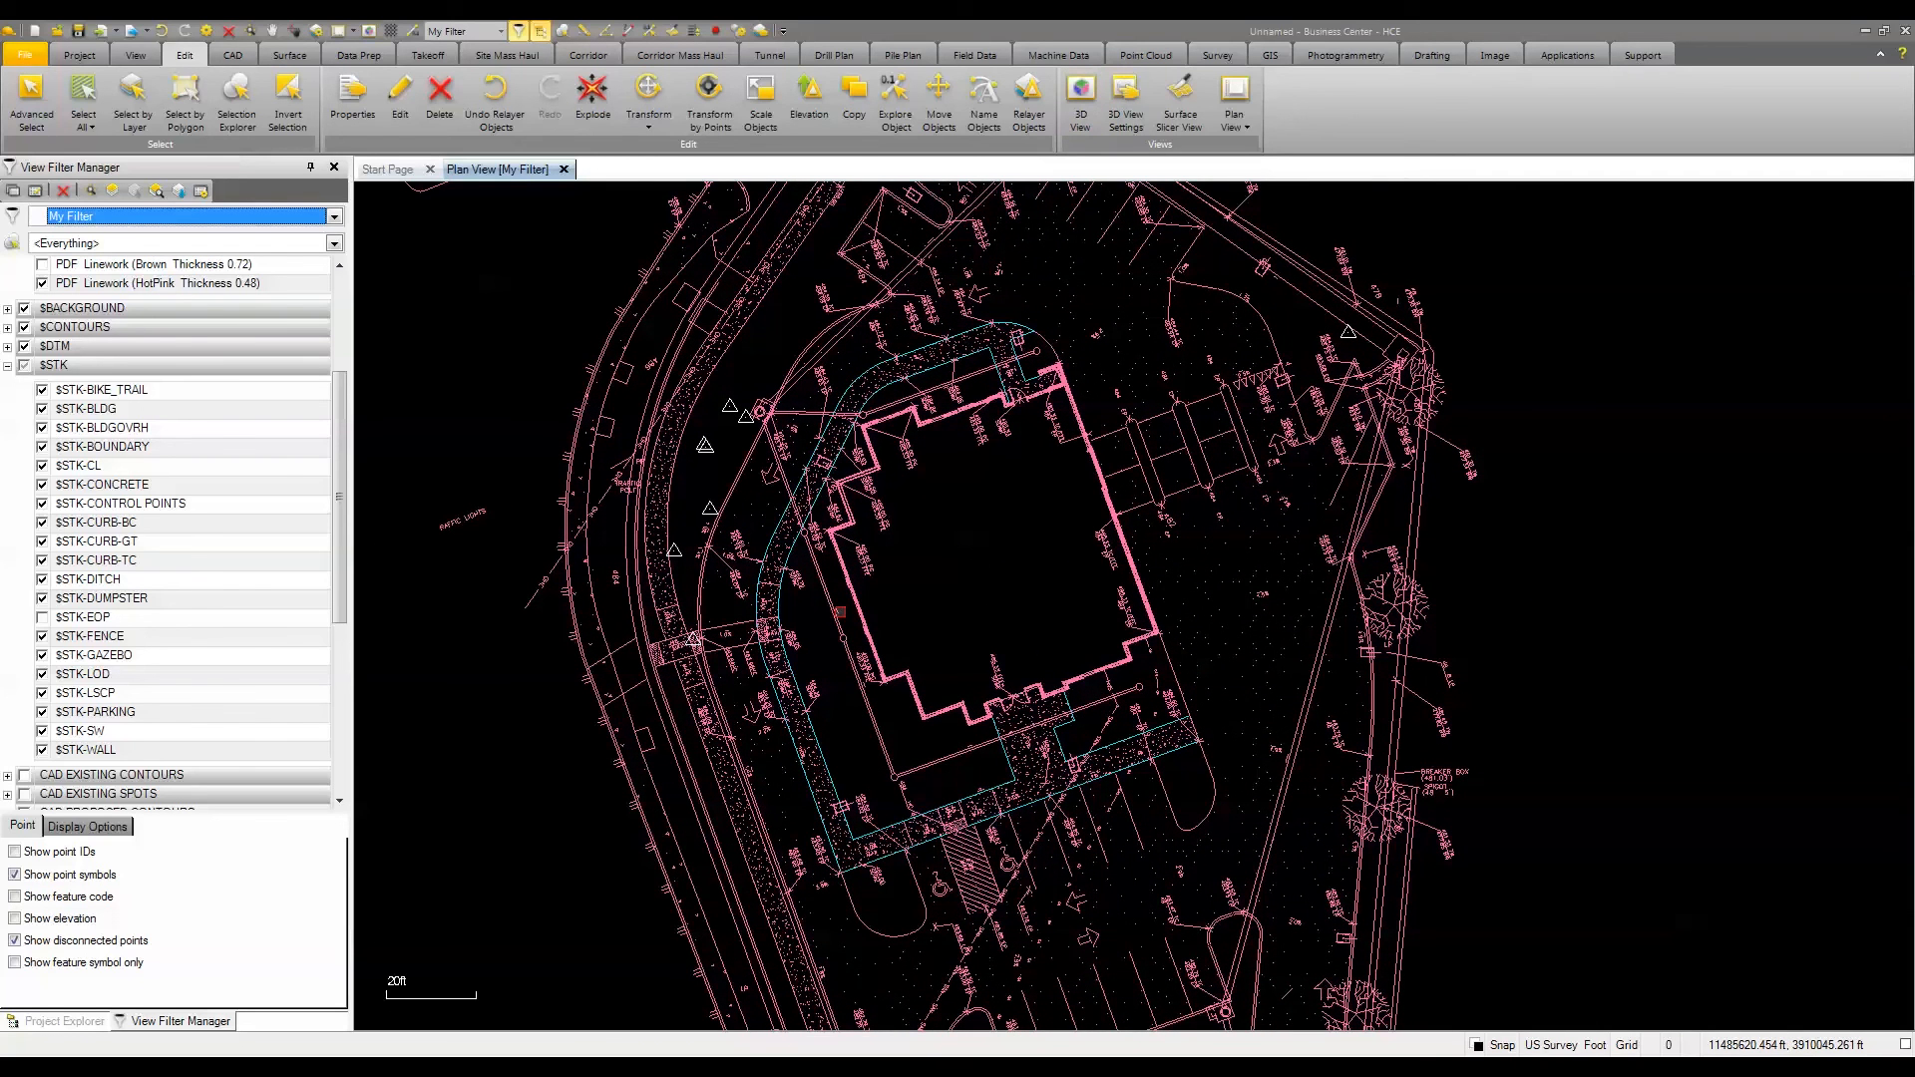
pyautogui.moveTo(855, 610)
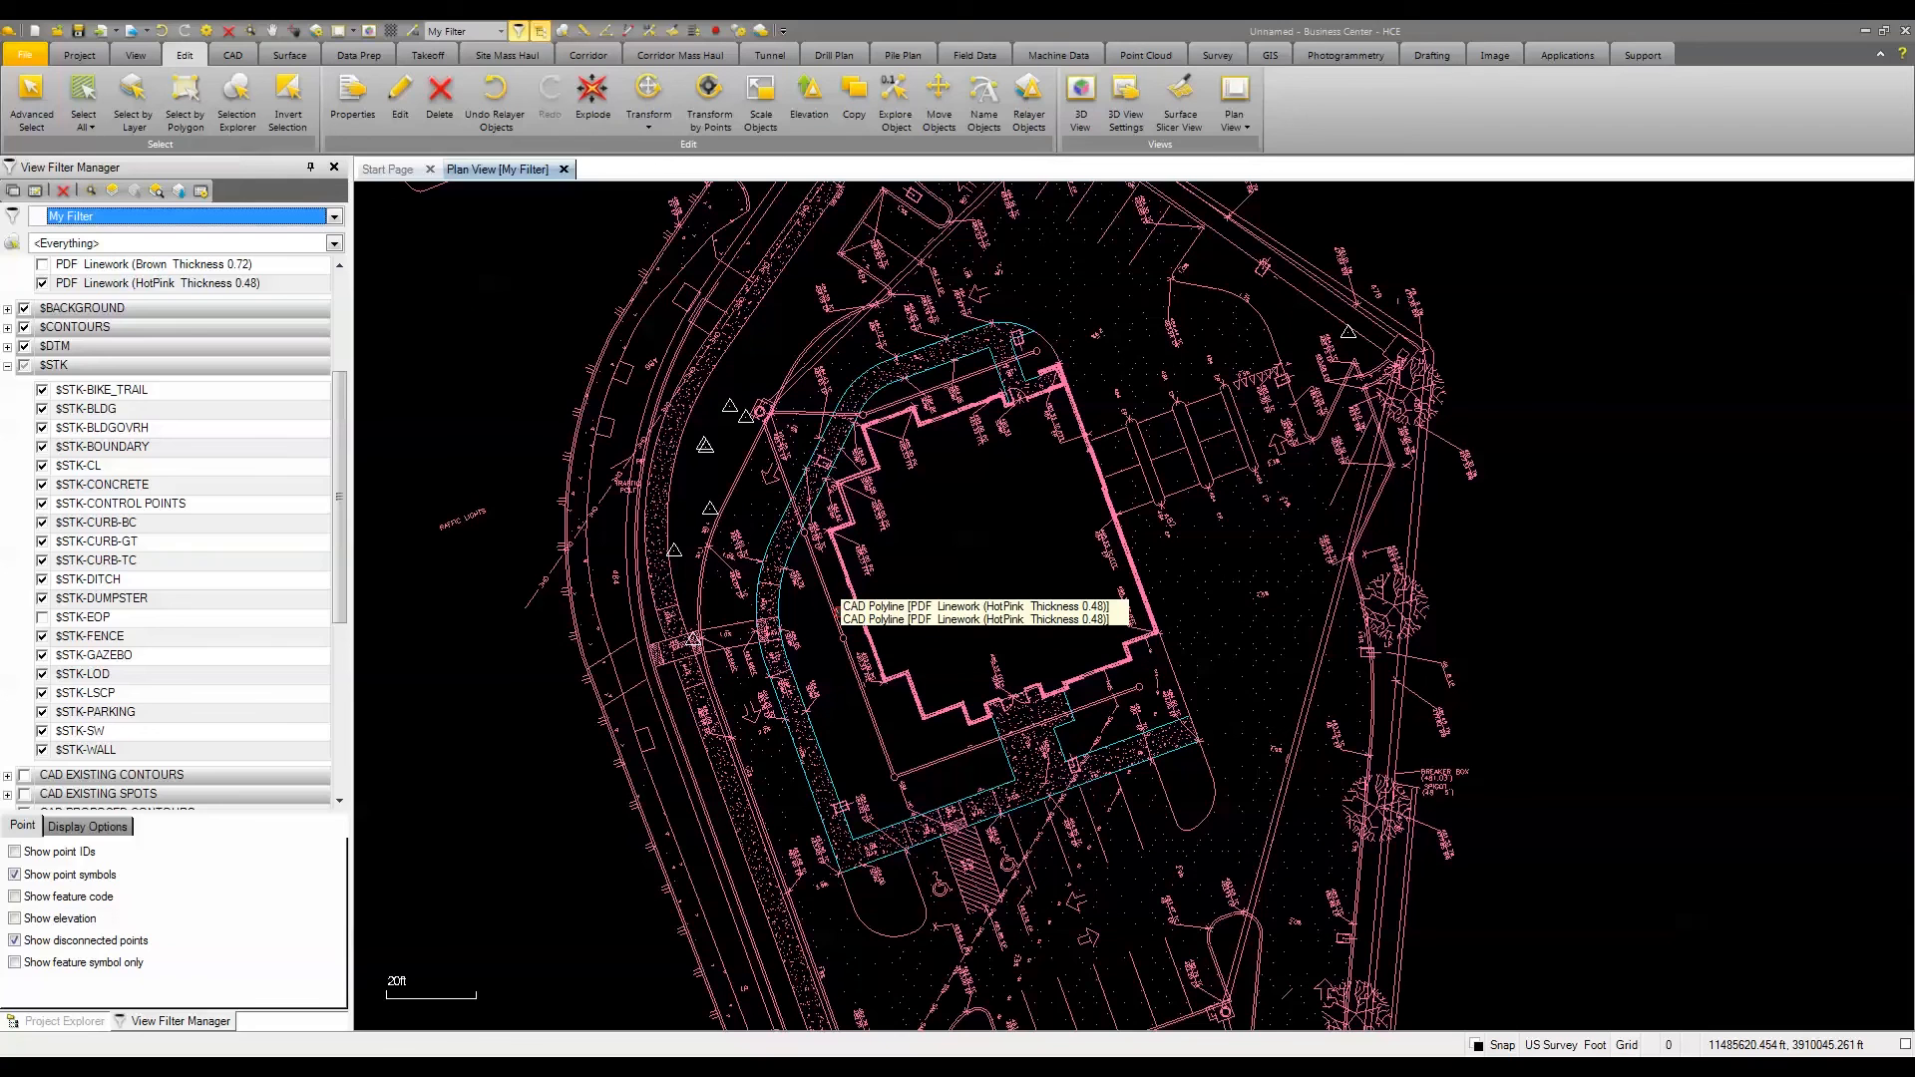